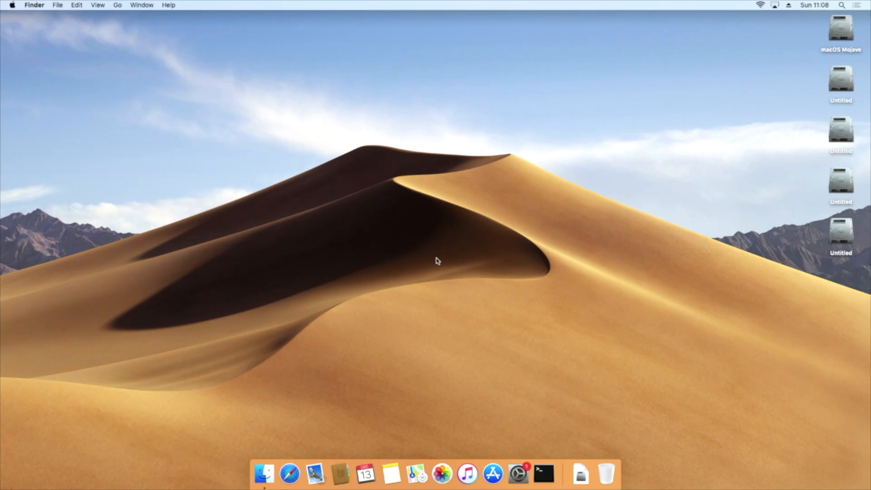
pyautogui.moveTo(118, 16)
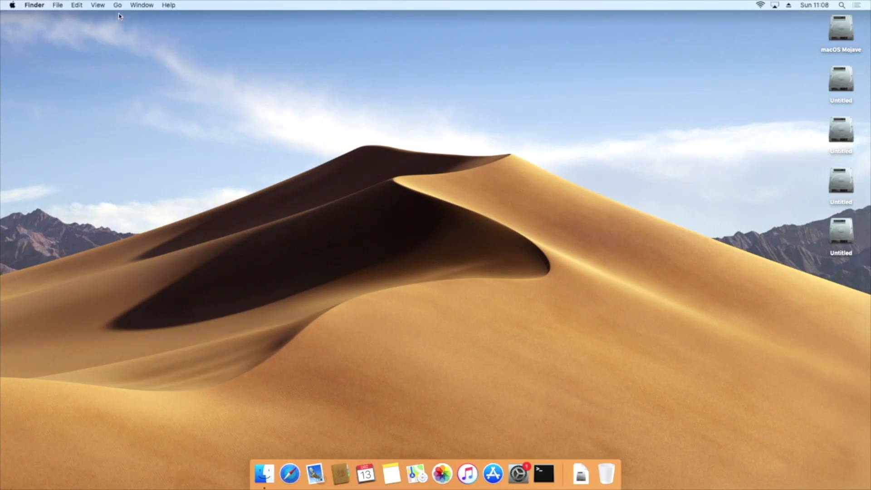
# - Launch Disk Utility from Finder's Utilities folder to list the internal drives
pyautogui.click(117, 6)
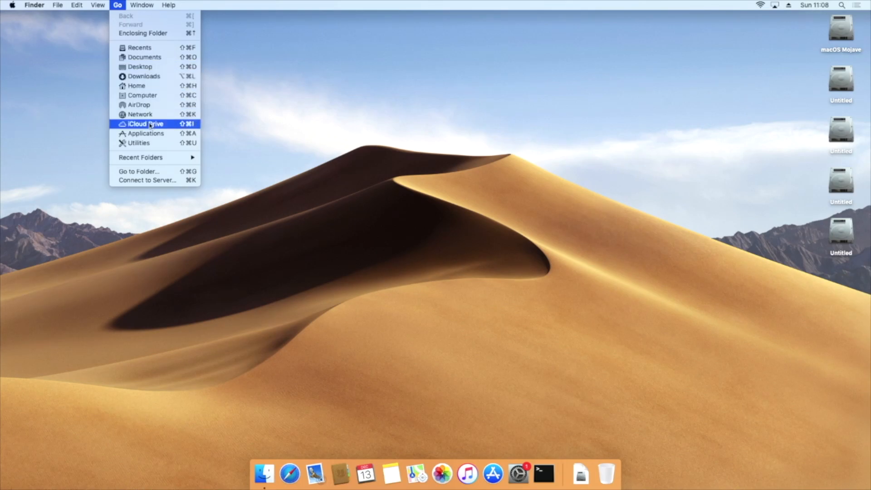
pyautogui.click(138, 142)
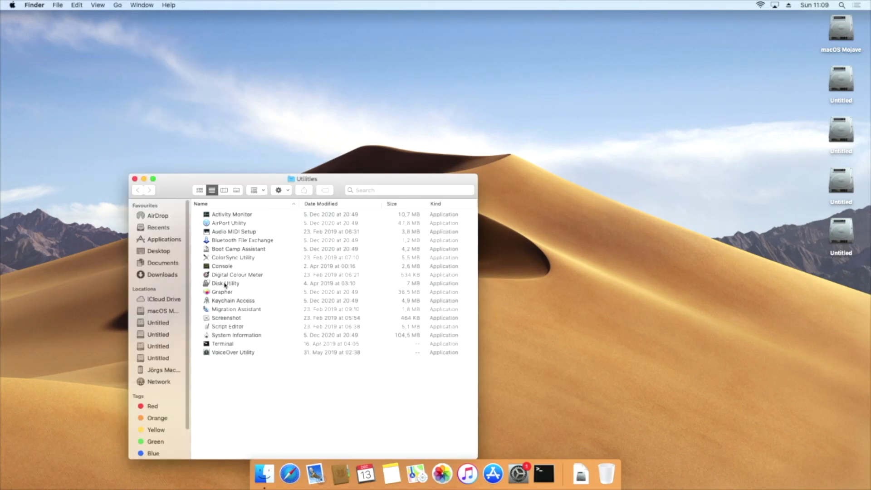
pyautogui.doubleClick(225, 283)
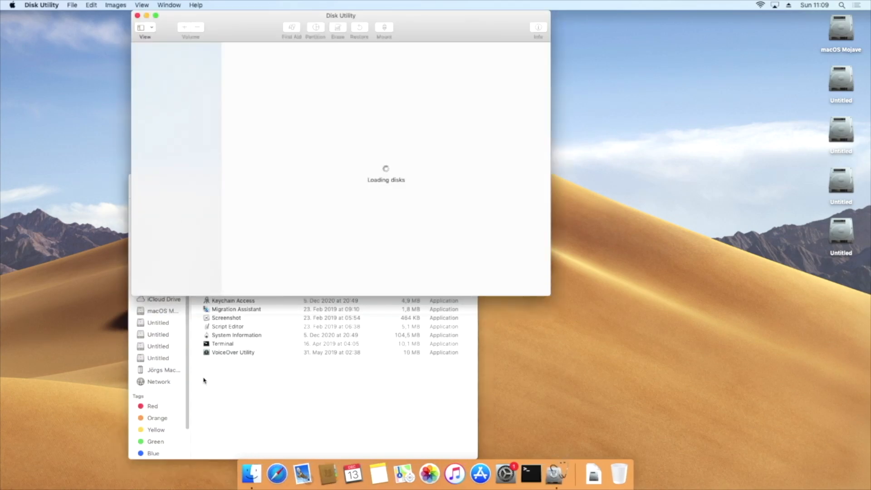
pyautogui.moveTo(204, 393)
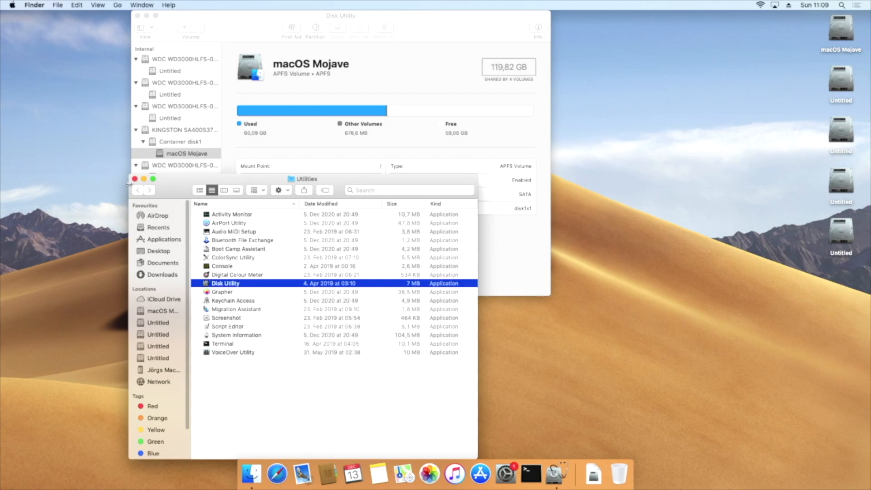
pyautogui.moveTo(161, 184)
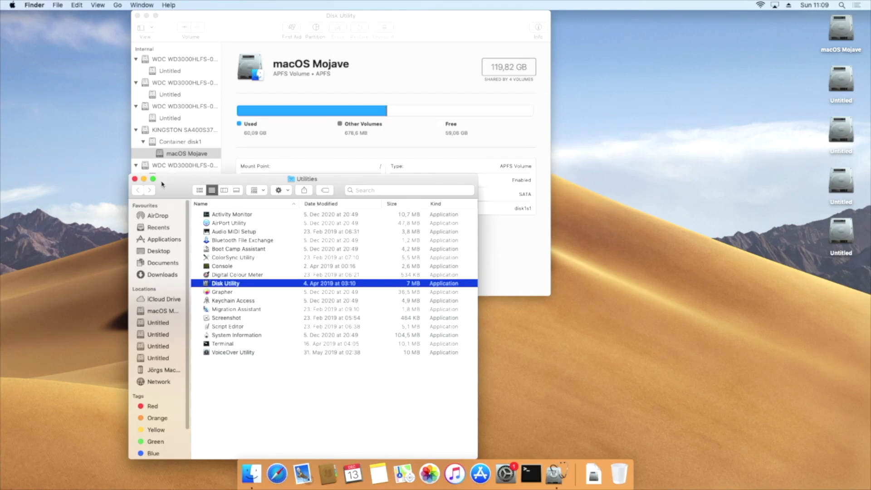
pyautogui.click(134, 178)
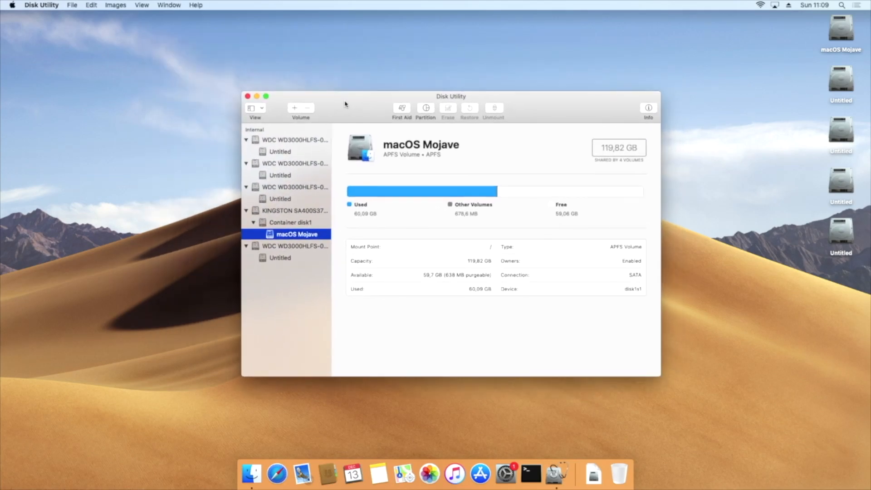
pyautogui.moveTo(280, 155)
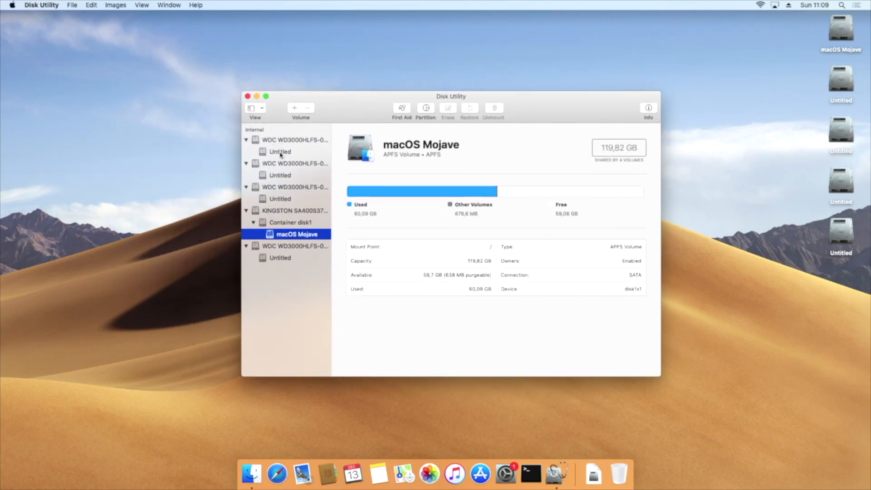
# - Rename the first two Untitled volumes to Catalina and Big Sur
pyautogui.rightClick(280, 151)
pyautogui.write('Catalina')
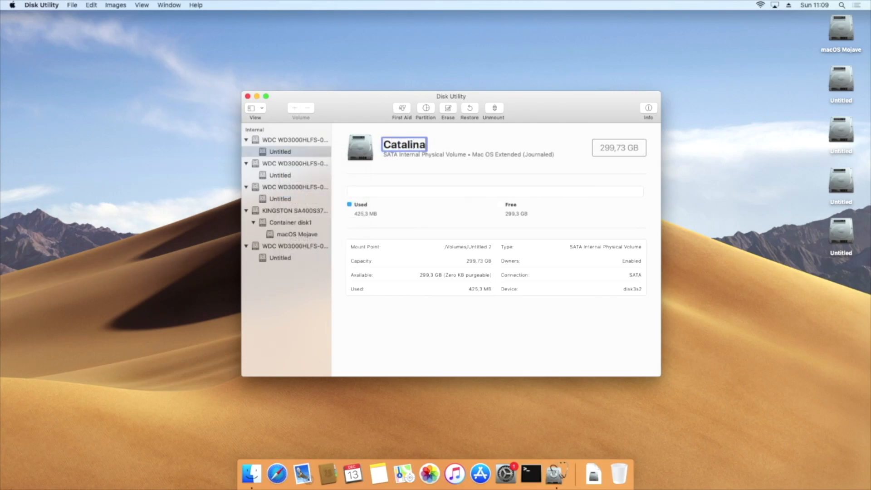
pyautogui.click(280, 175)
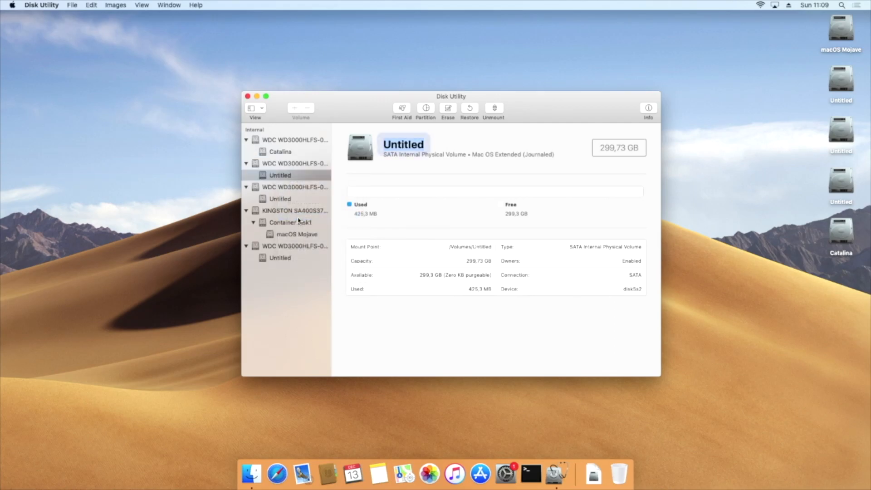
pyautogui.write('Big')
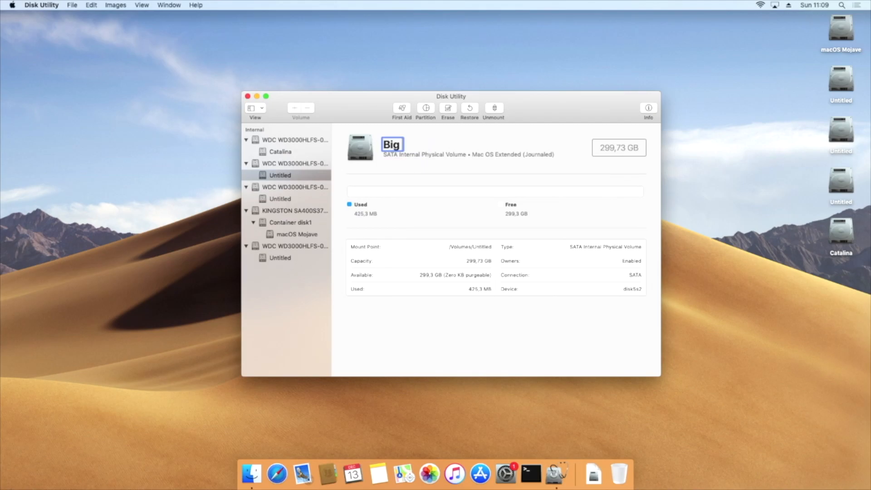
pyautogui.write('Sur')
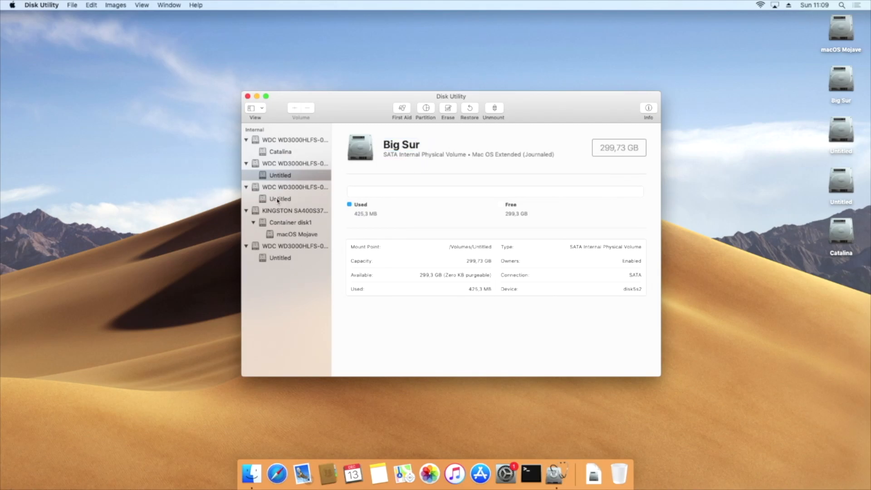
# - Rename the remaining two Untitled volumes to Linux and Windows
pyautogui.rightClick(280, 198)
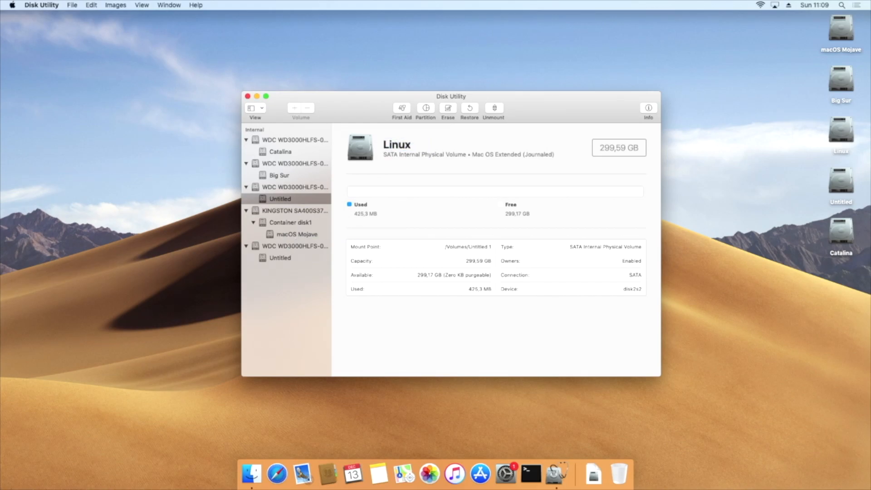
pyautogui.click(280, 256)
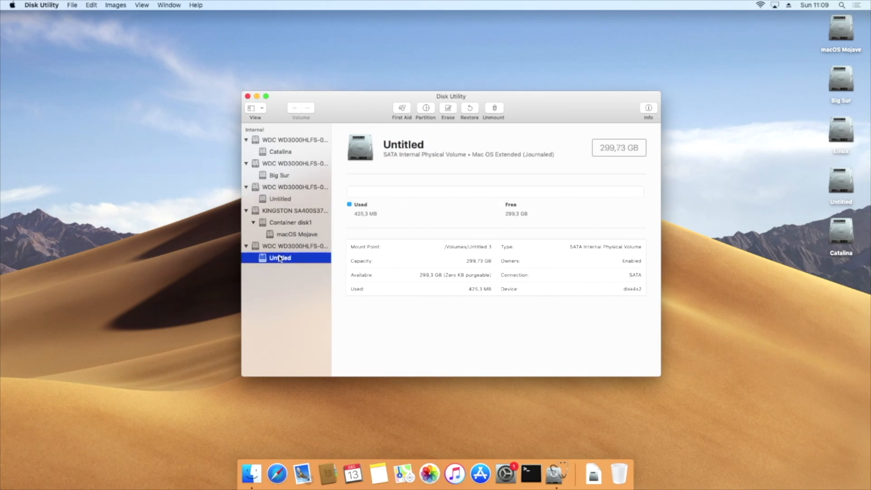
pyautogui.rightClick(280, 257)
pyautogui.write('Windows')
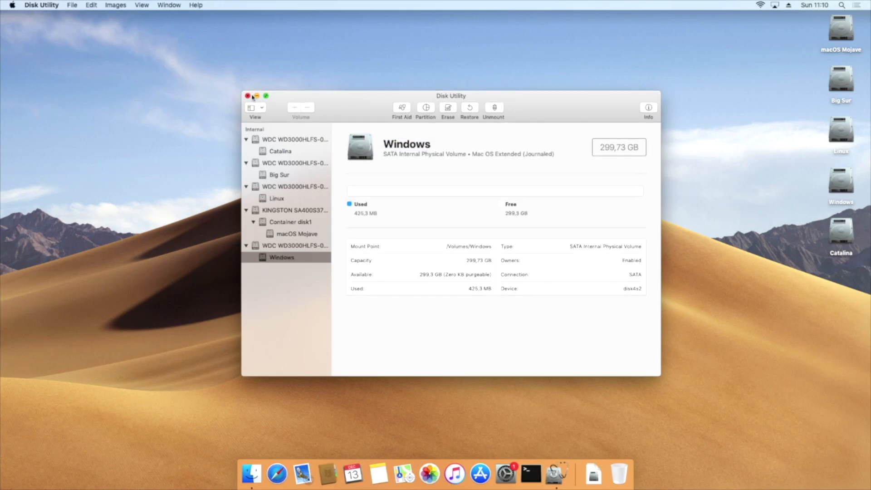
# - Close Disk Utility and check the renamed Big Sur, Linux and Catalina drives on the desktop
pyautogui.click(247, 95)
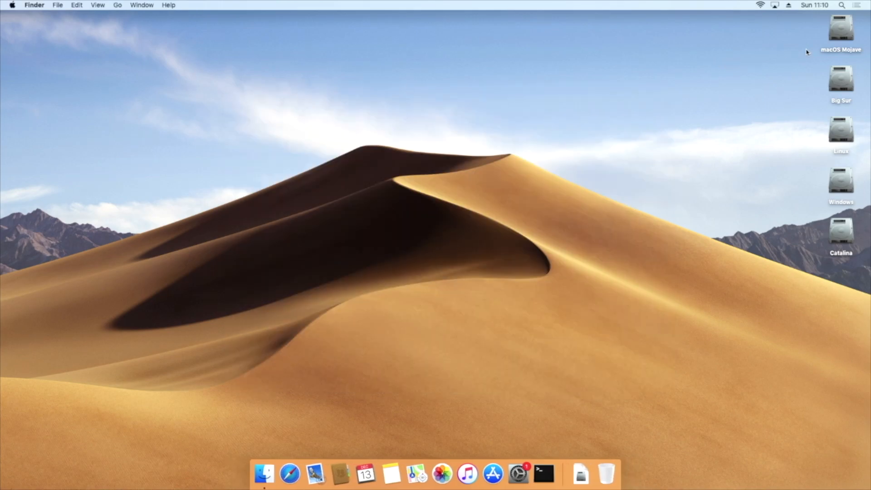
pyautogui.click(840, 78)
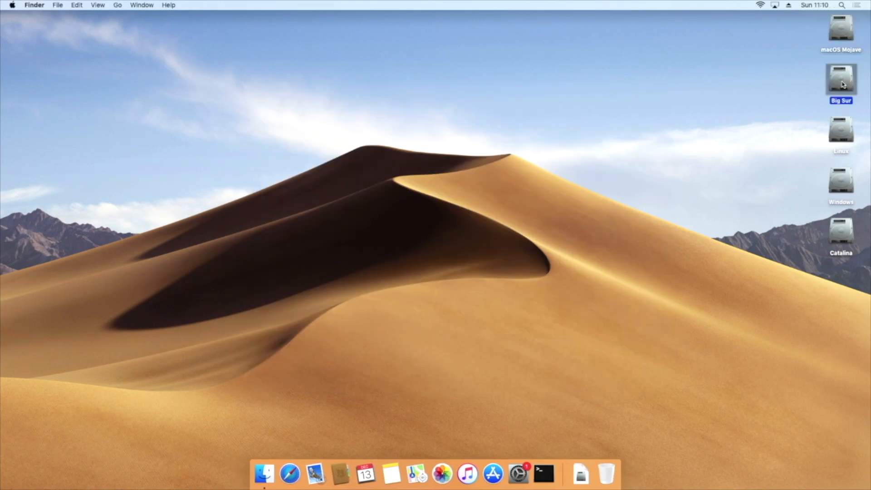
pyautogui.click(840, 131)
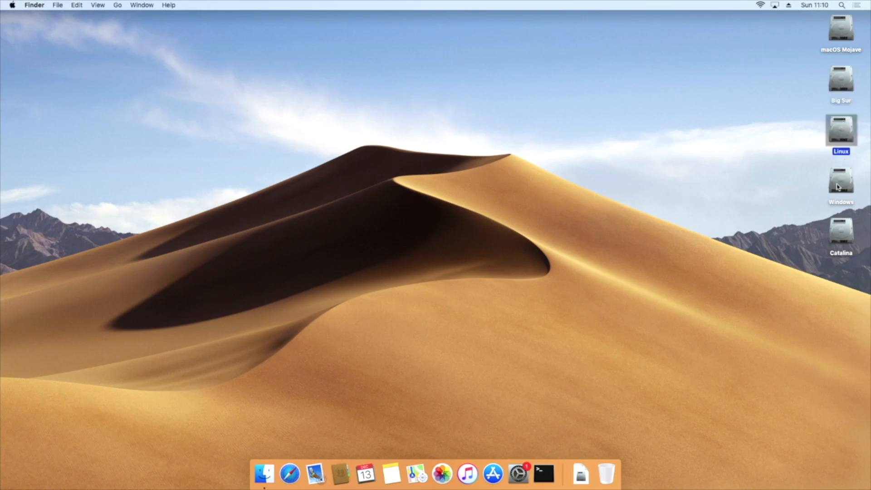
pyautogui.click(839, 233)
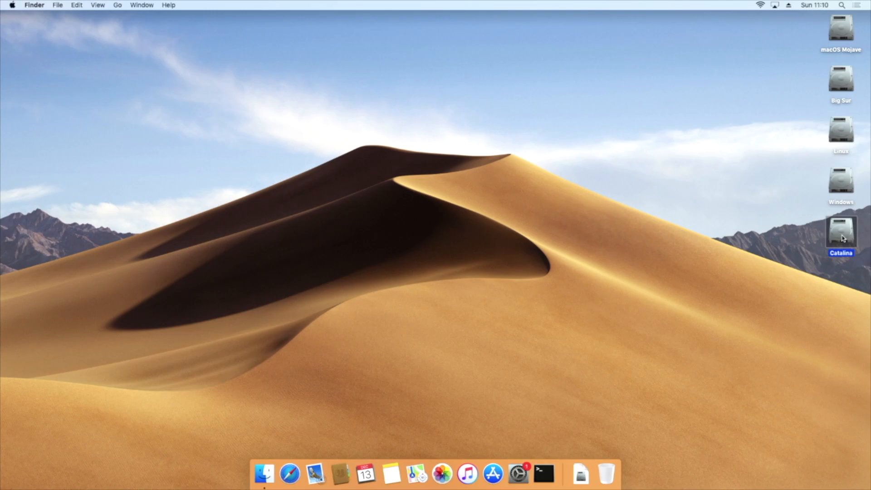
pyautogui.moveTo(736, 239)
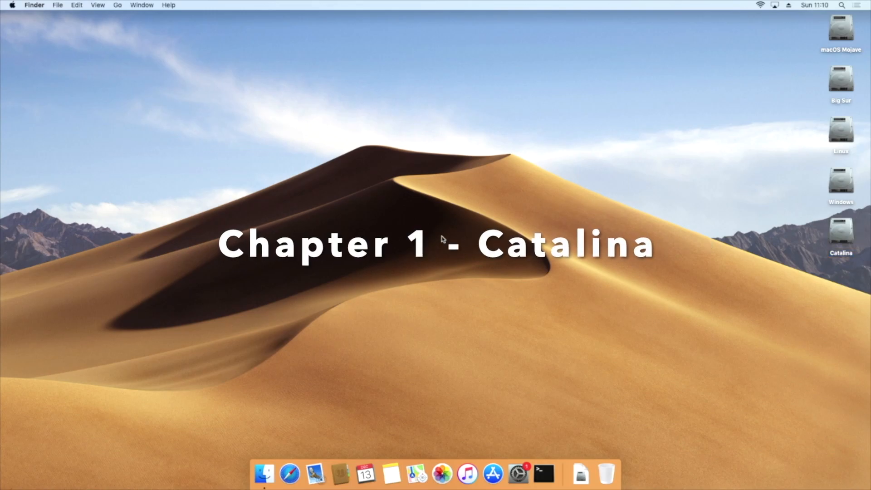
# - Launch Clover Configurator from Finder's Applications folder
pyautogui.click(117, 6)
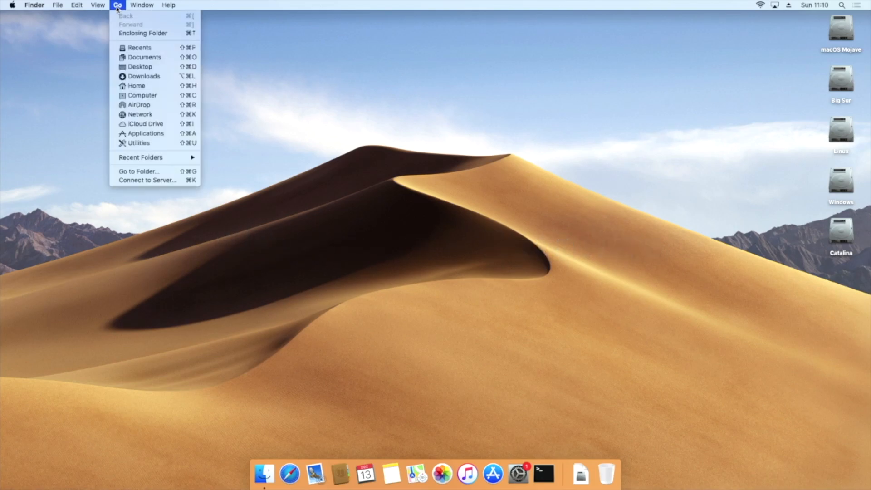
pyautogui.moveTo(145, 134)
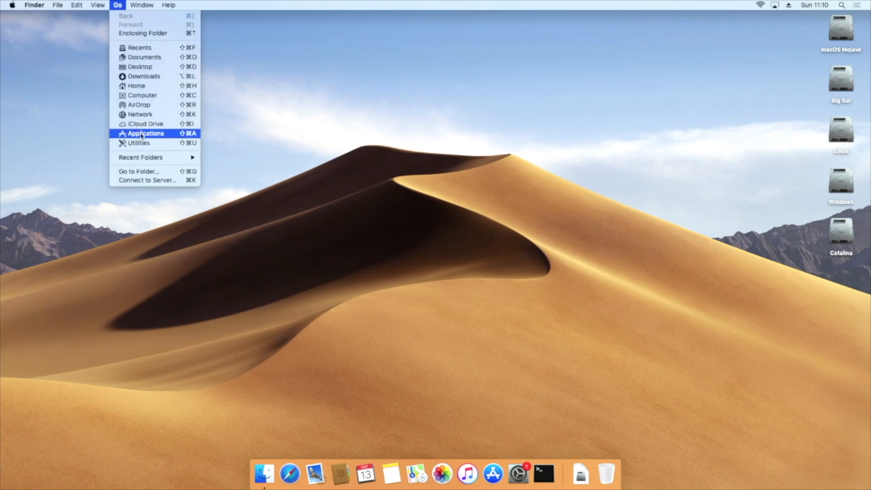
pyautogui.click(145, 133)
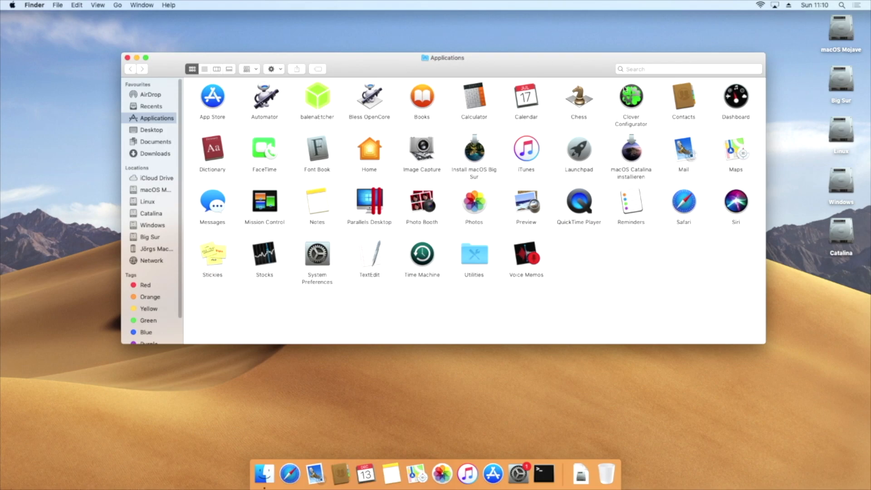
pyautogui.doubleClick(631, 95)
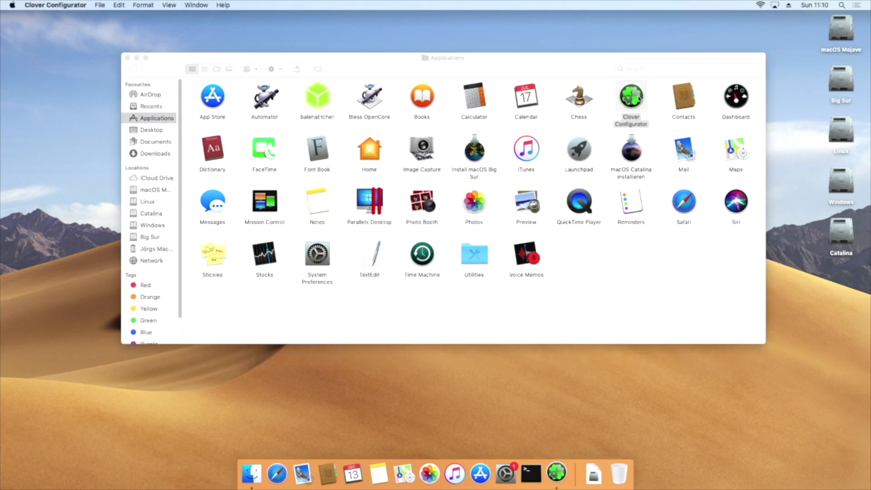
pyautogui.doubleClick(631, 92)
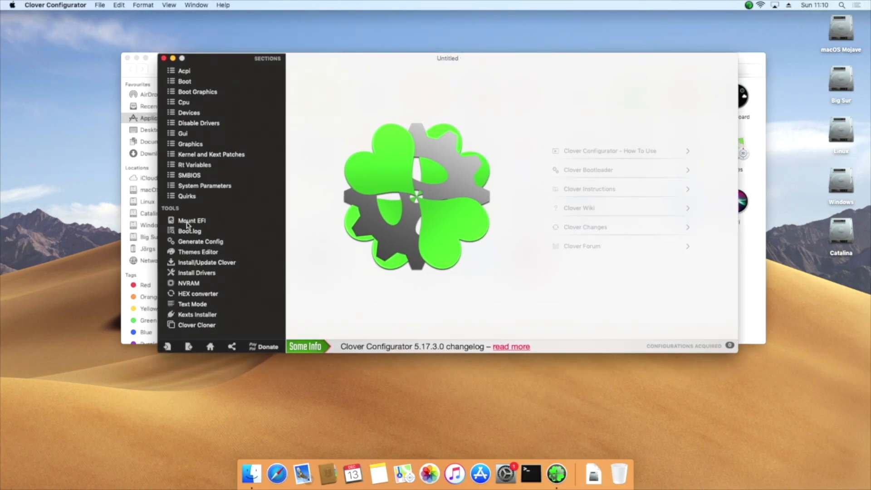
# - Mount the Kingston SSD's EFI partition with the Mount EFI tool, then quit Clover Configurator
pyautogui.click(191, 219)
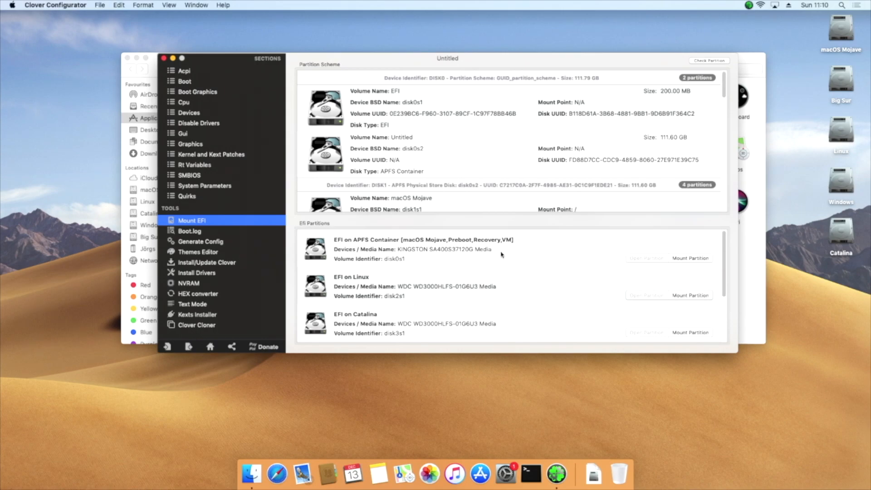
pyautogui.moveTo(450, 246)
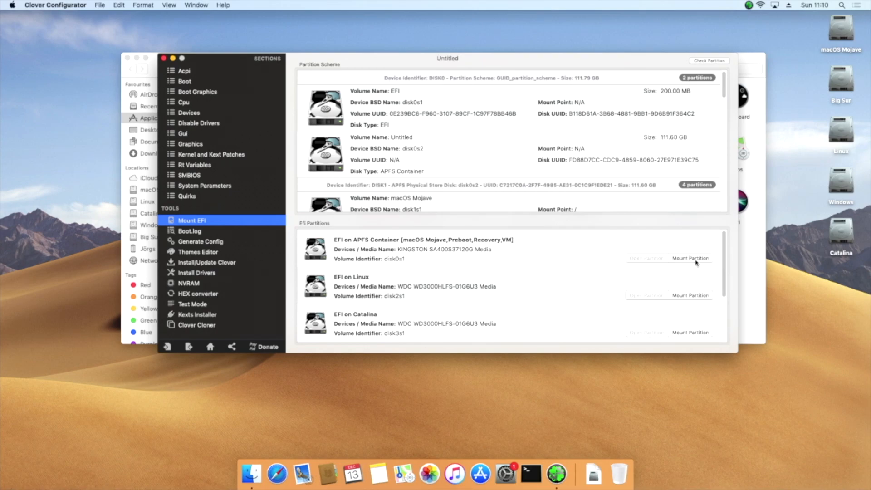
pyautogui.click(690, 258)
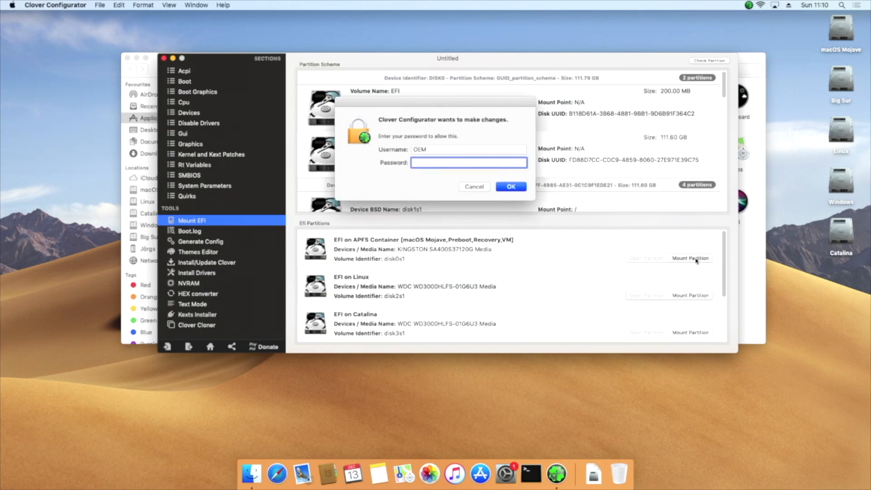
pyautogui.click(510, 186)
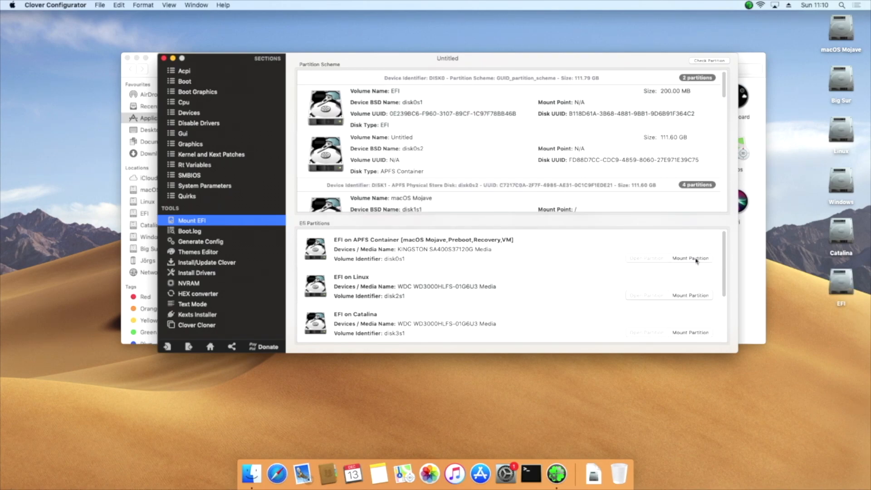
pyautogui.moveTo(842, 288)
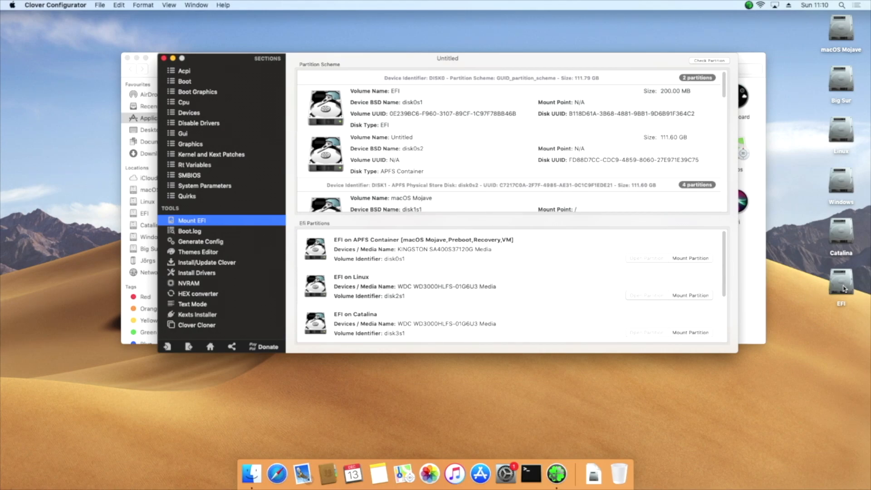
pyautogui.click(839, 283)
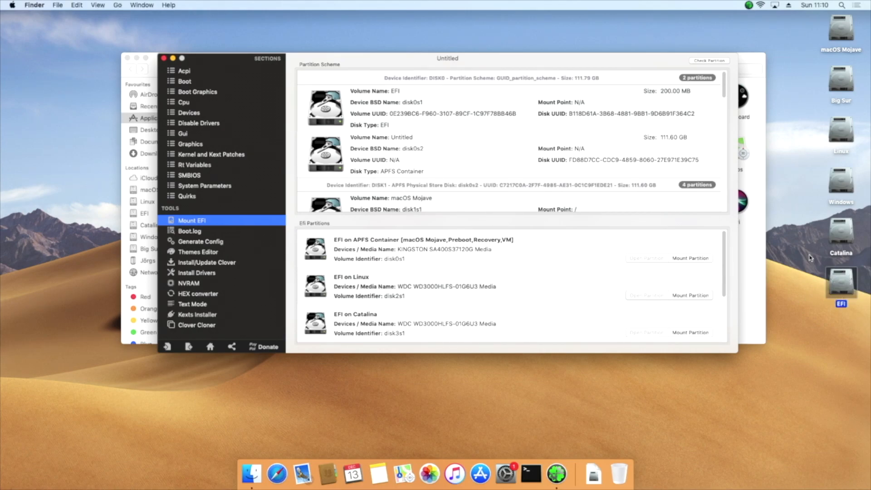
pyautogui.click(689, 257)
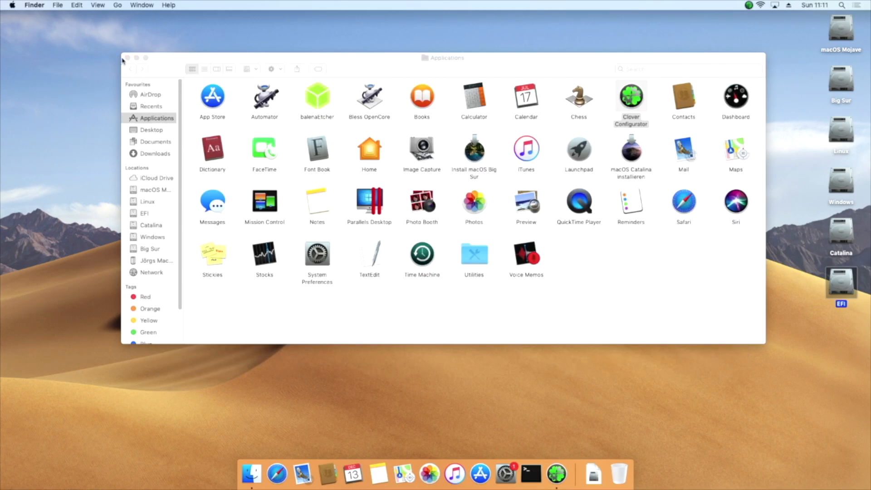
# - Open the config plist from EFI > OC on the mounted EFI volume in TextEdit
pyautogui.click(128, 58)
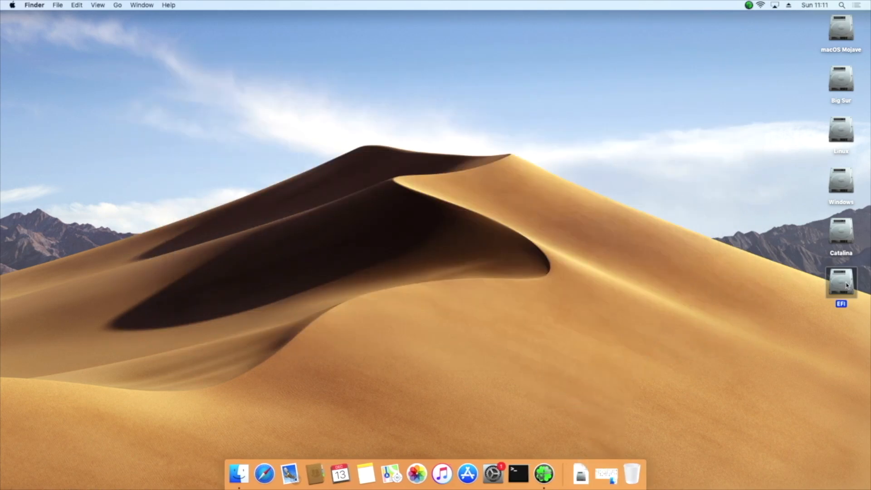
pyautogui.doubleClick(840, 282)
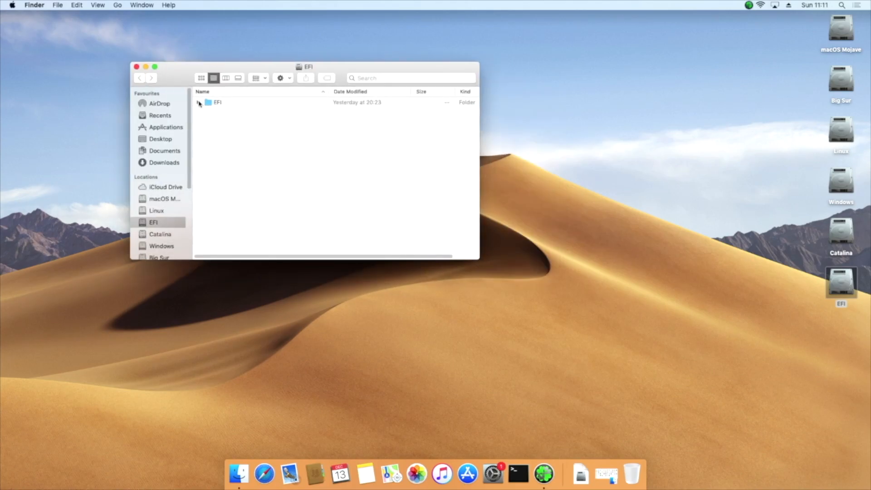
pyautogui.click(198, 102)
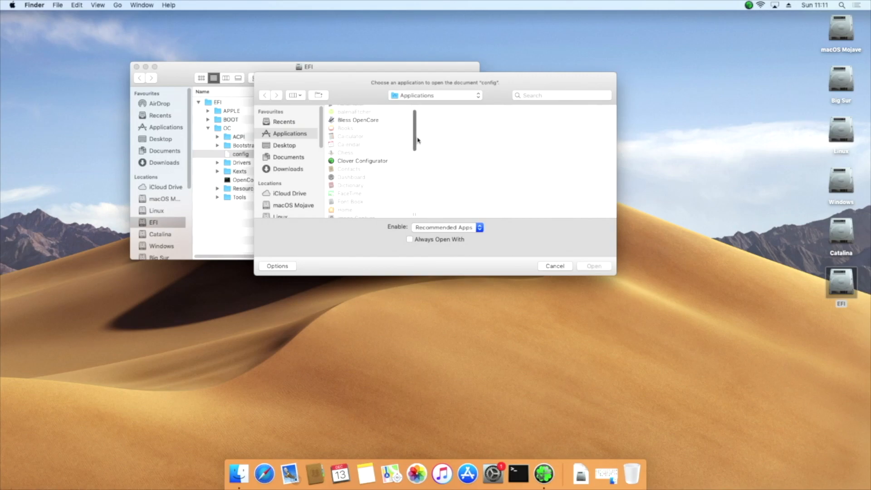
pyautogui.scroll(-3)
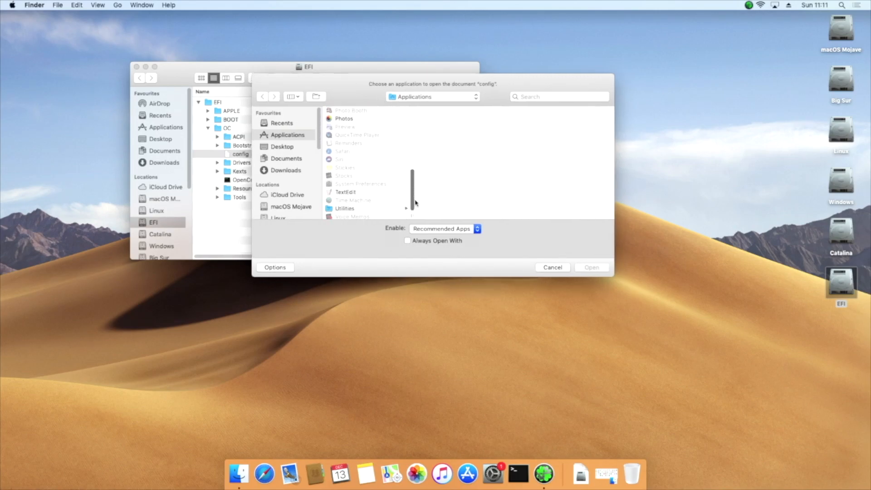
pyautogui.click(344, 190)
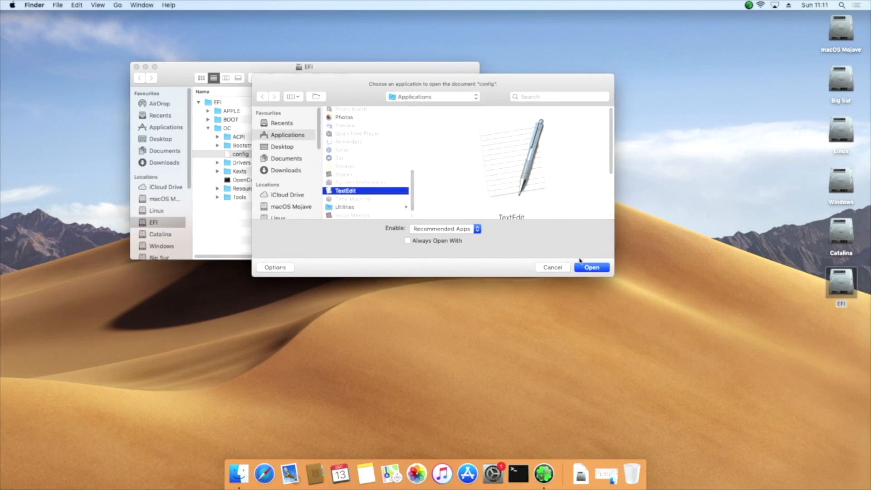
pyautogui.click(591, 267)
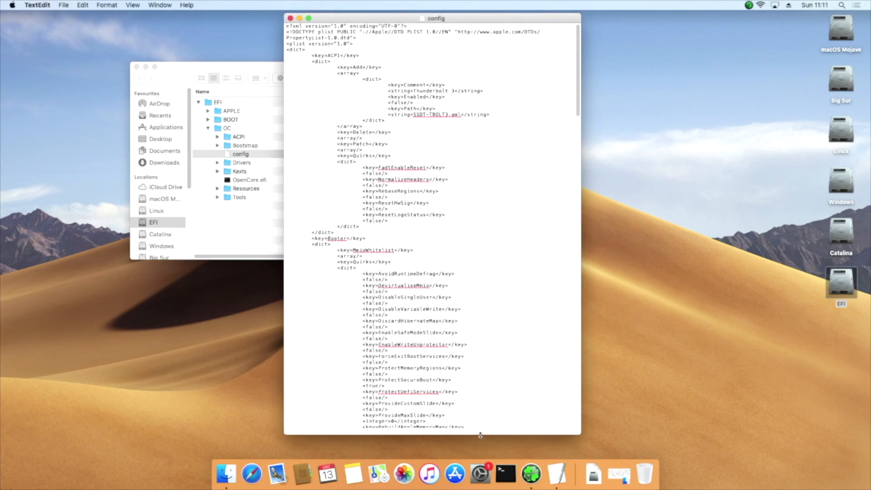
# - In the Emulate section, copy the Cpuid1Data value over the Cpuid1Mask value
pyautogui.scroll(-3)
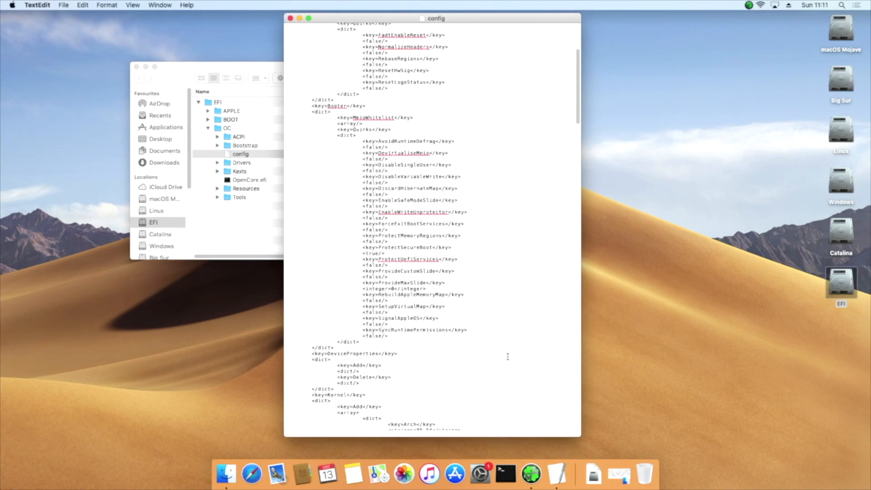
pyautogui.scroll(-3)
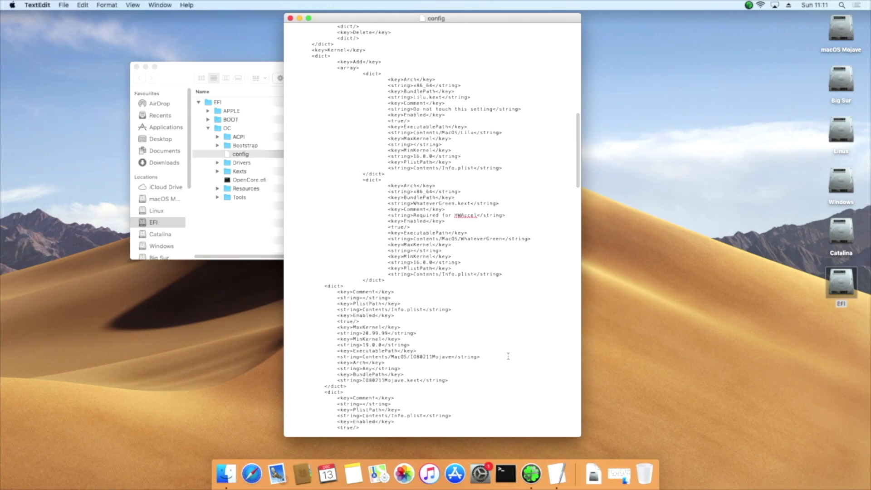
pyautogui.scroll(-3)
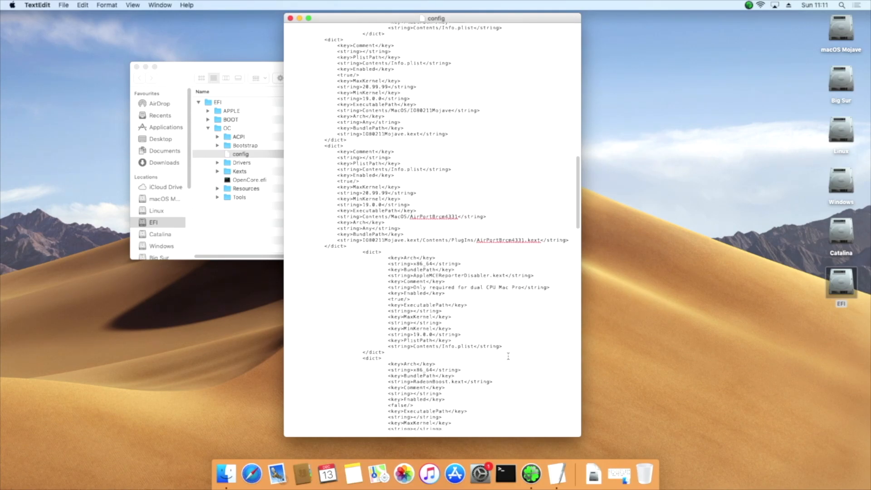
pyautogui.scroll(-3)
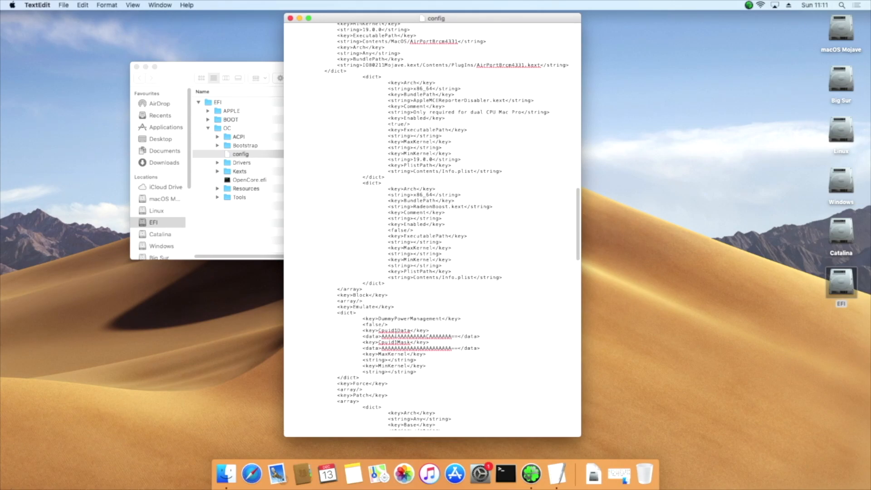
pyautogui.moveTo(382, 335); pyautogui.dragTo(452, 336)
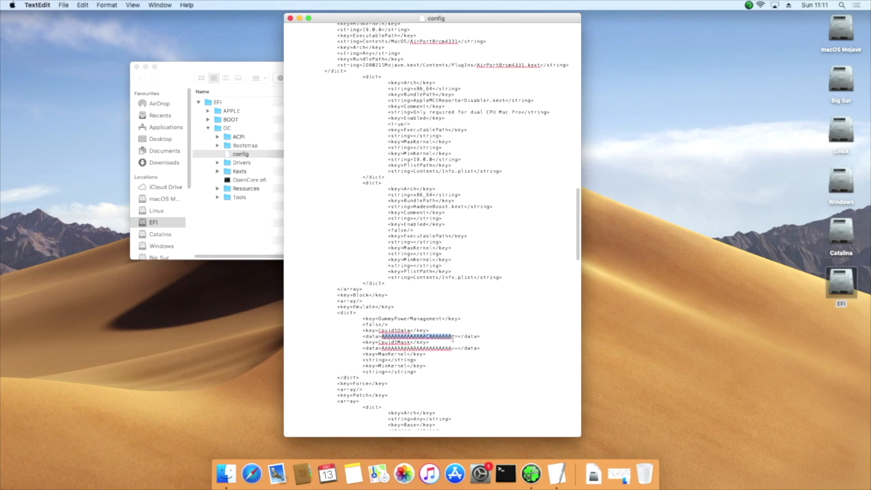
pyautogui.rightClick(415, 336)
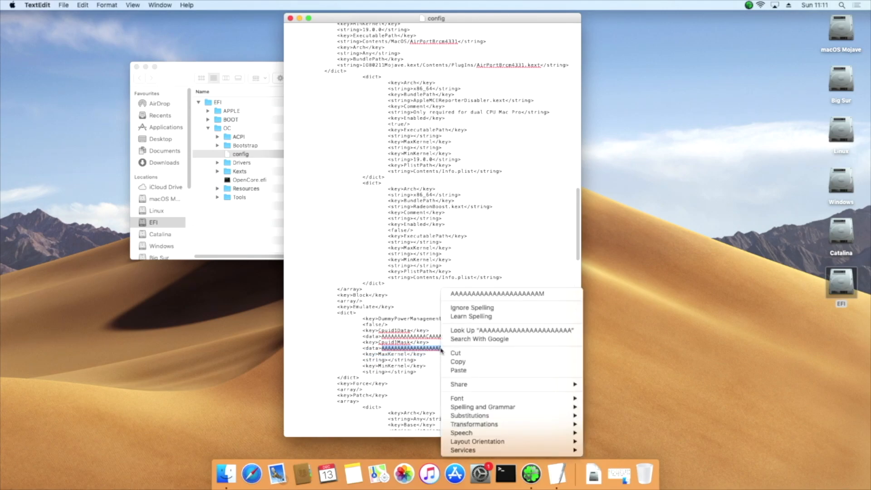
pyautogui.moveTo(458, 370)
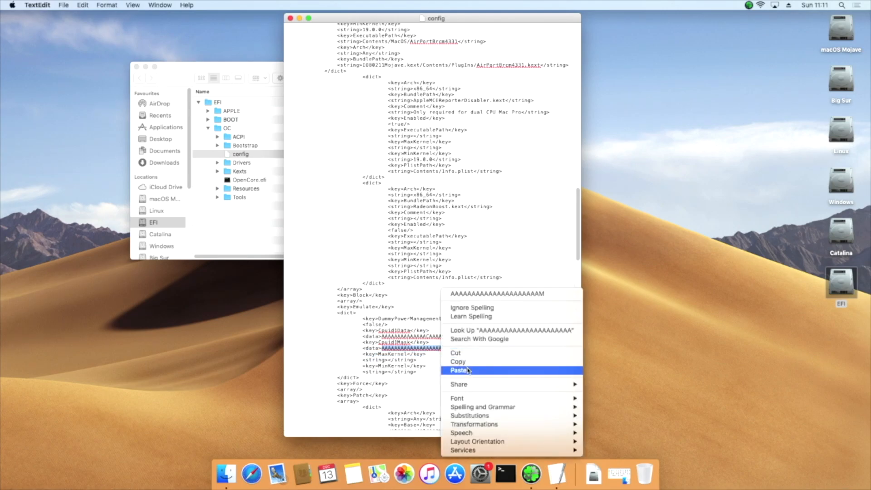
pyautogui.click(459, 370)
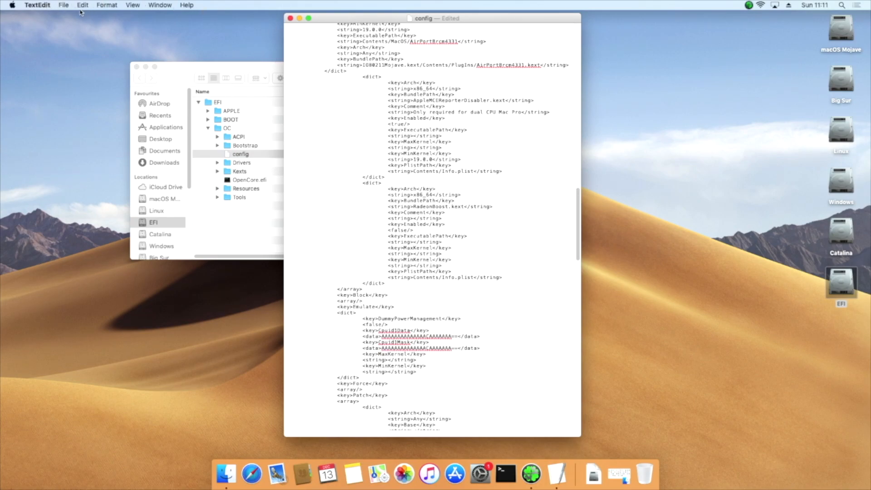
# - Save the edited config, close the EFI window and restart the Mac
pyautogui.click(63, 6)
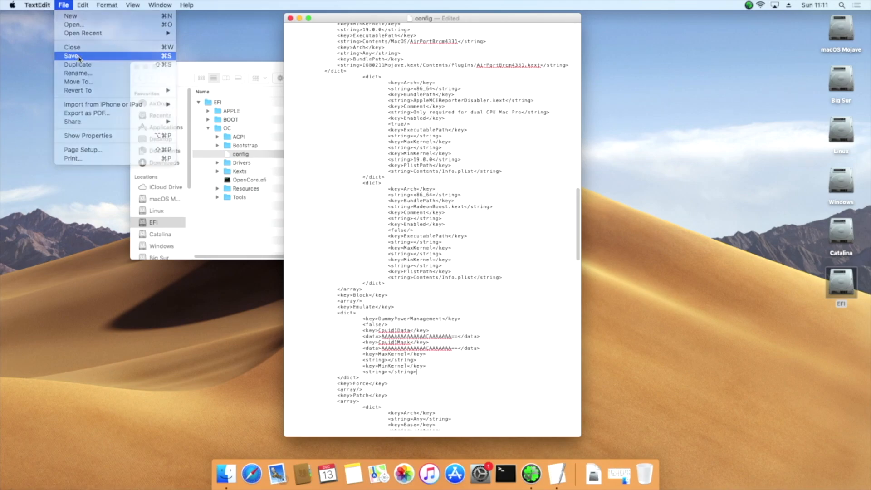
pyautogui.click(71, 55)
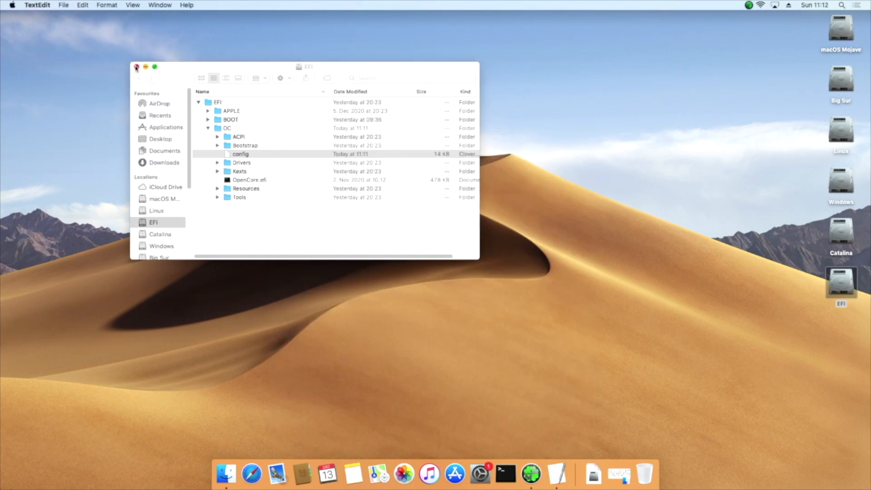
pyautogui.click(136, 67)
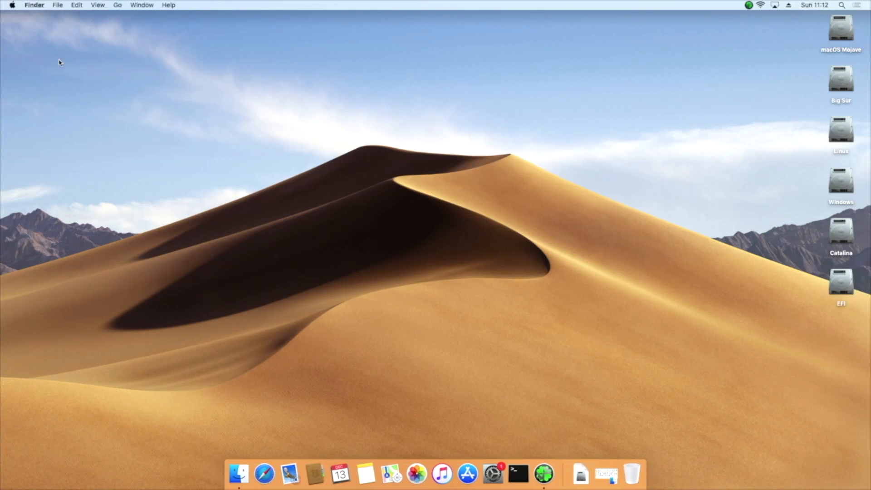
pyautogui.click(12, 5)
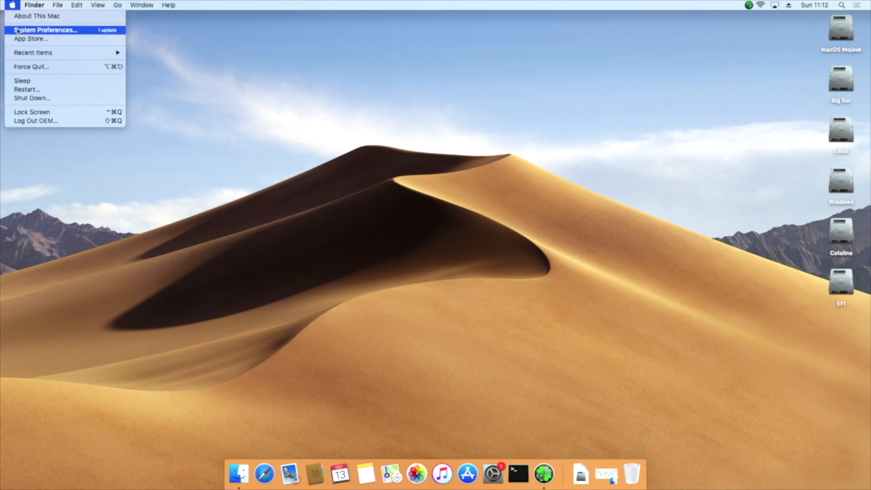
pyautogui.click(26, 88)
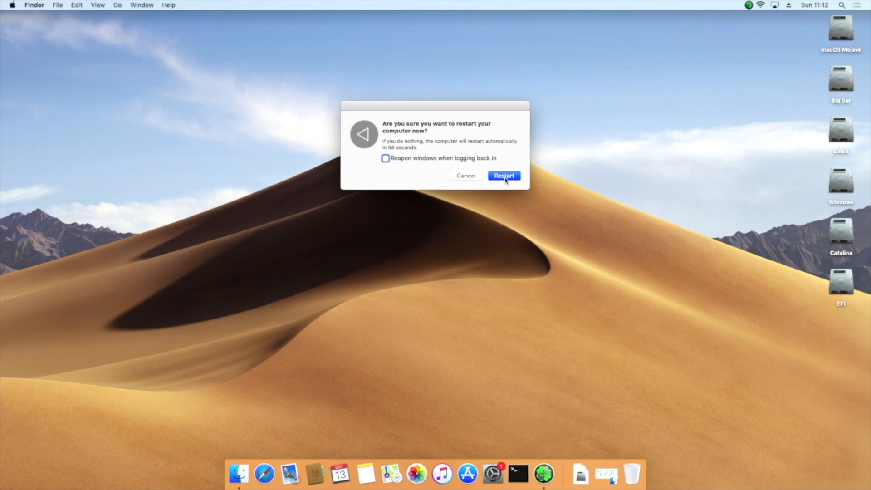
pyautogui.click(503, 175)
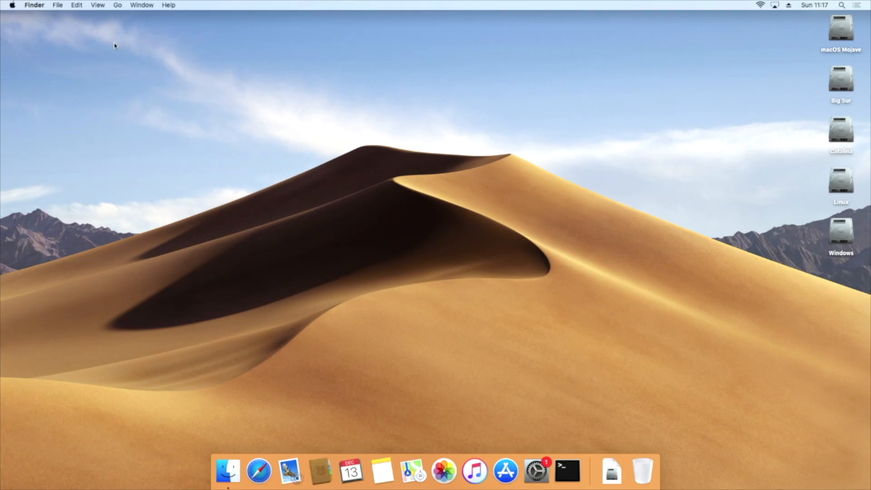
pyautogui.moveTo(447, 243)
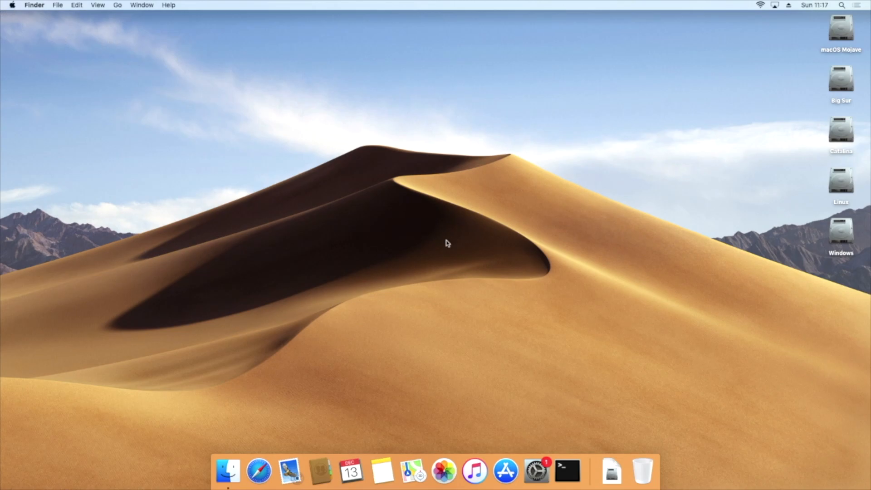
pyautogui.moveTo(449, 273)
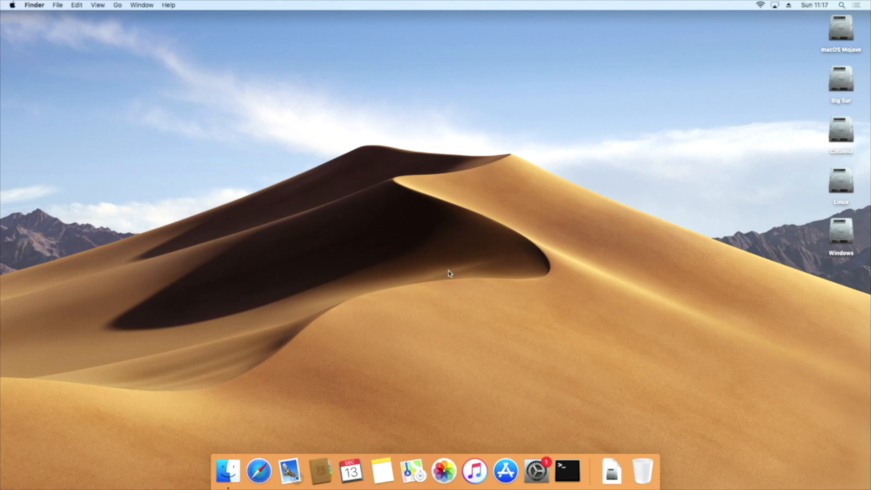
# - Launch 'macOS Catalina installieren' from the Applications folder
pyautogui.click(117, 6)
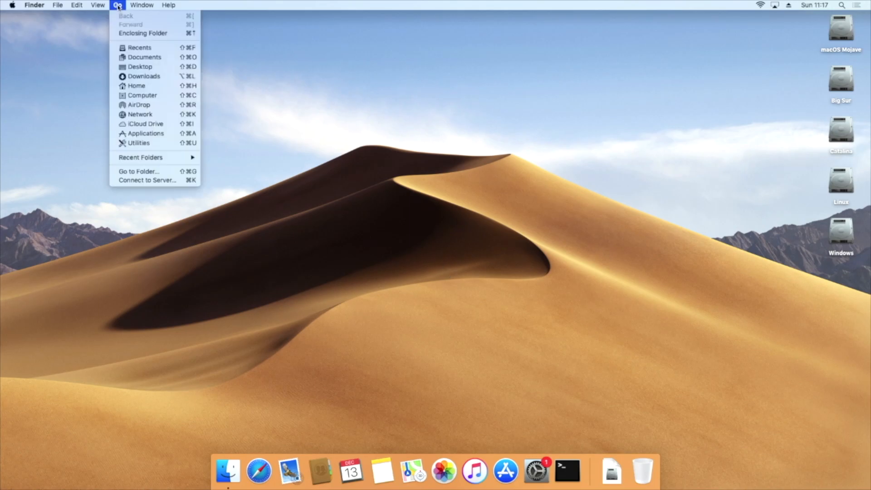
pyautogui.moveTo(143, 95)
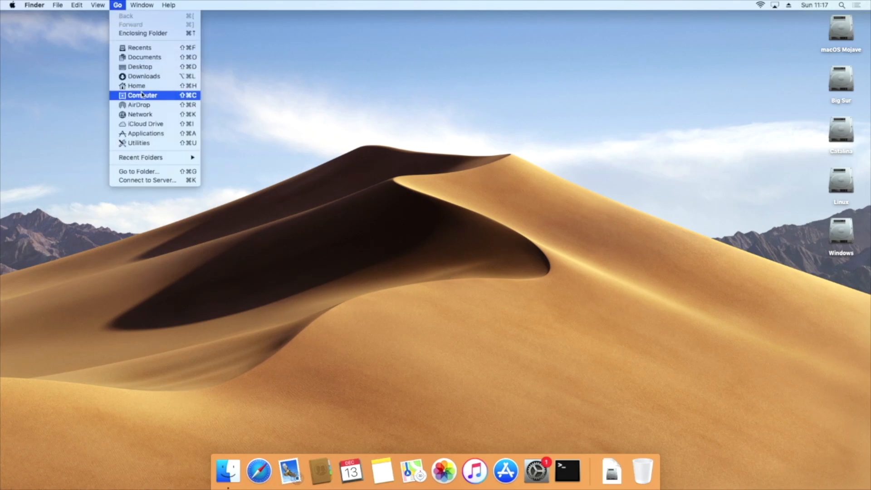
pyautogui.click(145, 132)
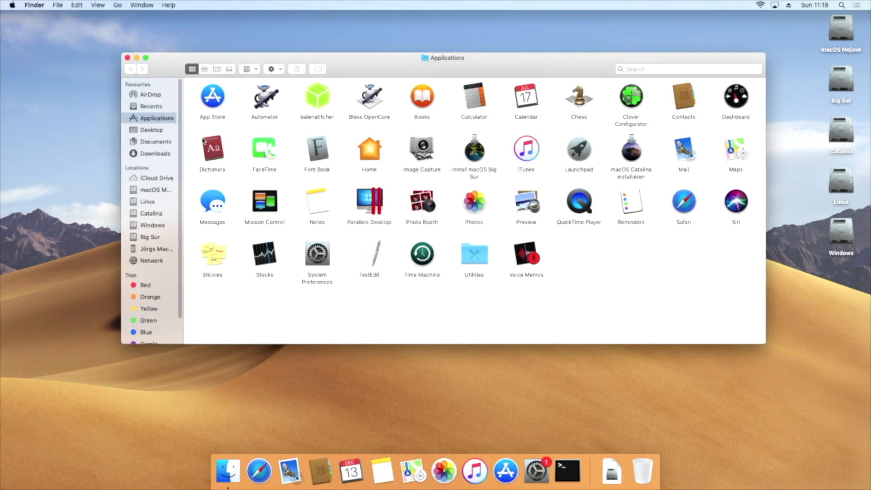
pyautogui.moveTo(631, 155)
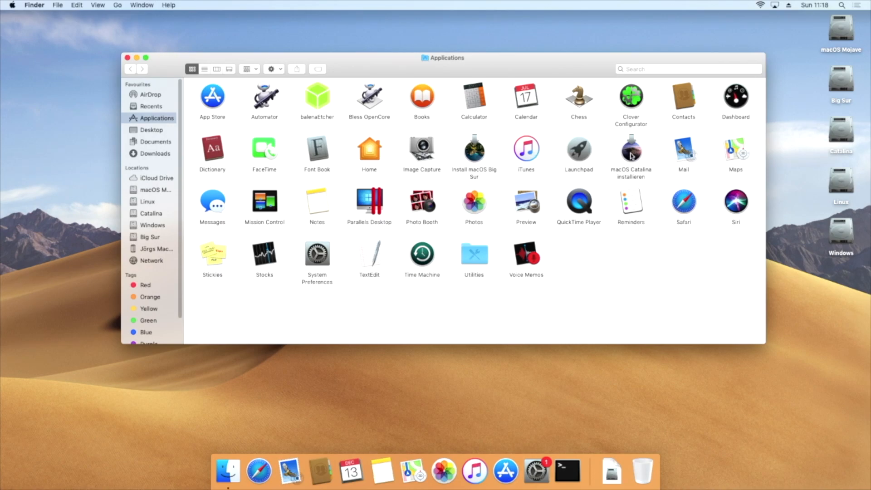
pyautogui.doubleClick(630, 150)
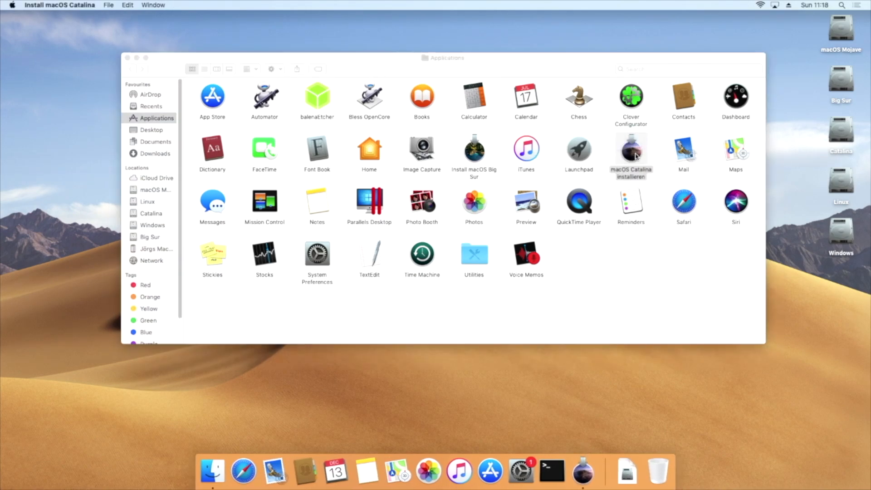
# - Choose the Catalina disk from Show All Disks as destination and start the install with admin approval
pyautogui.doubleClick(630, 148)
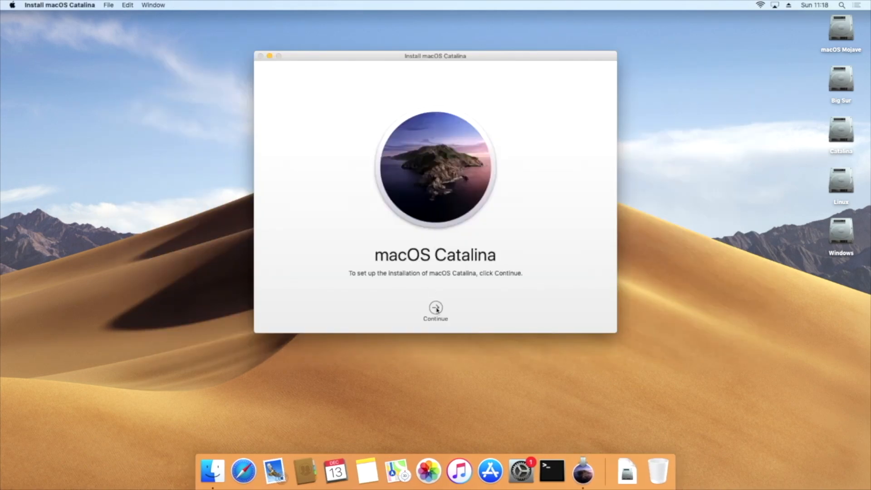
pyautogui.click(435, 311)
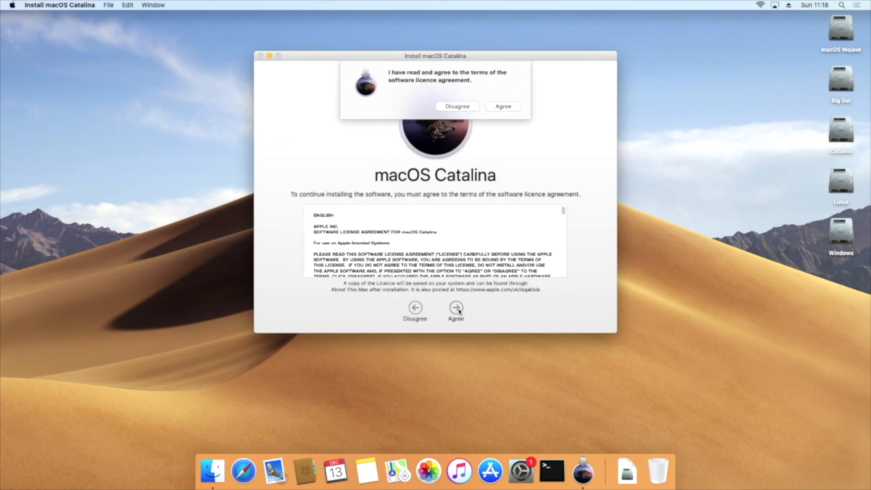
pyautogui.click(501, 106)
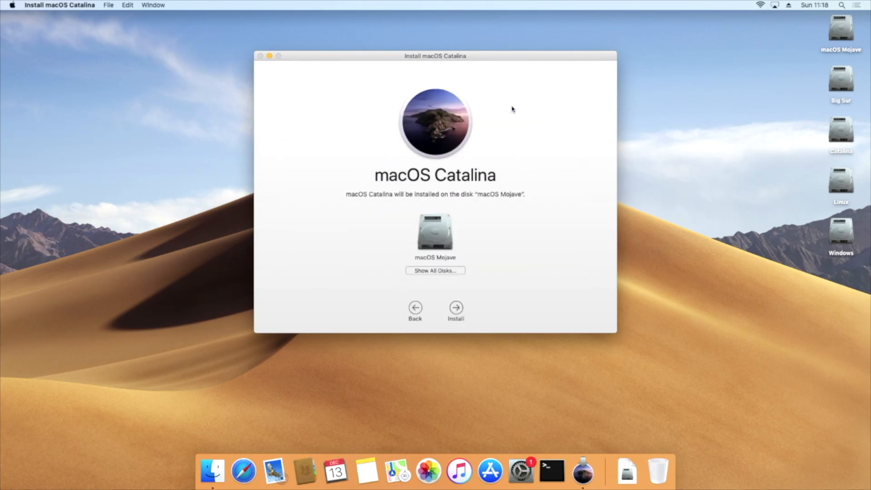
pyautogui.click(435, 271)
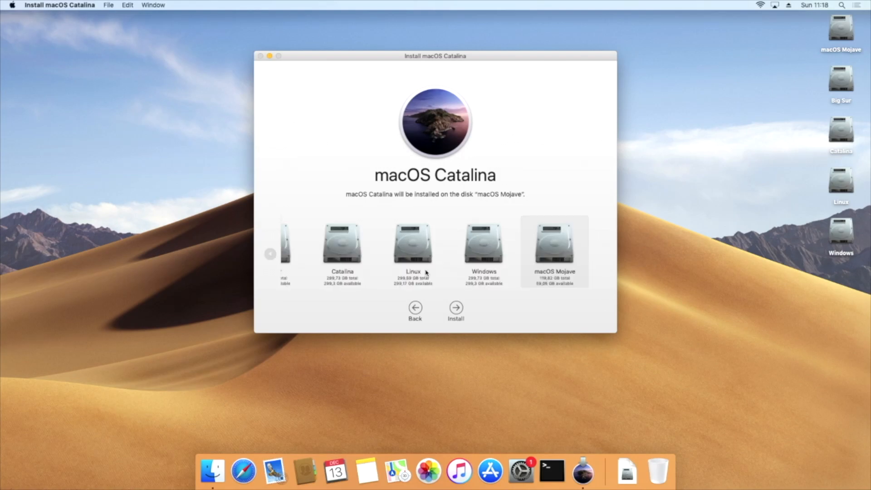
pyautogui.click(342, 250)
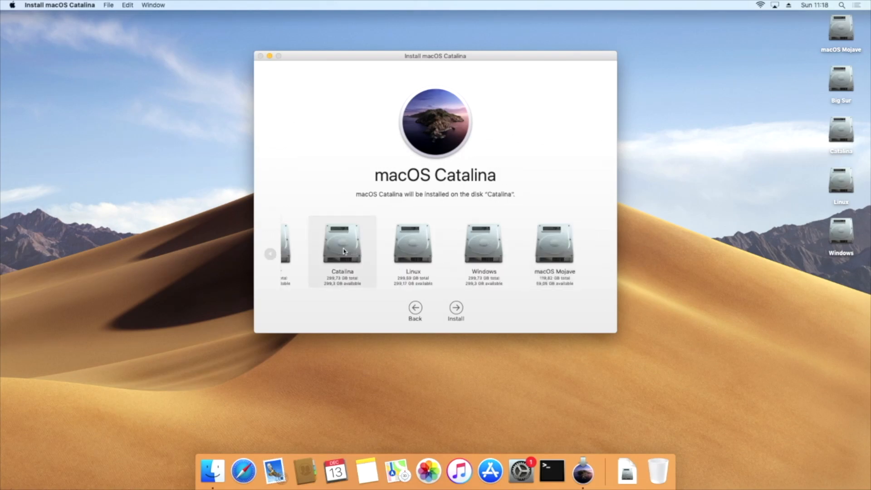
pyautogui.click(456, 308)
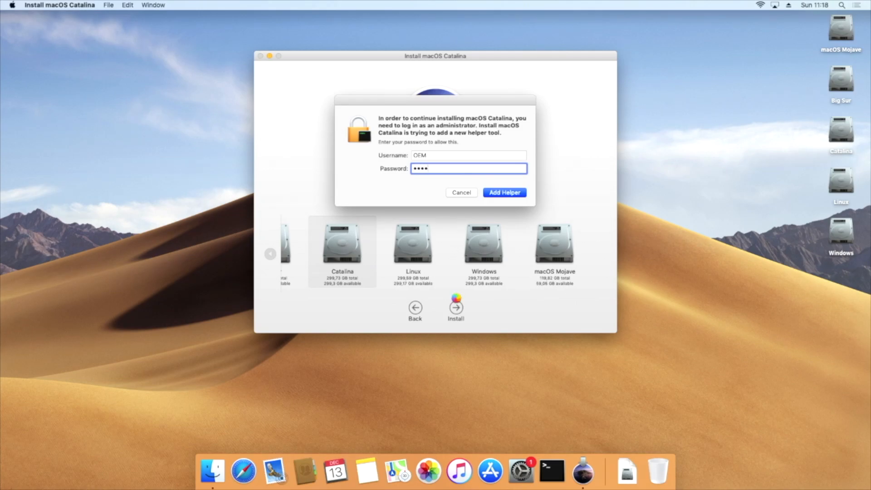
pyautogui.click(504, 192)
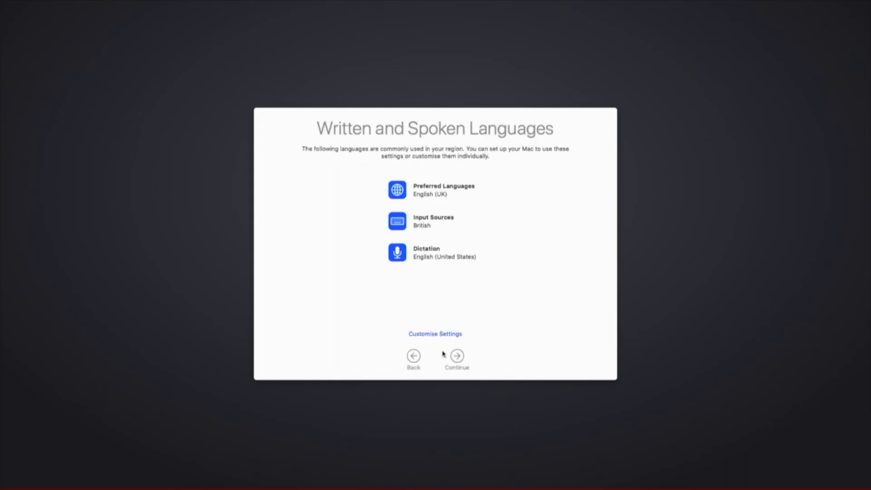
# - Continue through languages, Apple ID, computer account and Light look to reach the Catalina desktop
pyautogui.click(456, 355)
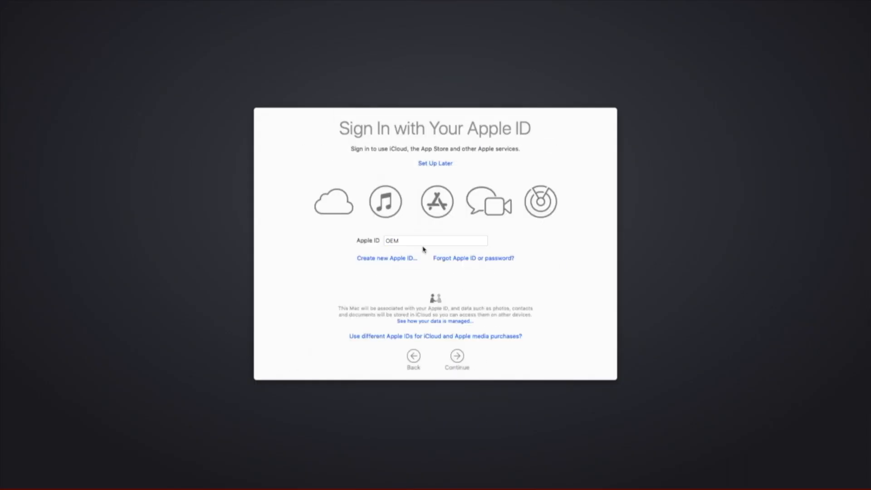
pyautogui.click(456, 355)
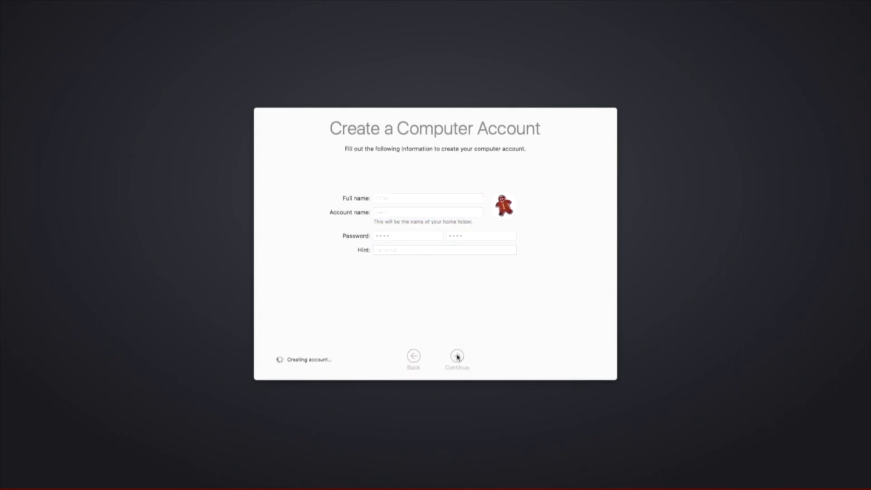
pyautogui.click(456, 357)
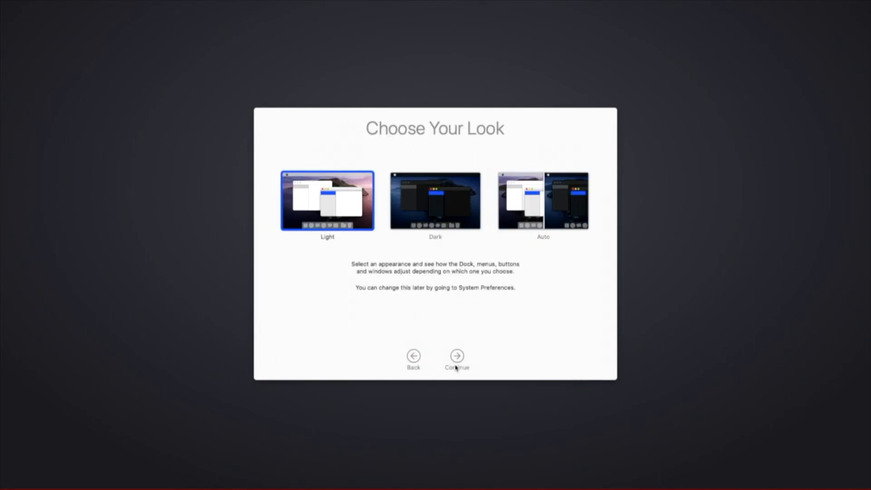
pyautogui.click(456, 356)
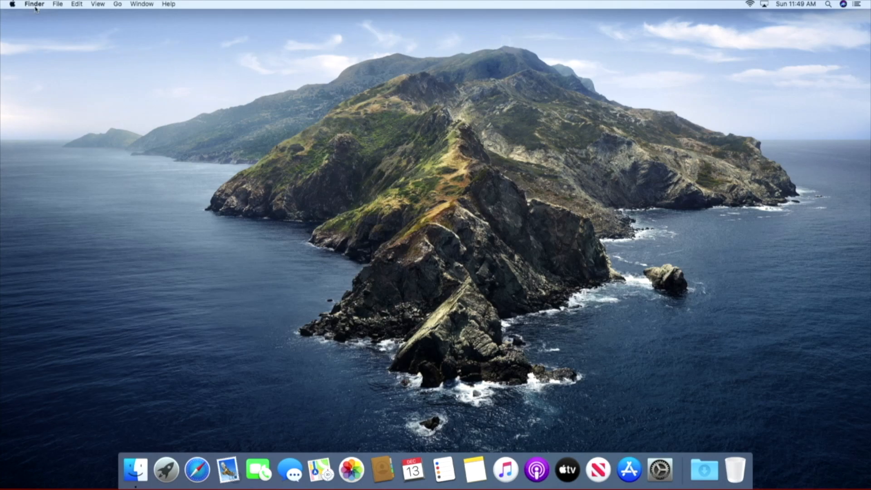
# - Check About This Mac shows macOS Catalina 10.15.4 on the Catalina startup disk
pyautogui.click(11, 5)
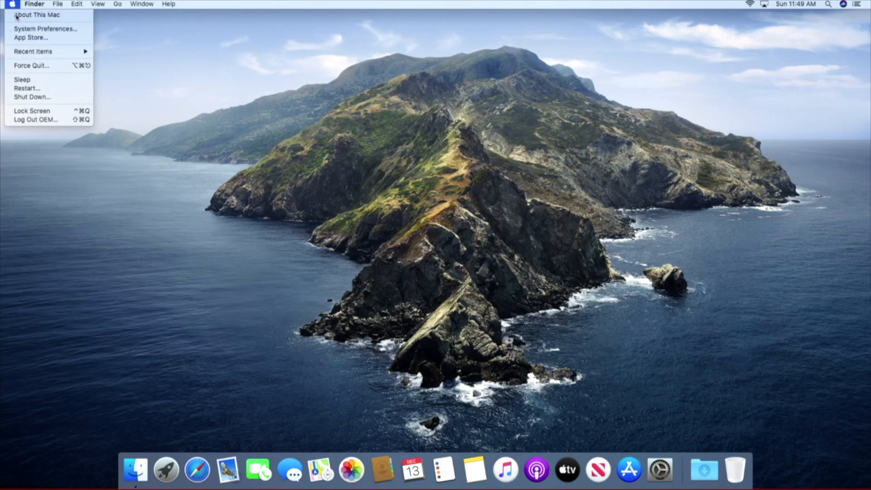
pyautogui.click(37, 14)
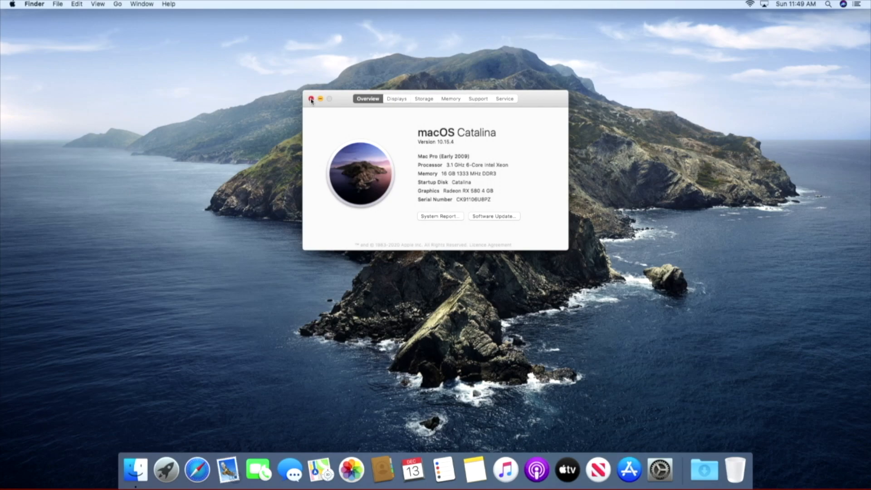
pyautogui.click(12, 3)
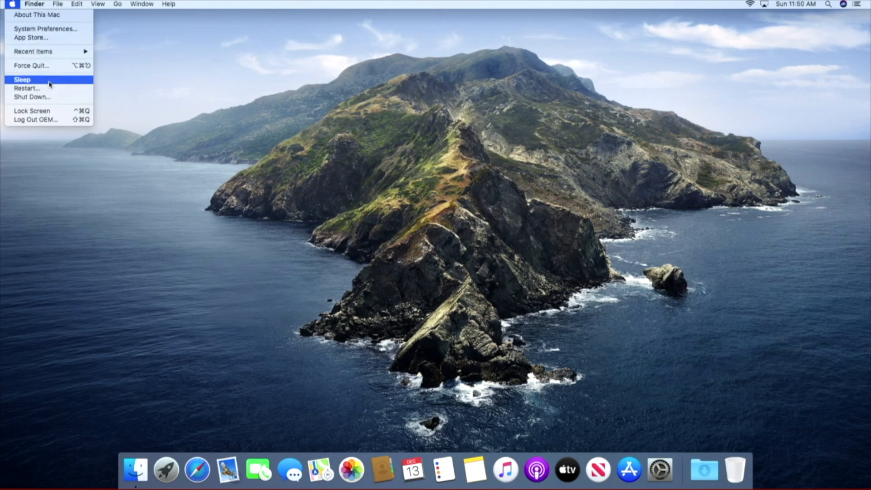
# - Restart the computer from the Apple menu
pyautogui.click(27, 88)
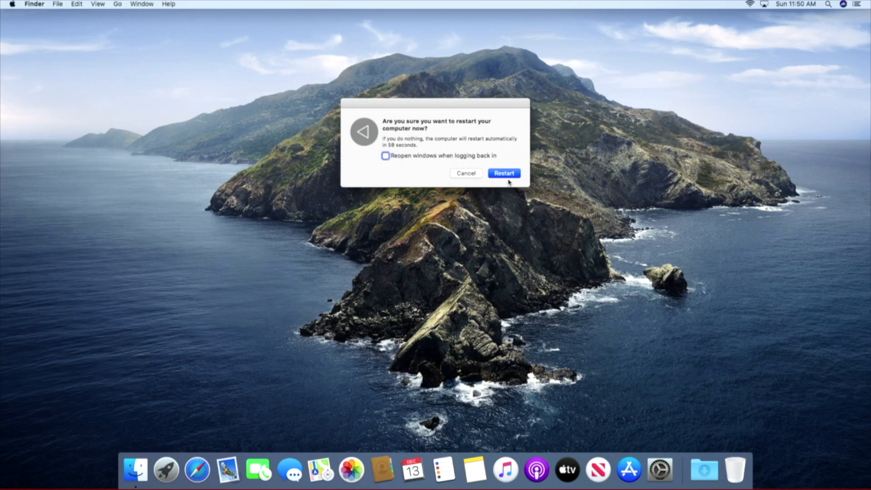
pyautogui.click(503, 173)
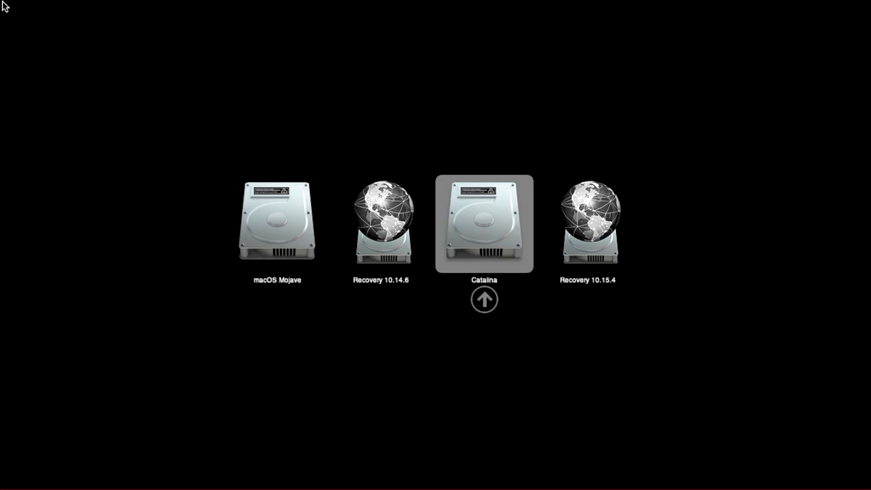
# - Boot the macOS Mojave drive from the OpenCore picker
pyautogui.click(276, 224)
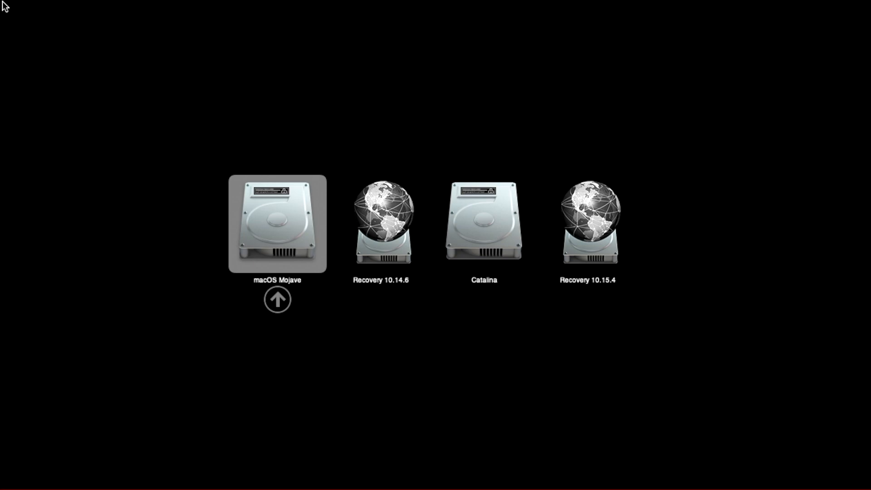
pyautogui.click(277, 223)
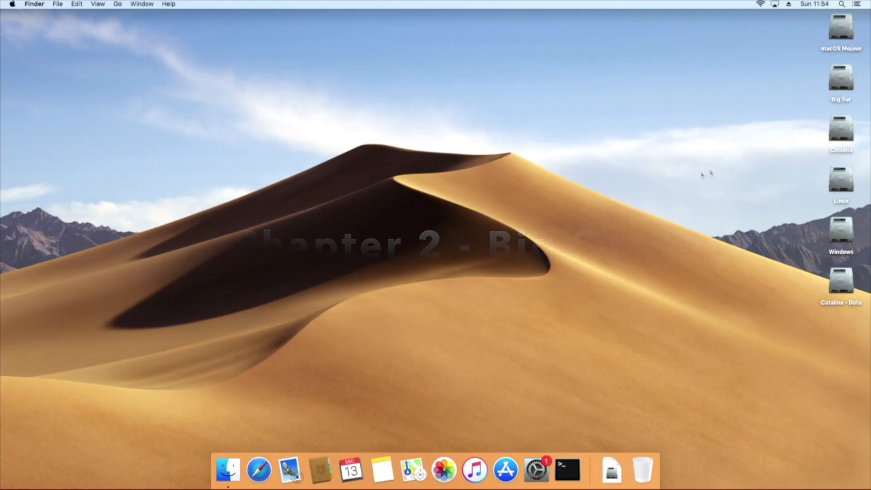
# - Reach the Applications folder via Finder's Go menu on the Mojave desktop
pyautogui.click(839, 128)
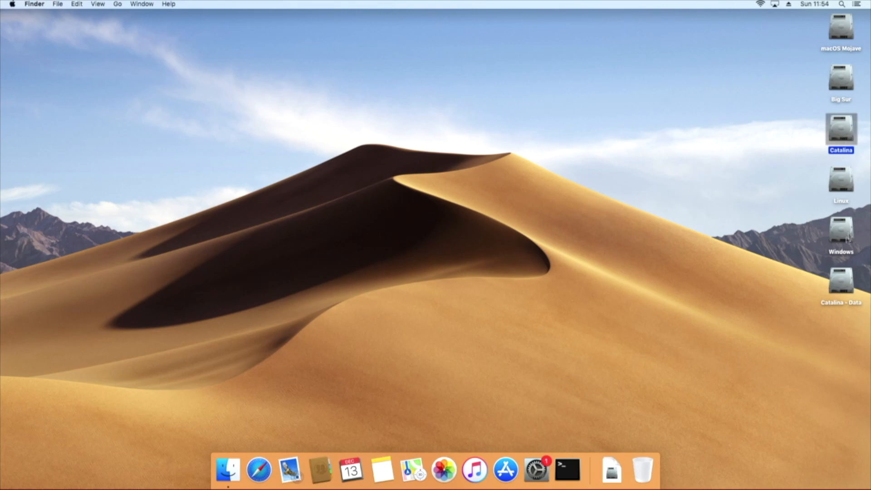
pyautogui.click(839, 282)
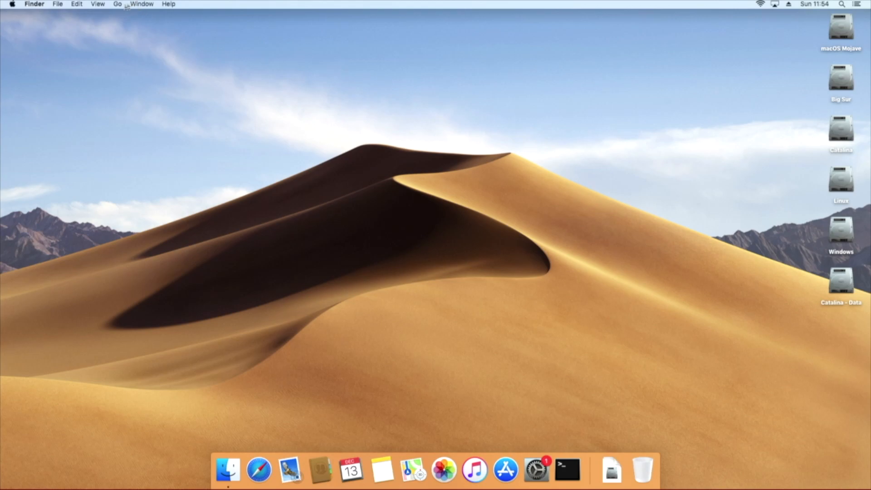
pyautogui.click(117, 3)
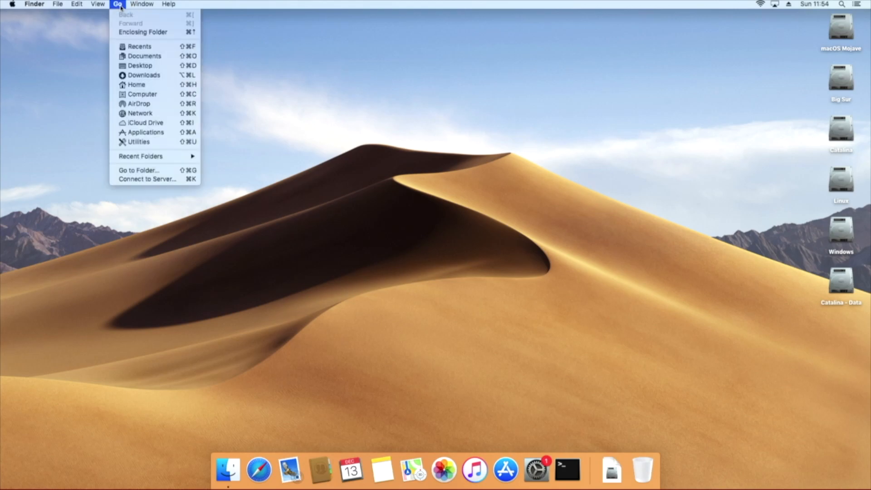
pyautogui.moveTo(139, 113)
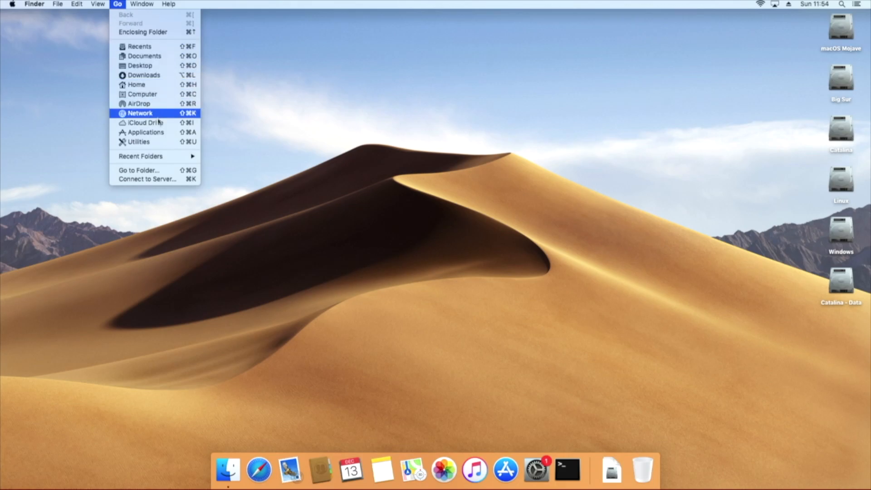
pyautogui.click(145, 131)
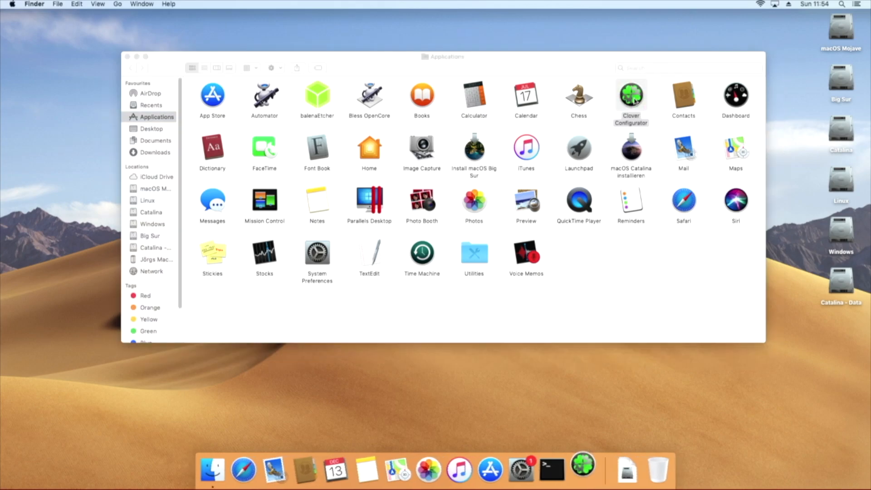
# - Mount the Mojave drive's EFI partition with Clover Configurator's Mount EFI tool, then quit it
pyautogui.doubleClick(630, 94)
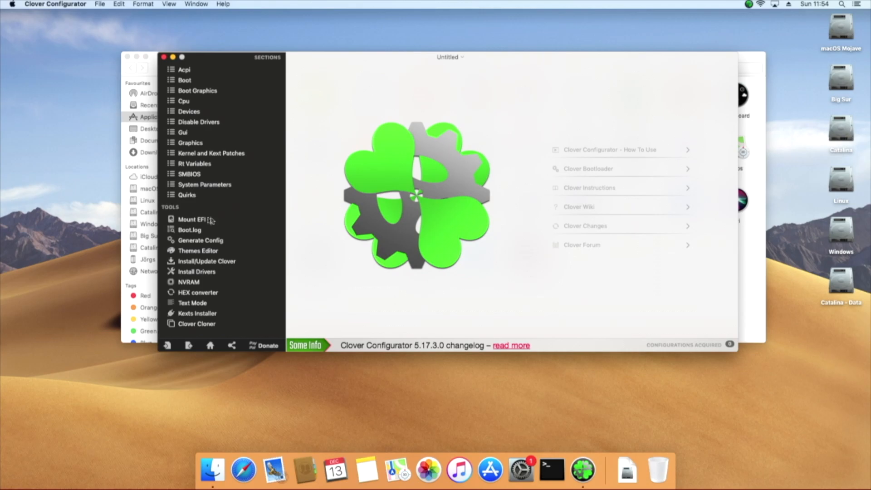
pyautogui.click(192, 219)
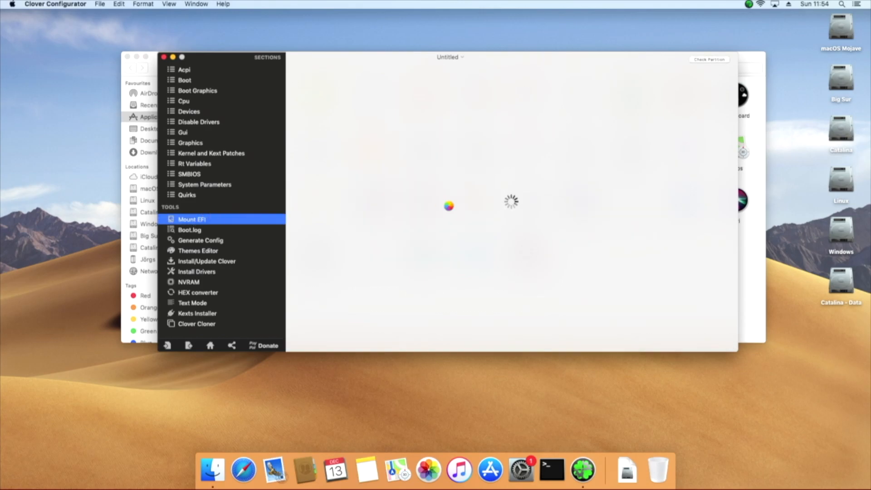
pyautogui.click(192, 219)
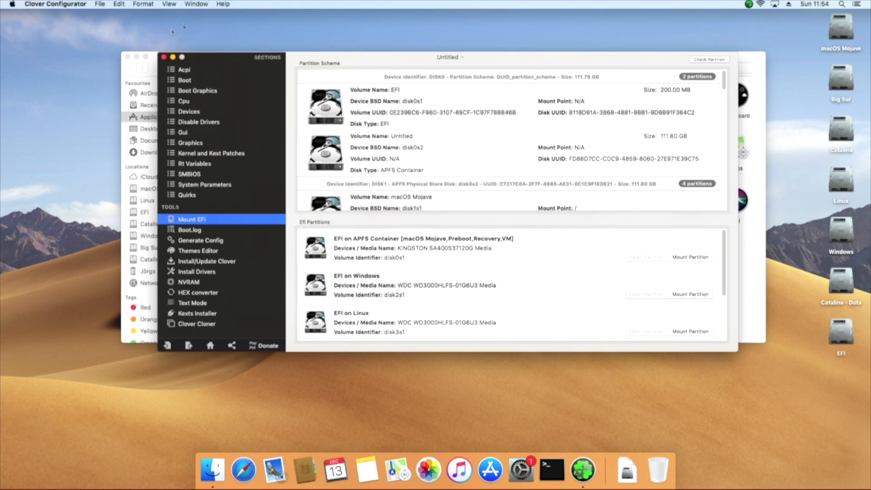
pyautogui.click(163, 56)
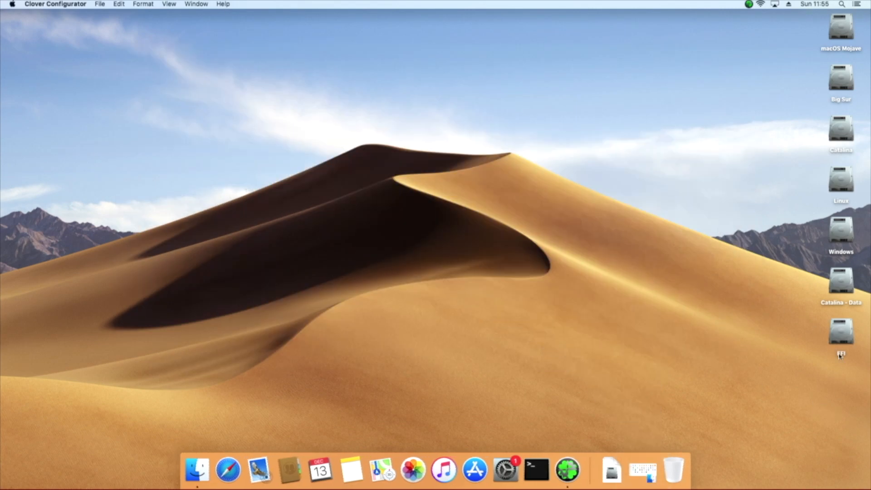
# - Choose TextEdit to open the OC/config file on the mounted EFI volume
pyautogui.doubleClick(840, 330)
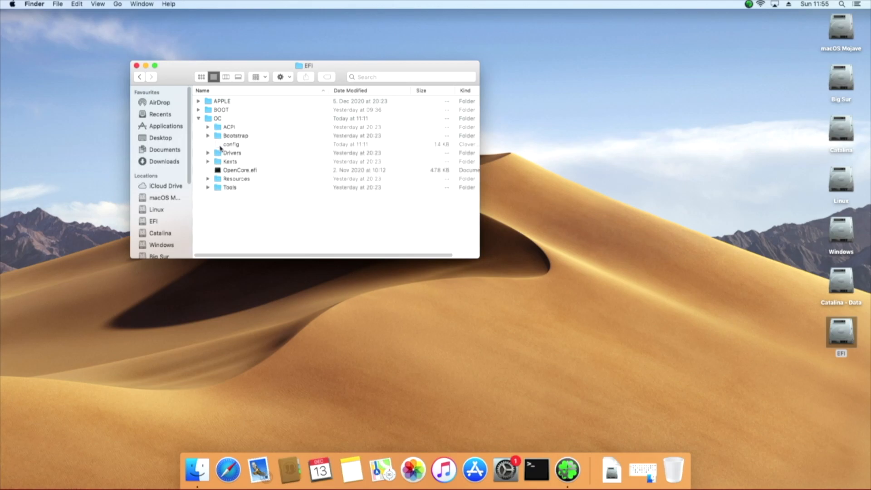
pyautogui.rightClick(232, 144)
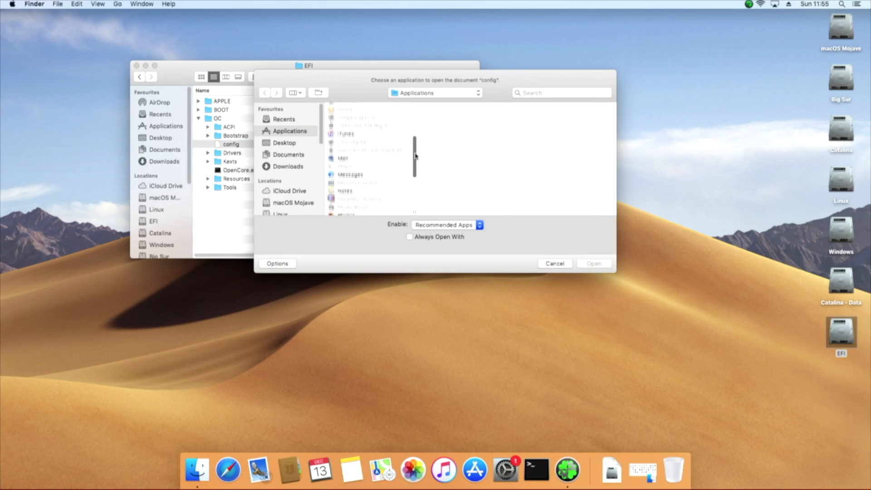
pyautogui.scroll(-3)
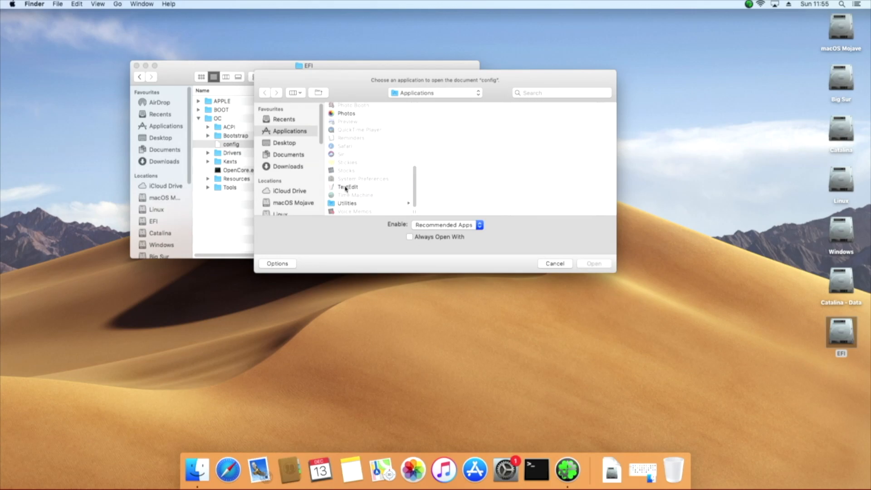
pyautogui.click(593, 263)
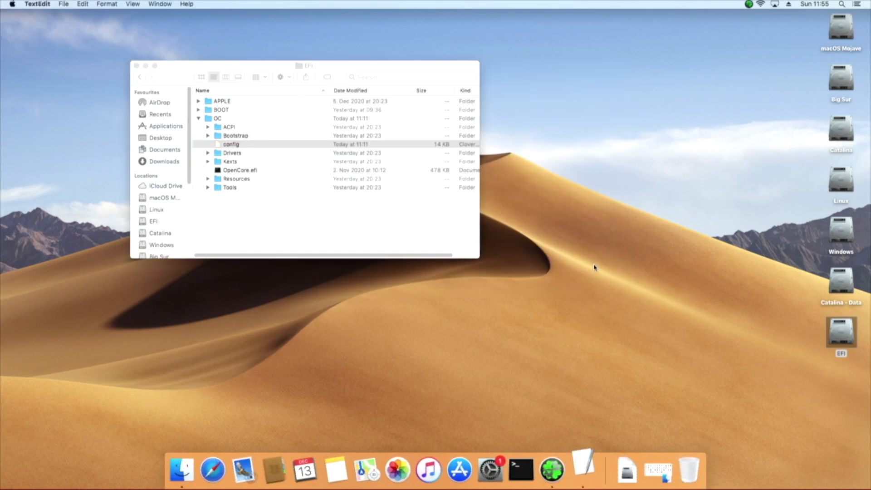
# - Review the OpenCore config file contents in TextEdit
pyautogui.doubleClick(231, 144)
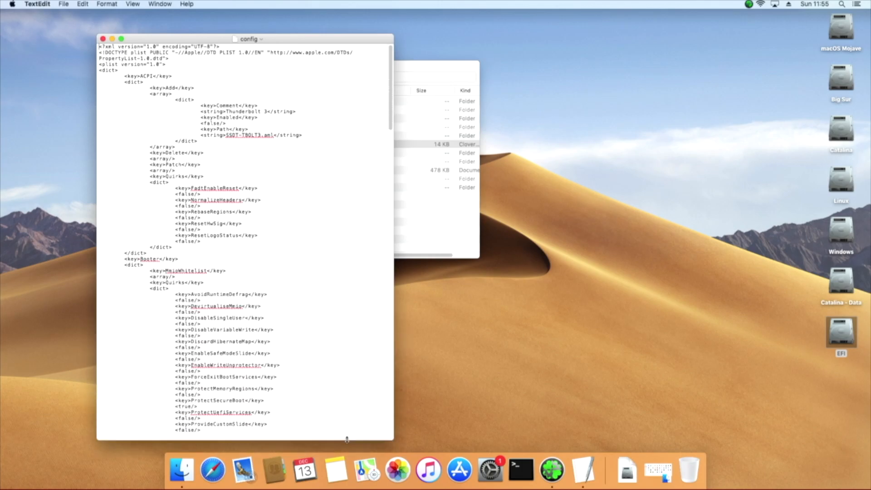
pyautogui.scroll(-3)
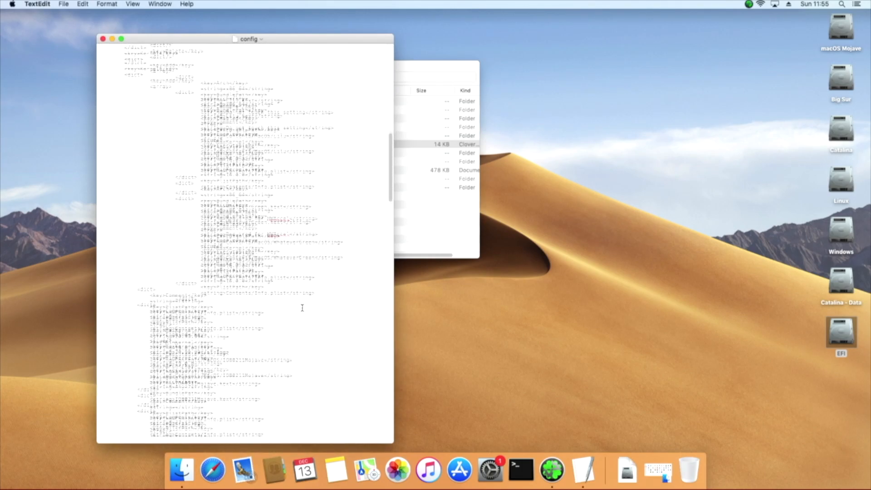
pyautogui.scroll(-3)
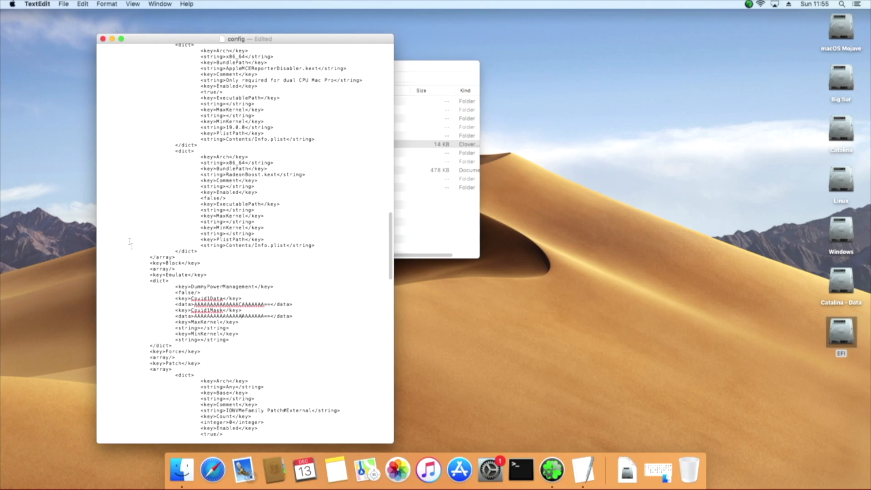
# - Save the edited config file and close the EFI folder window
pyautogui.click(62, 4)
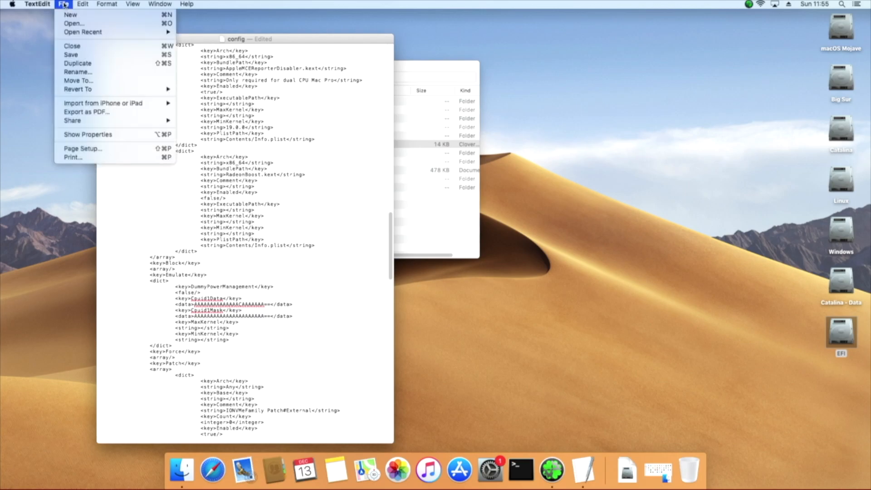
pyautogui.moveTo(71, 55)
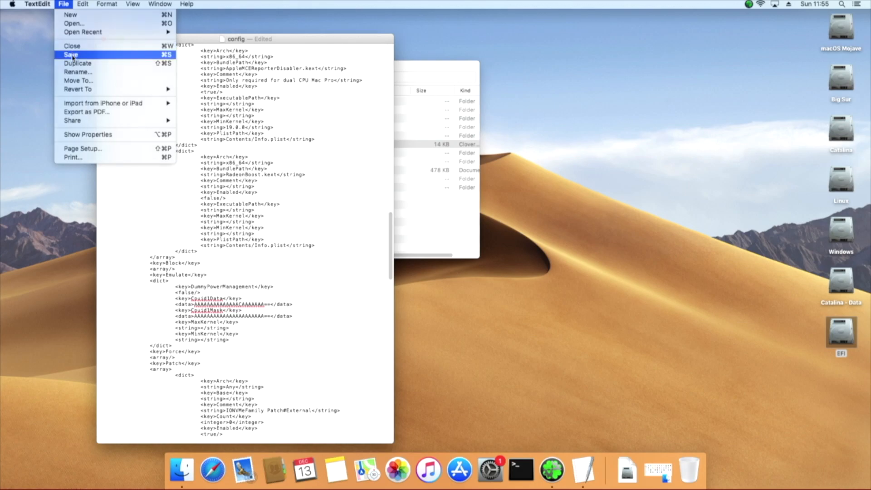
pyautogui.click(71, 54)
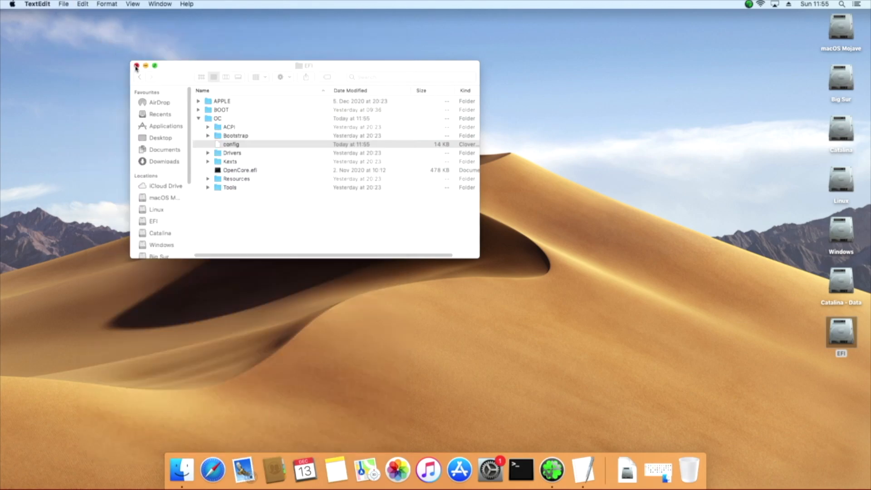
pyautogui.click(135, 66)
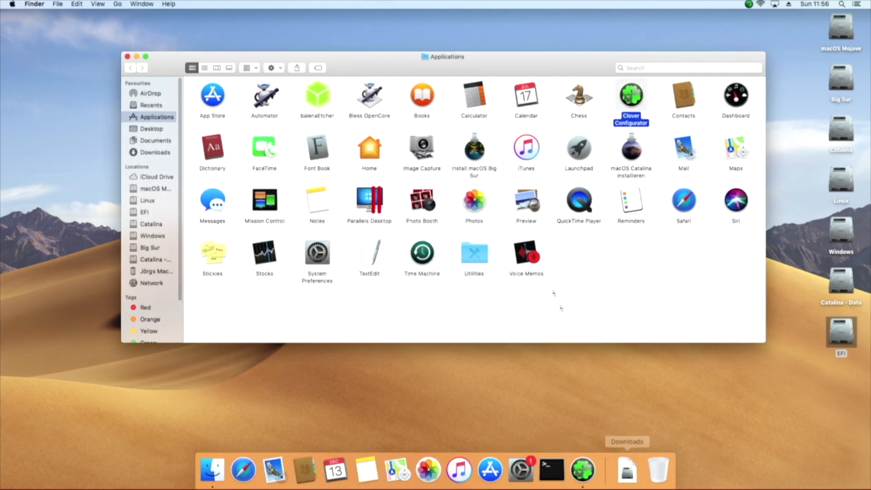
pyautogui.moveTo(499, 206)
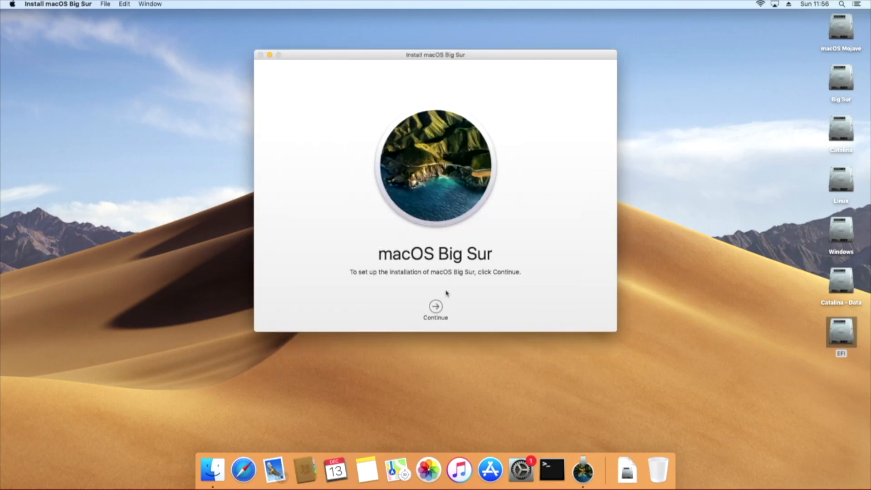
# - Start the Big Sur installer and accept the software licence
pyautogui.click(435, 307)
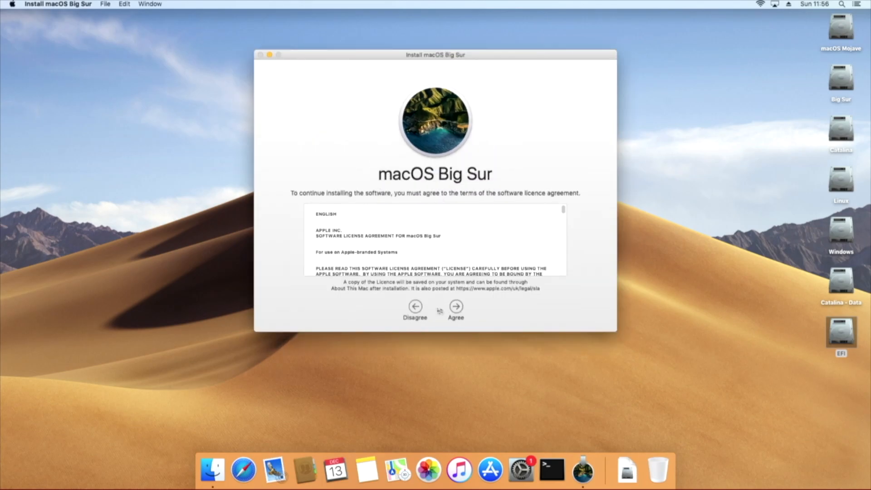
pyautogui.click(455, 308)
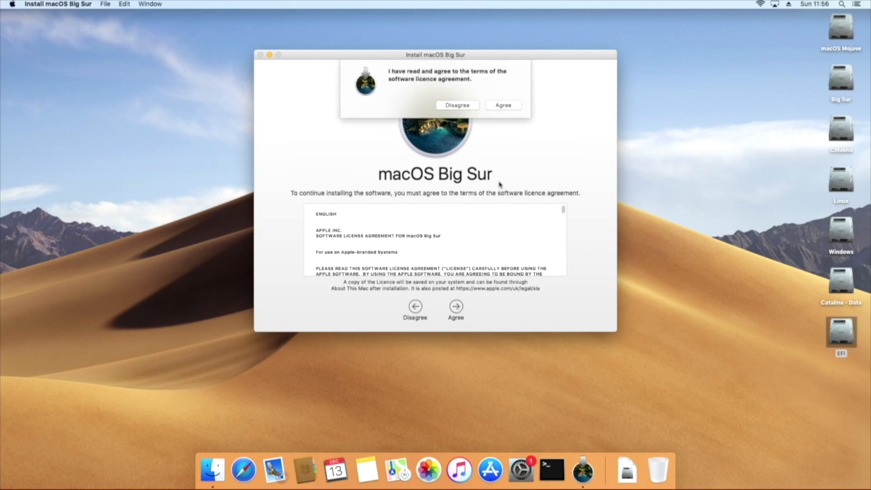
pyautogui.click(502, 105)
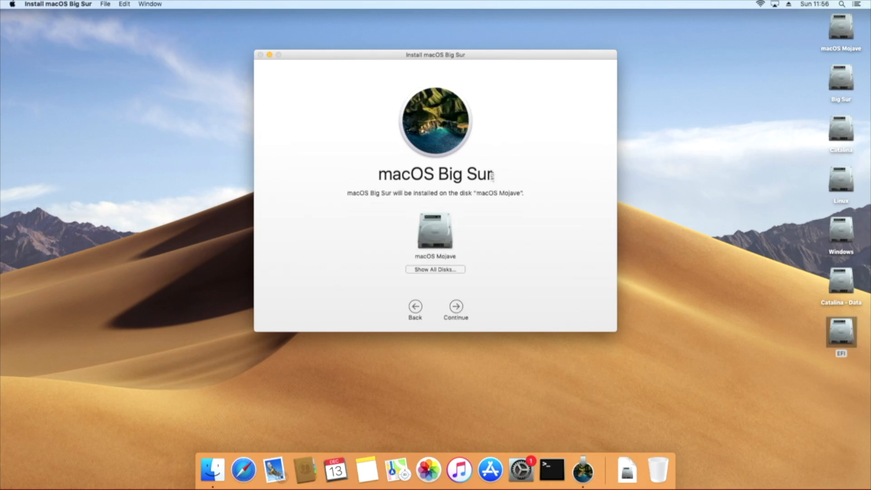
# - Select the Big Sur disk from all disks as target and authorise the install helper
pyautogui.click(435, 269)
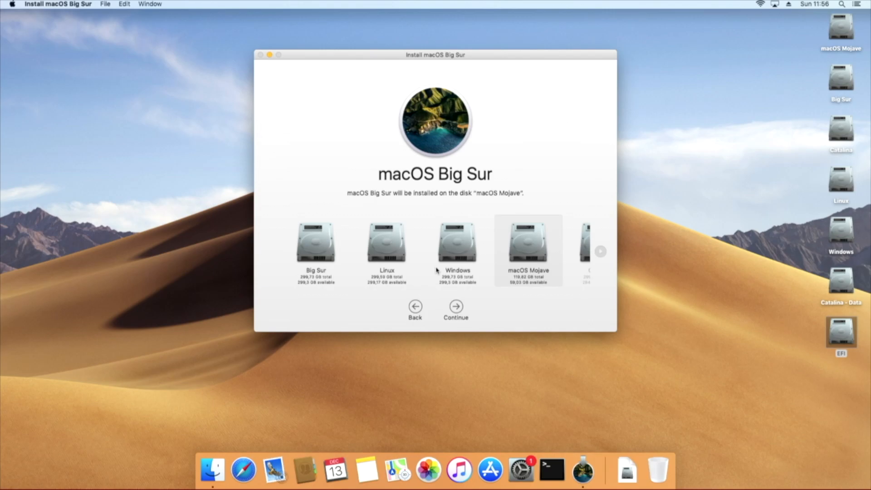
pyautogui.click(314, 244)
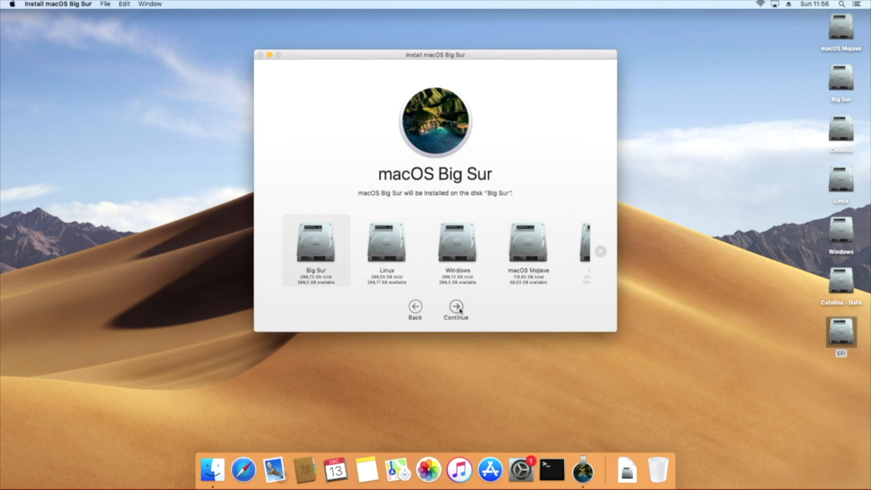
pyautogui.click(455, 310)
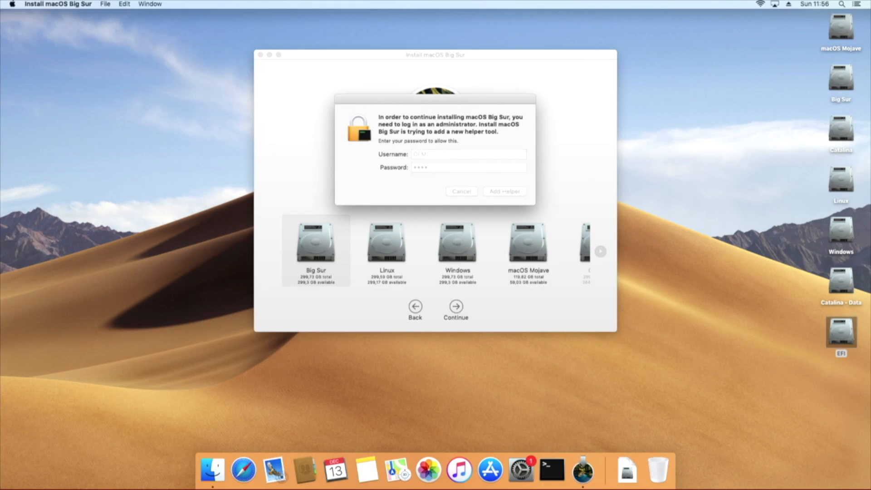
pyautogui.click(503, 191)
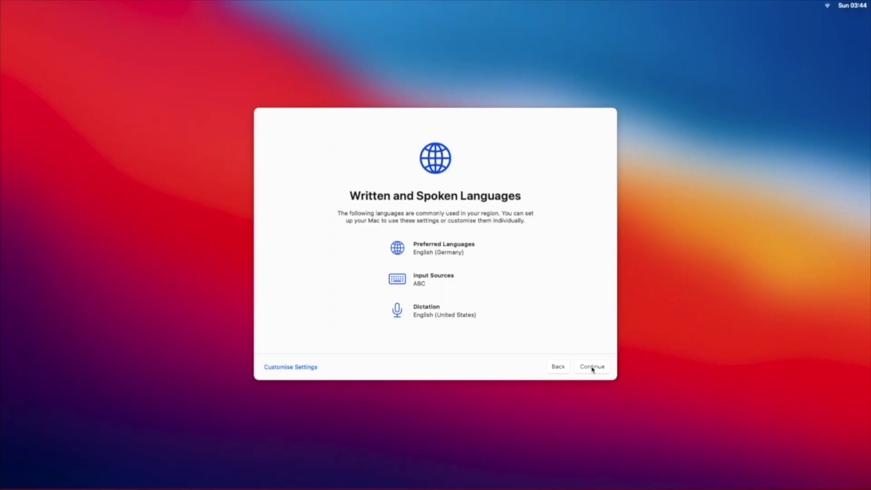
# - Accept languages, skip Apple ID sign-in and create the computer account
pyautogui.click(590, 366)
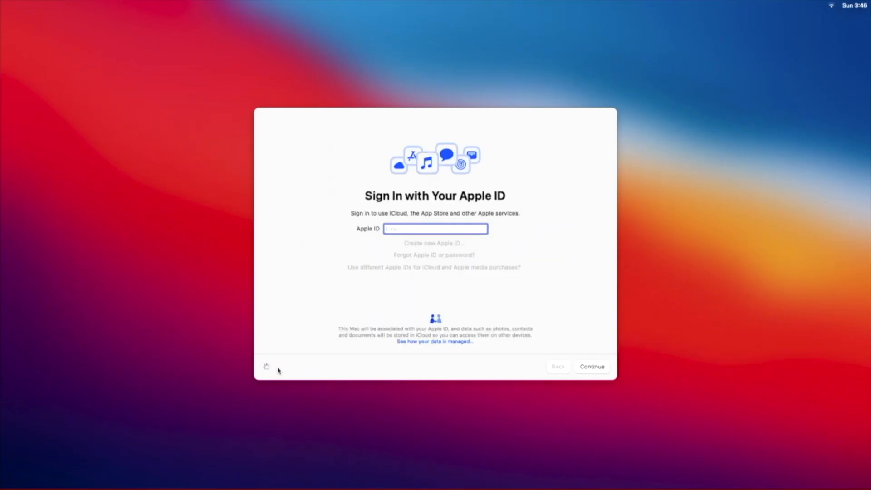
pyautogui.click(592, 365)
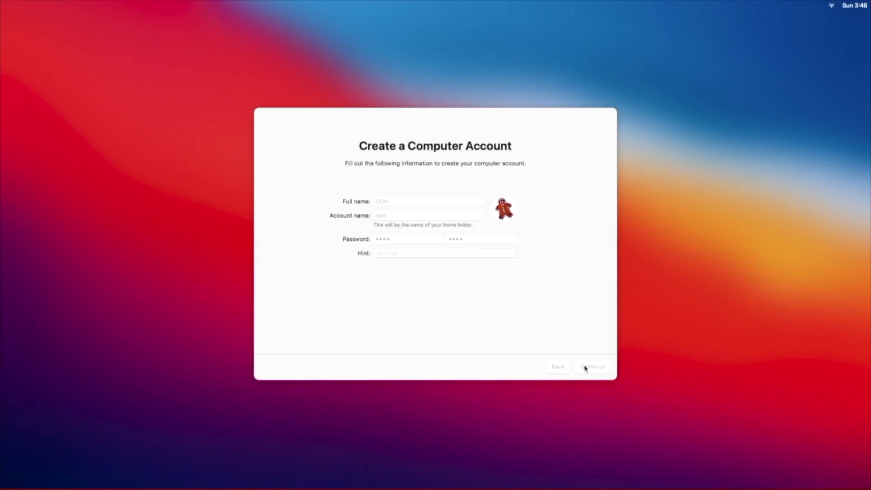
pyautogui.click(593, 366)
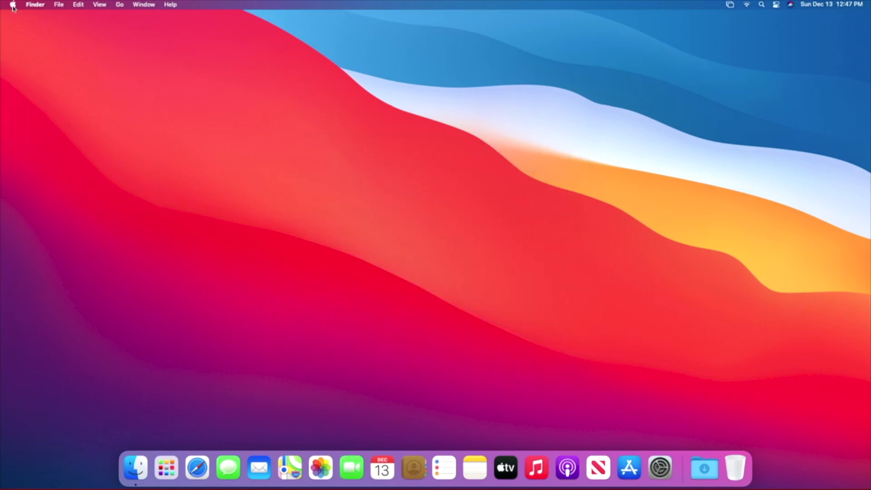
pyautogui.moveTo(22, 21)
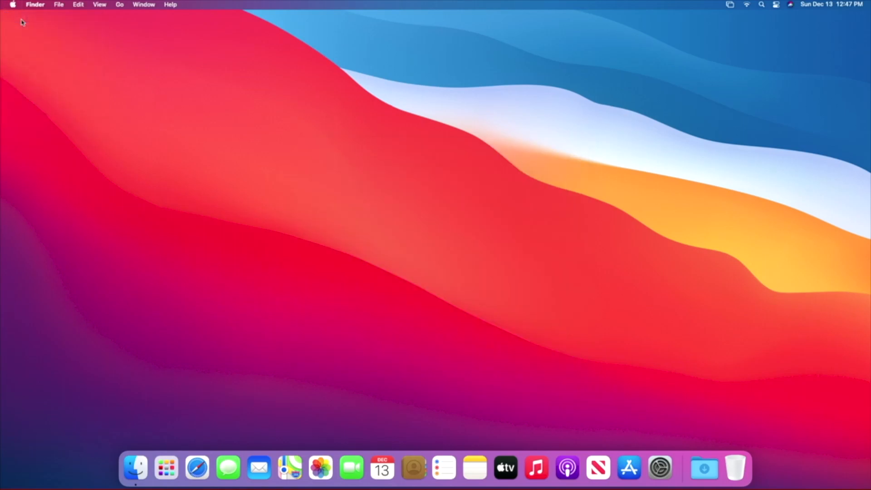
# - Check About This Mac shows macOS Big Sur 11.0.1 on the Big Sur disk
pyautogui.click(12, 5)
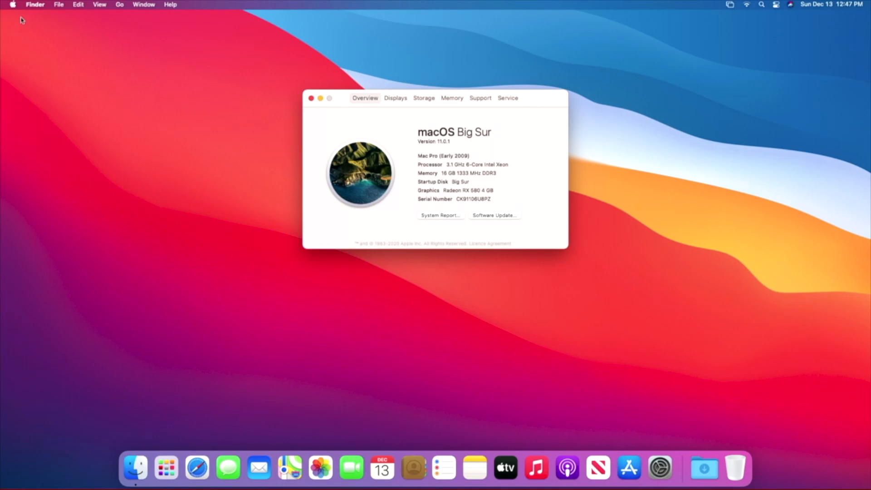
pyautogui.moveTo(318, 114)
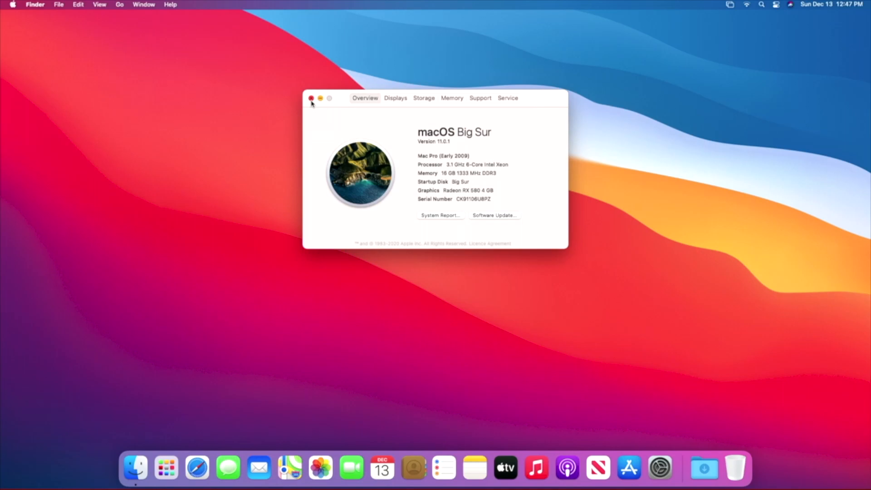
pyautogui.click(311, 98)
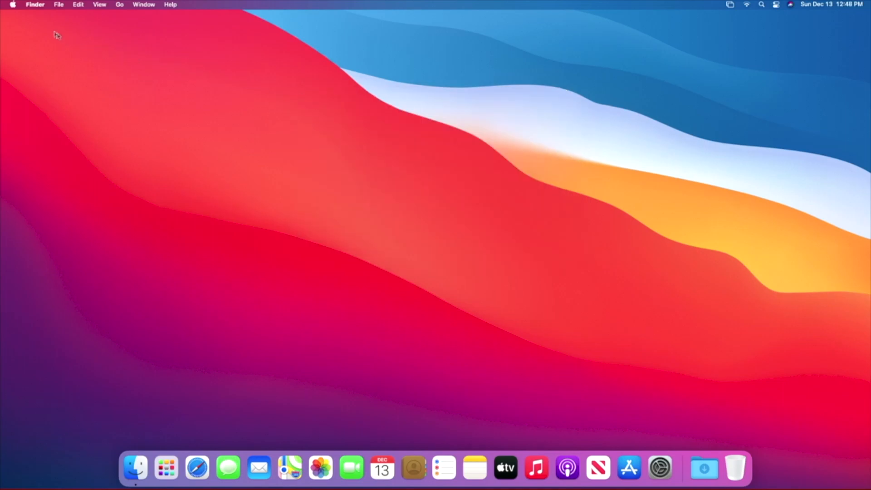
pyautogui.click(12, 5)
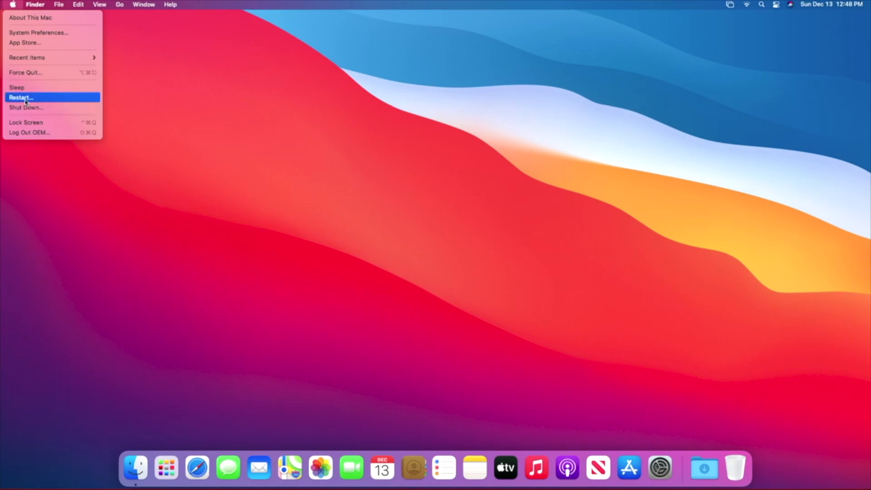
# - Restart with 'Reopen windows when logging back in' unticked
pyautogui.click(21, 98)
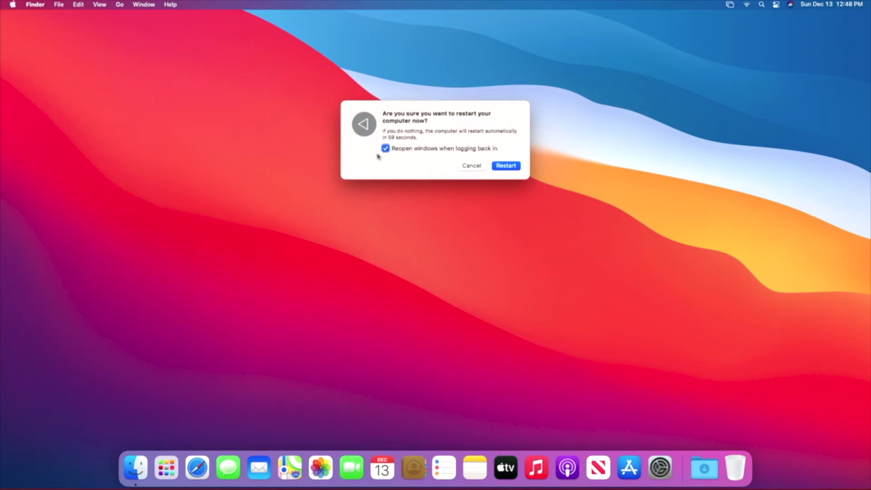
pyautogui.click(386, 148)
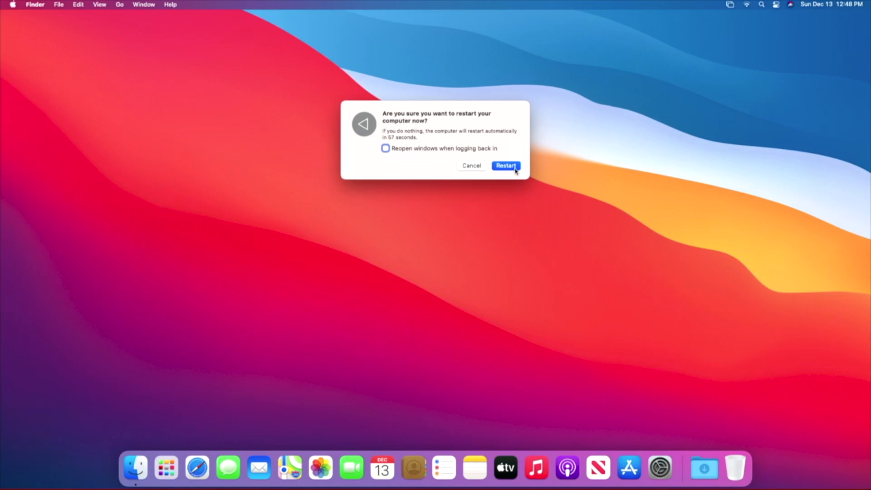
pyautogui.click(505, 165)
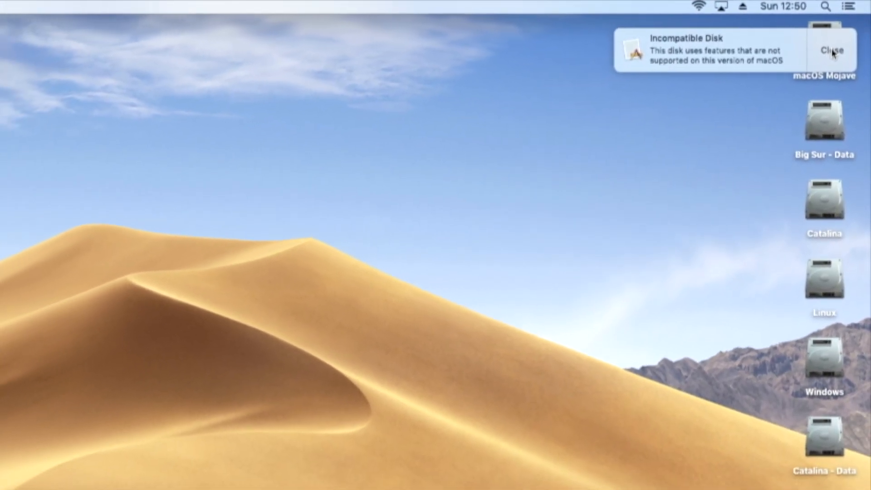
# - Dismiss the incompatible disk warning and select each desktop drive in turn
pyautogui.click(830, 50)
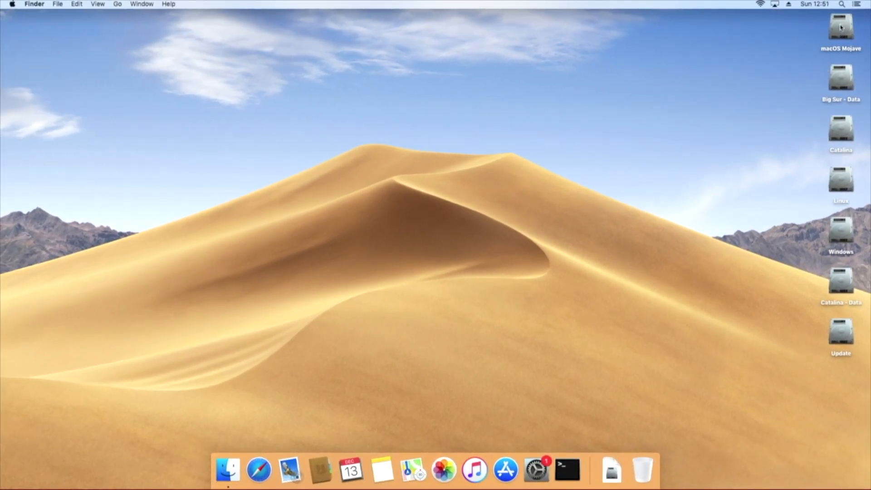
pyautogui.click(840, 78)
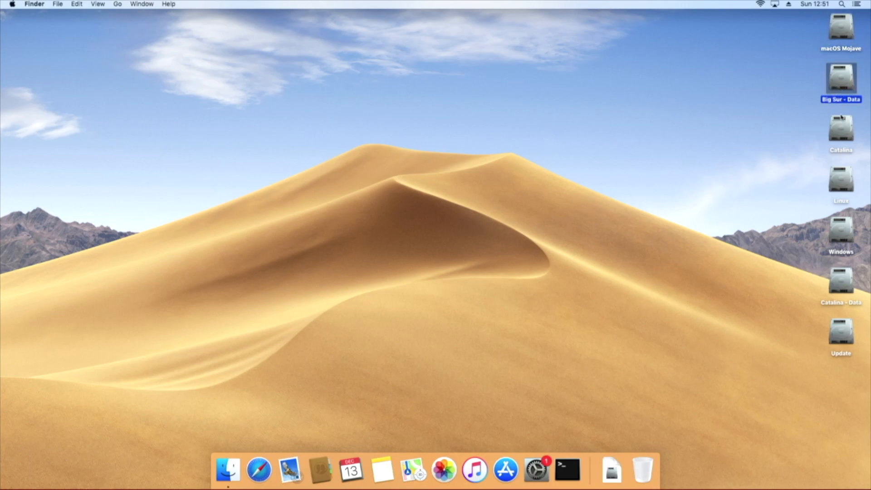
pyautogui.click(840, 129)
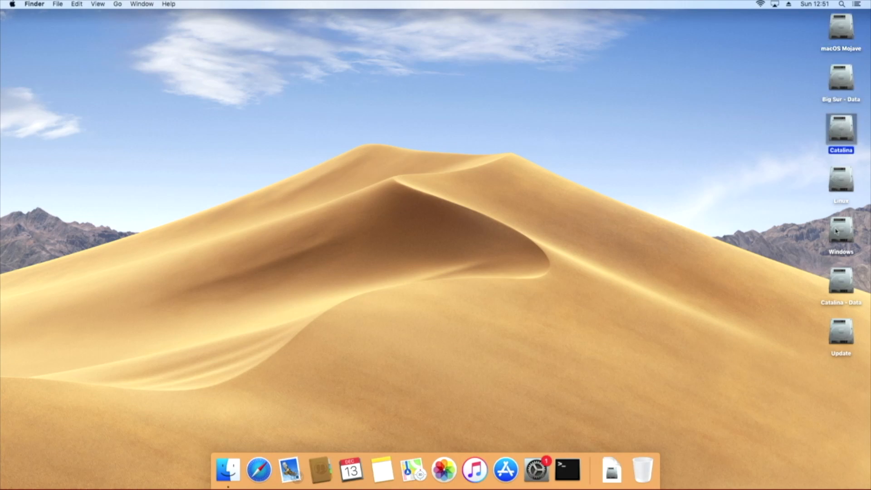
pyautogui.click(840, 281)
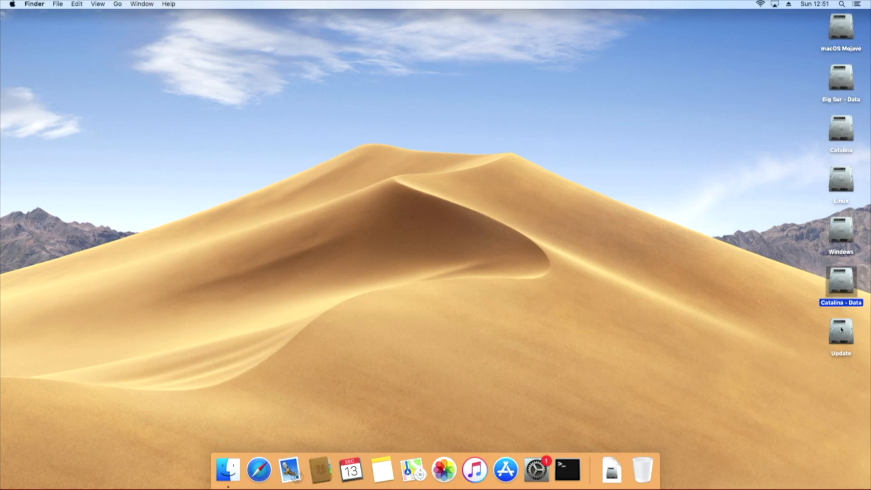
pyautogui.click(839, 333)
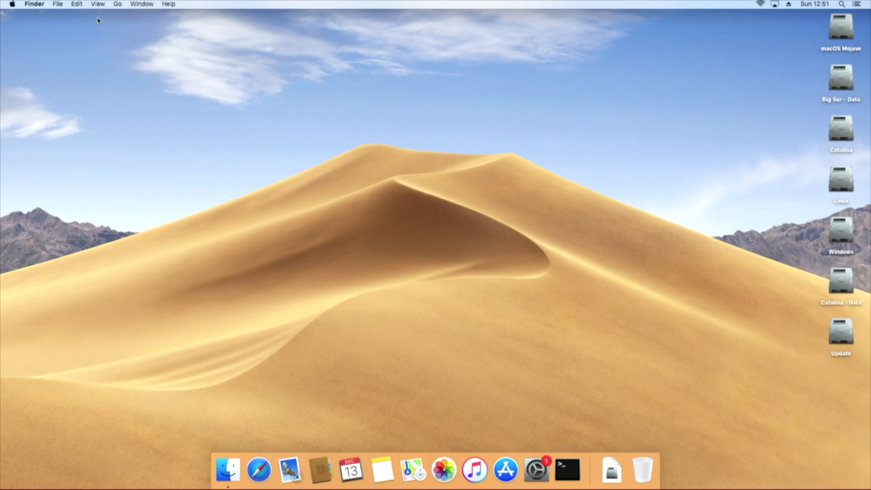
pyautogui.click(117, 3)
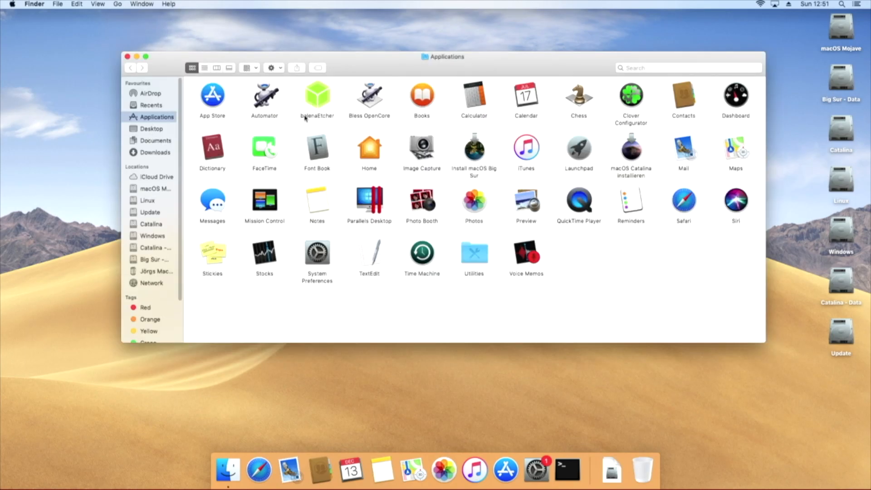
# - Launch balenaEtcher from Applications and send the unreadable USB disk to be initialised
pyautogui.click(317, 98)
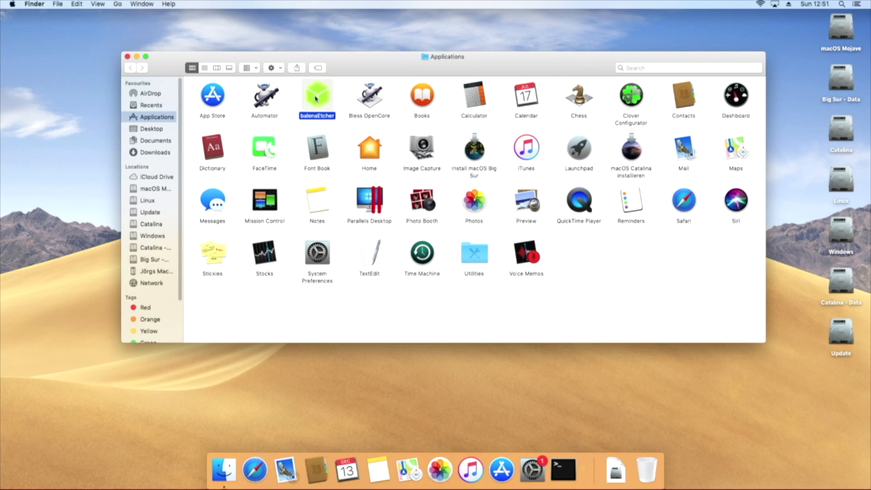
pyautogui.doubleClick(316, 95)
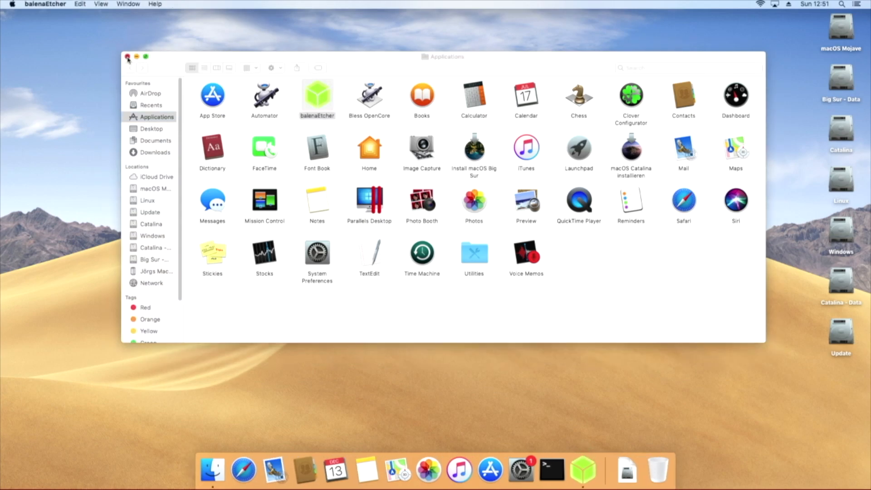
pyautogui.doubleClick(317, 94)
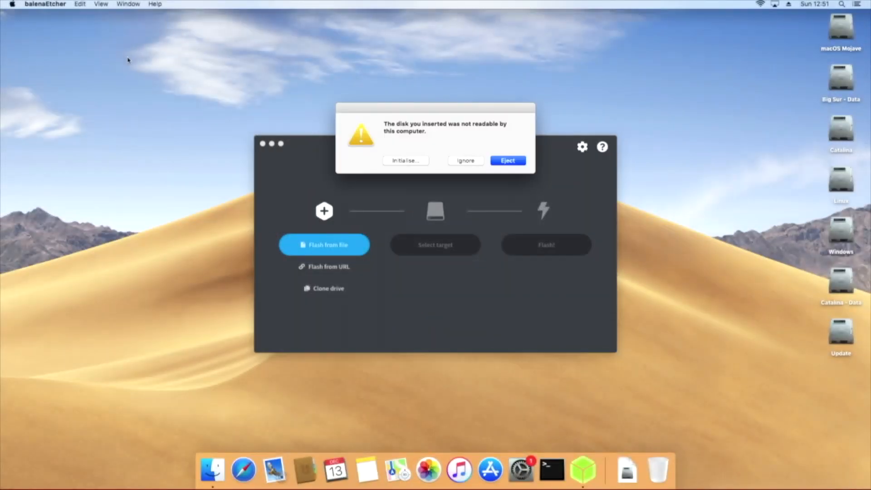
pyautogui.moveTo(374, 161)
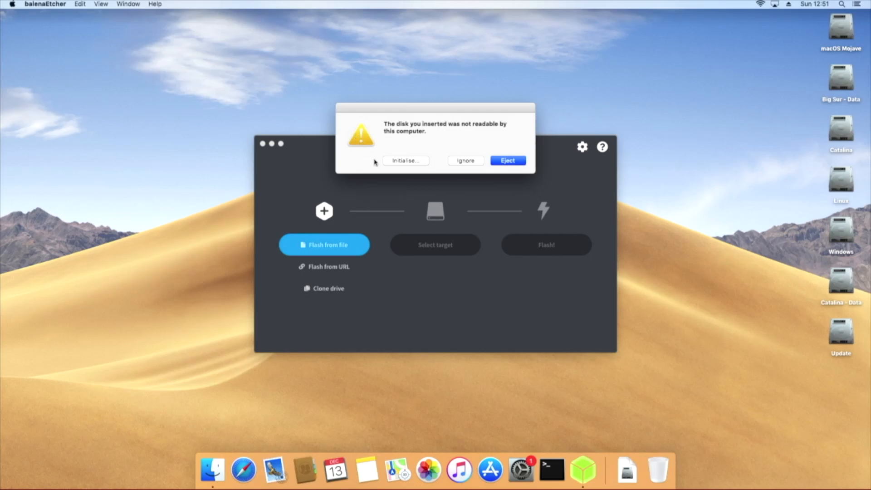
pyautogui.click(404, 160)
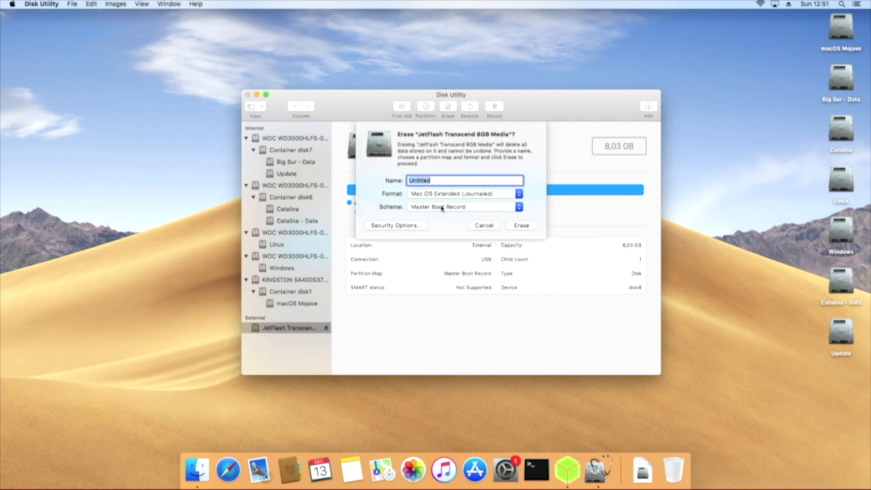
# - Erase the JetFlash 8GB stick with a GUID Partition Map scheme and dismiss the summary
pyautogui.click(464, 207)
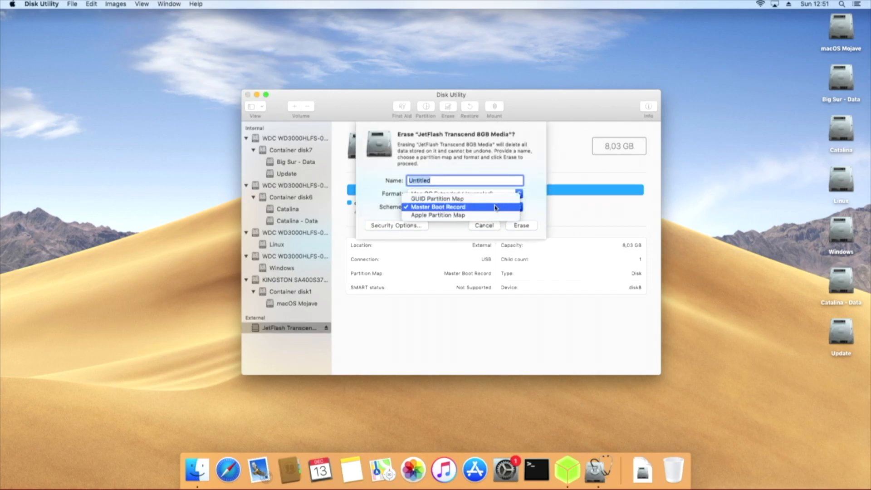
pyautogui.click(520, 225)
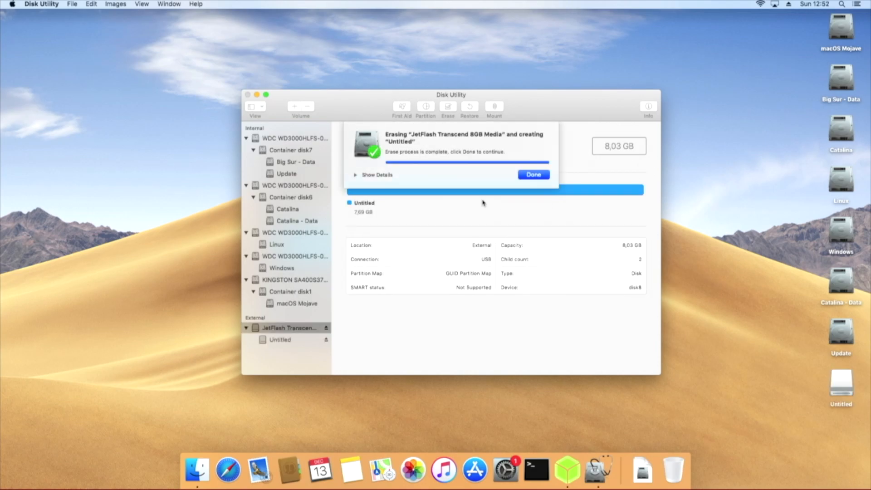
pyautogui.click(532, 174)
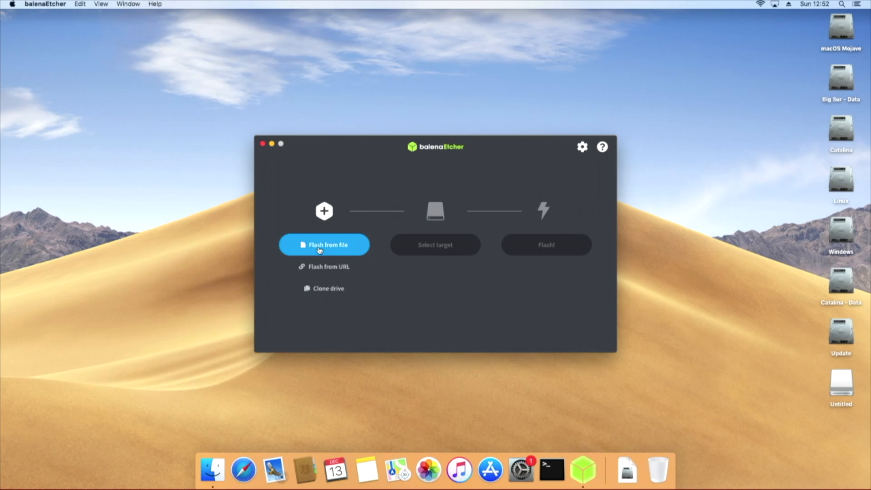
# - Flash the Manjaro XFCE ISO from Downloads onto the JetFlash Transcend stick
pyautogui.click(323, 244)
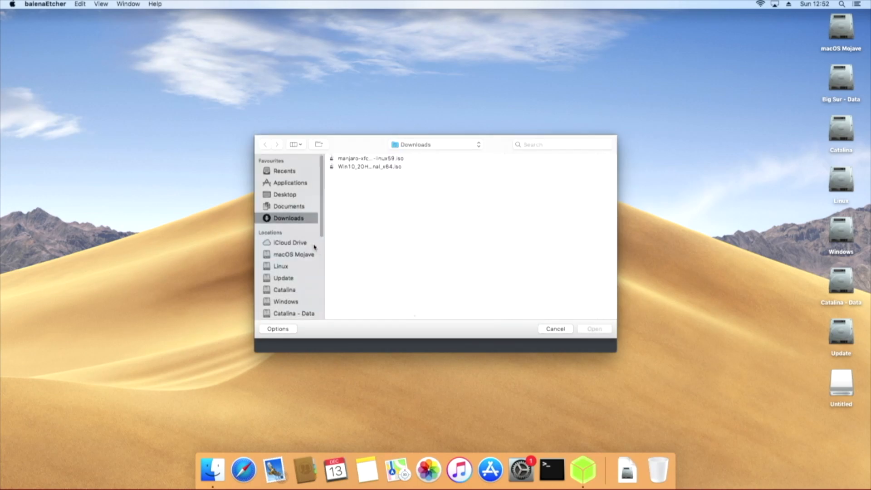
pyautogui.click(370, 158)
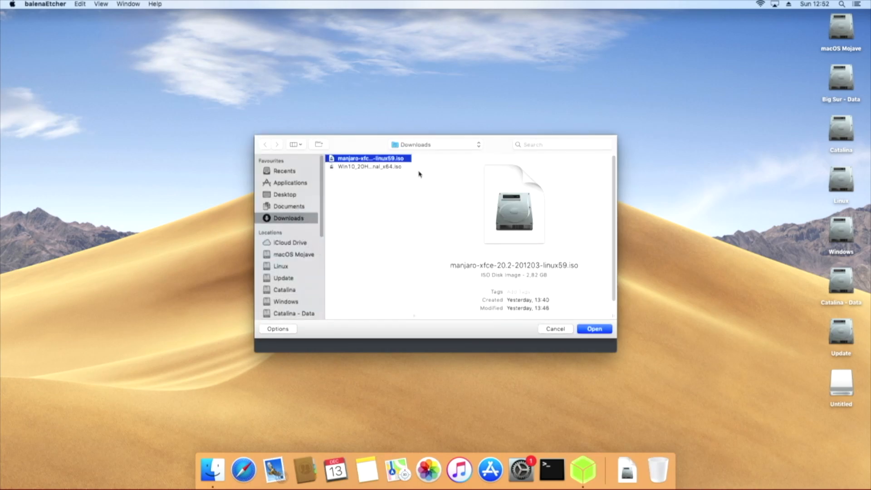
pyautogui.click(593, 329)
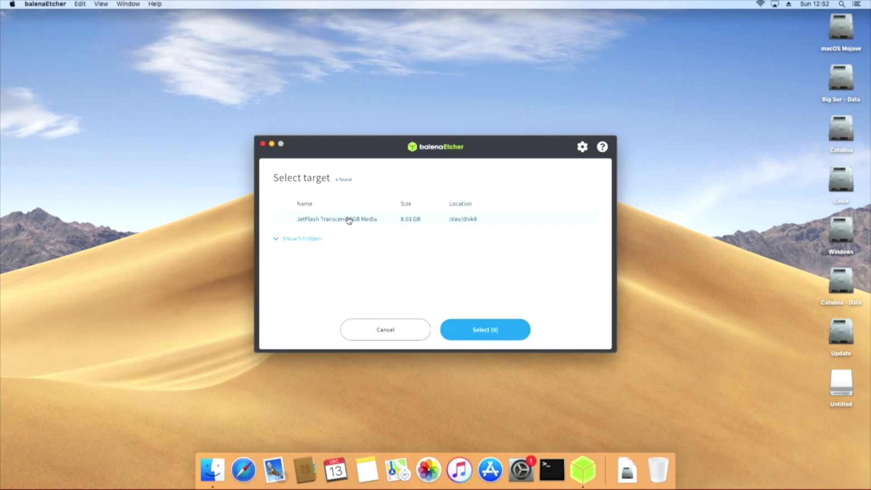
pyautogui.click(484, 329)
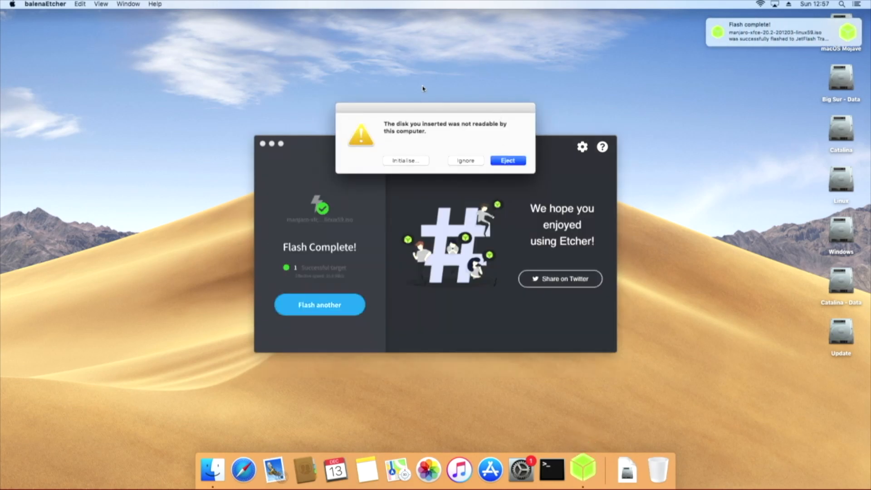
pyautogui.moveTo(464, 163)
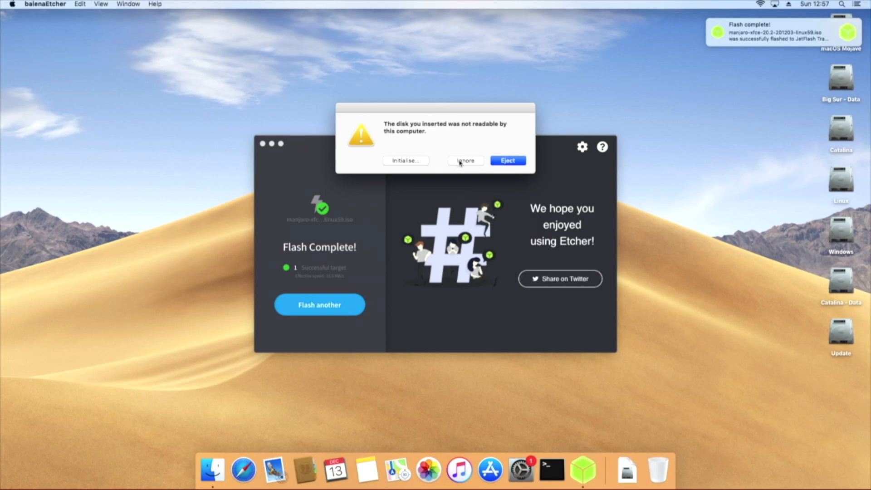
# - Ignore the unreadable disk warning after flashing and quit balenaEtcher
pyautogui.click(506, 159)
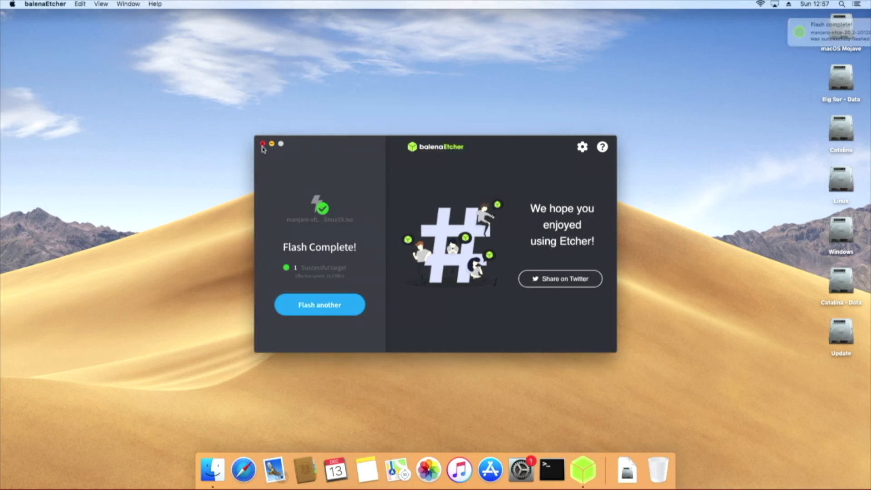
pyautogui.click(263, 145)
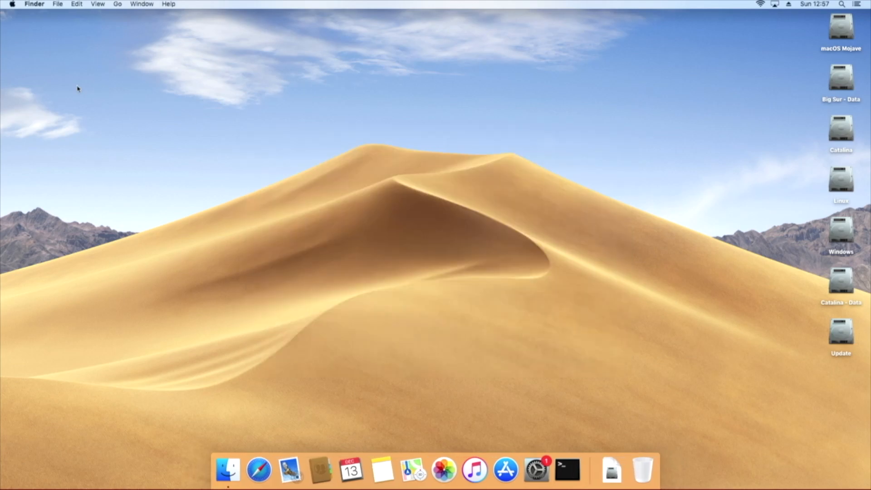
# - Restart the Mac from the Apple menu and confirm
pyautogui.click(10, 4)
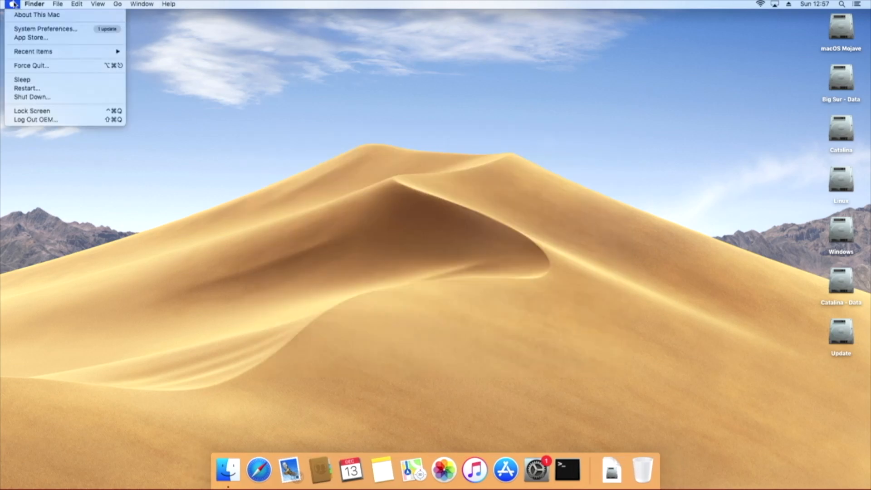
pyautogui.moveTo(26, 88)
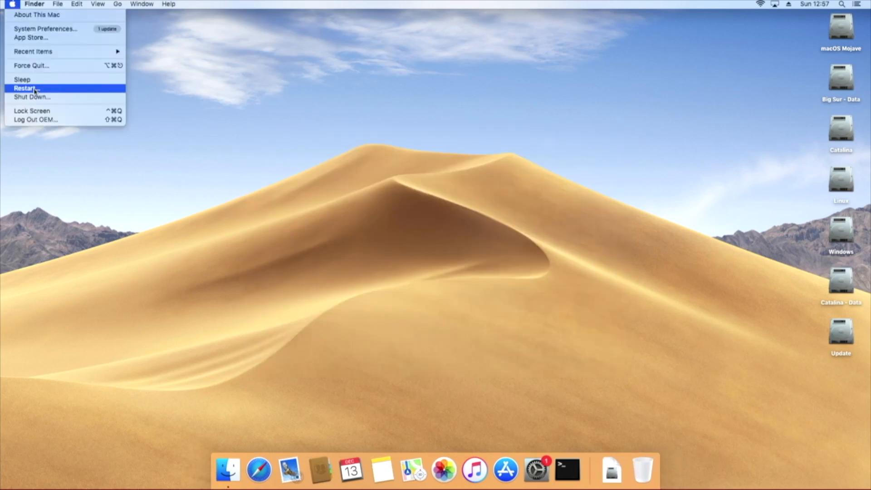
pyautogui.click(26, 88)
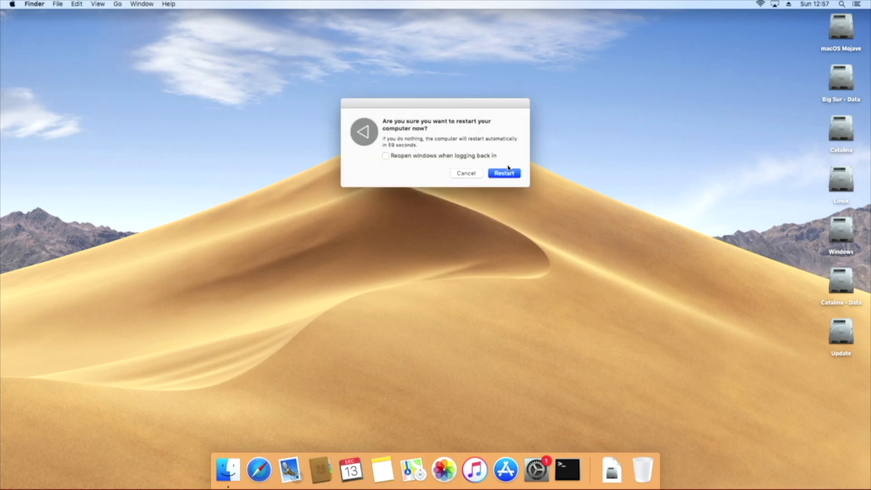
pyautogui.click(503, 173)
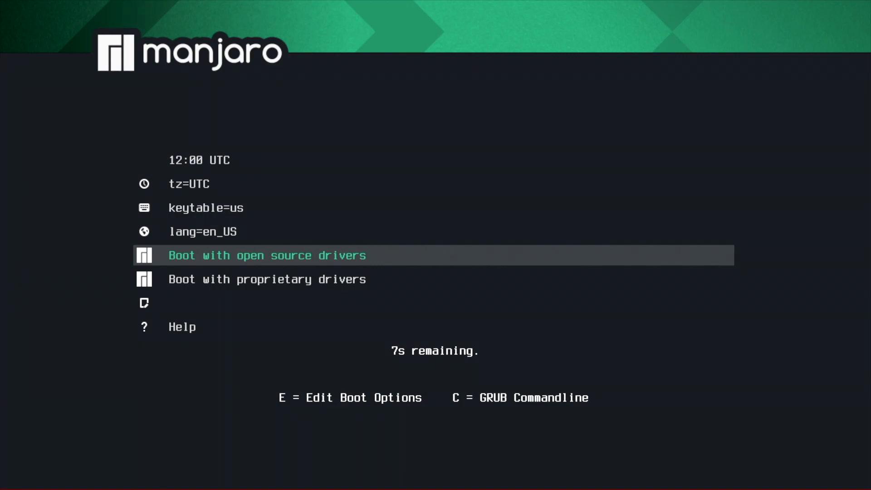
# - Move through the GRUB entries and boot the Manjaro live system
pyautogui.press('Up')
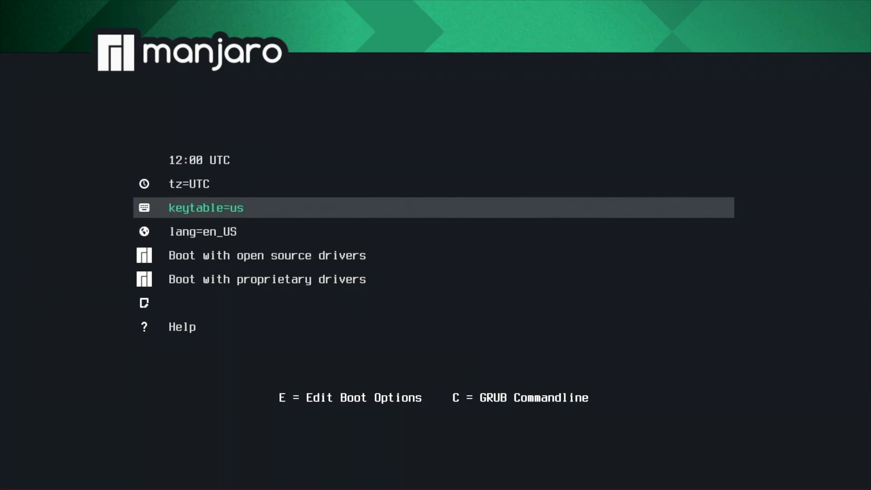
pyautogui.press('Down')
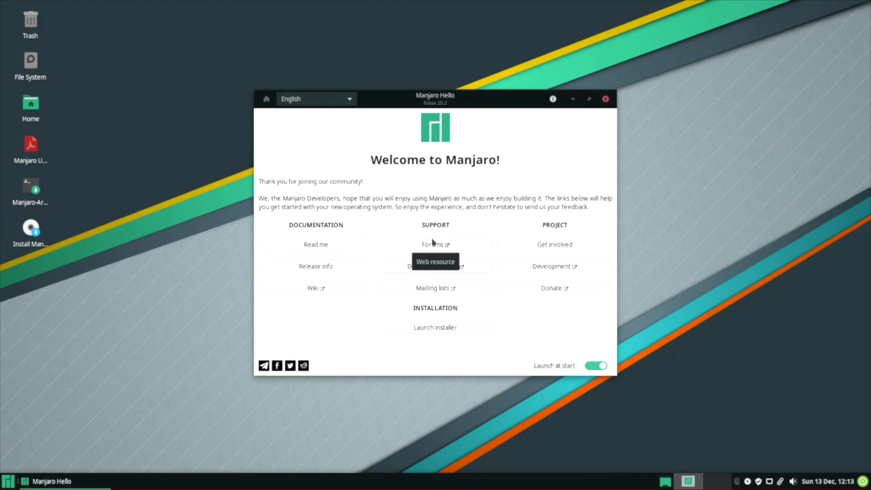
pyautogui.moveTo(835, 220)
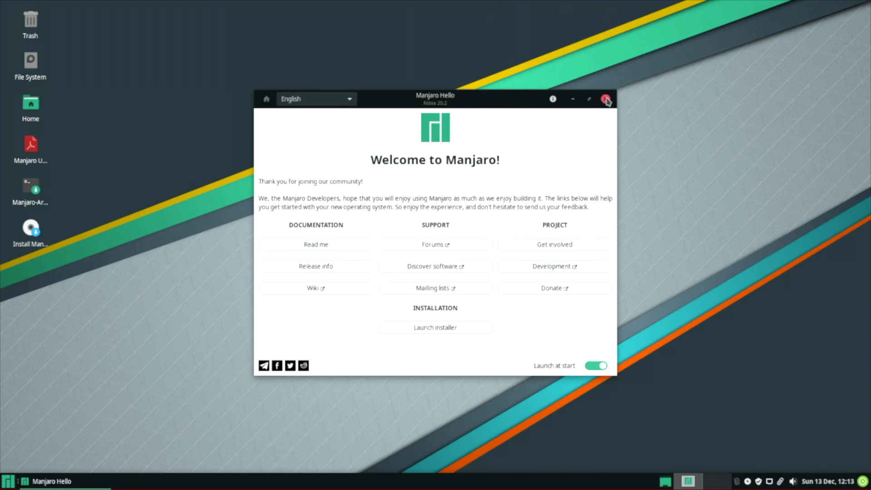
# - Launch Install Manjaro in American English, keep New York, and reach Partitions
pyautogui.click(606, 99)
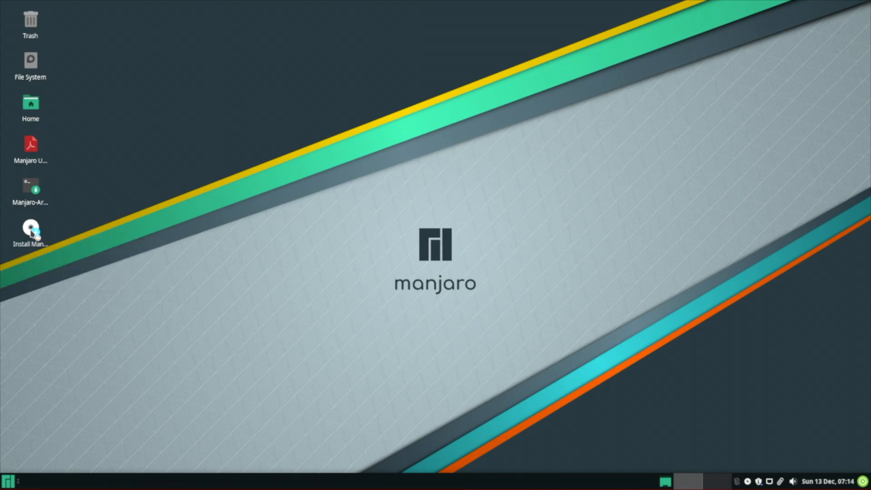
pyautogui.doubleClick(31, 228)
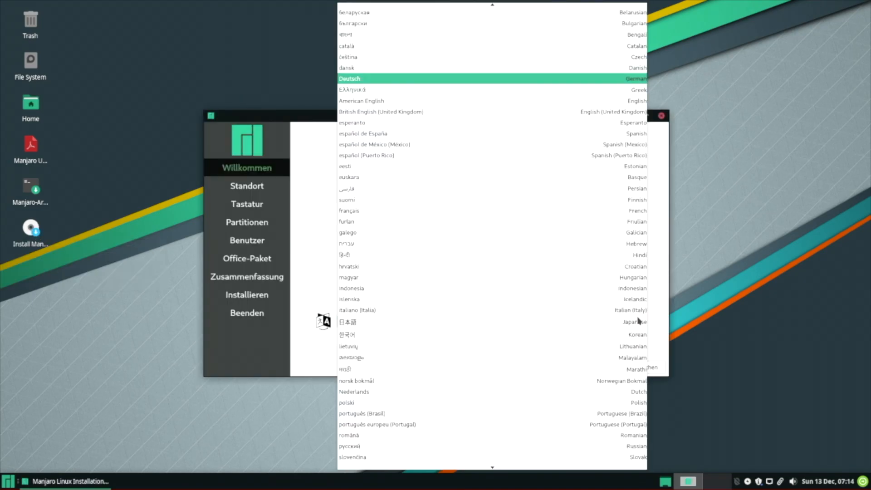
pyautogui.click(362, 101)
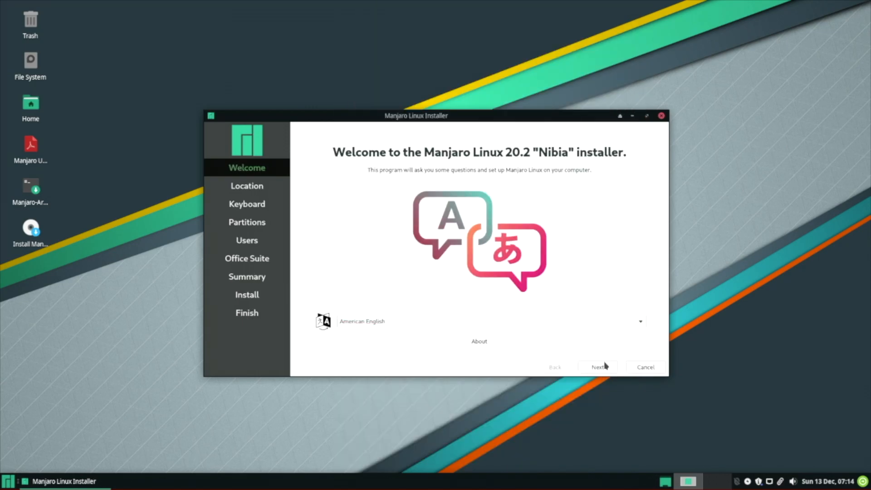
pyautogui.click(598, 366)
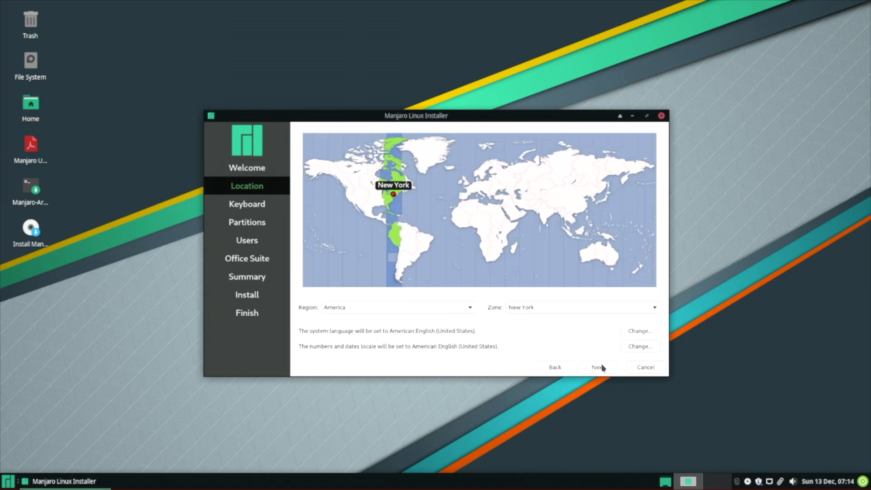
pyautogui.click(596, 366)
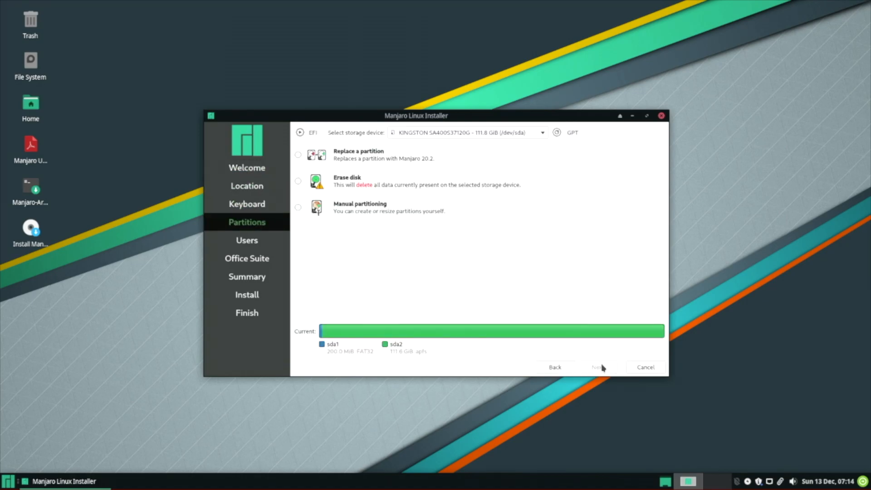
pyautogui.moveTo(373, 165)
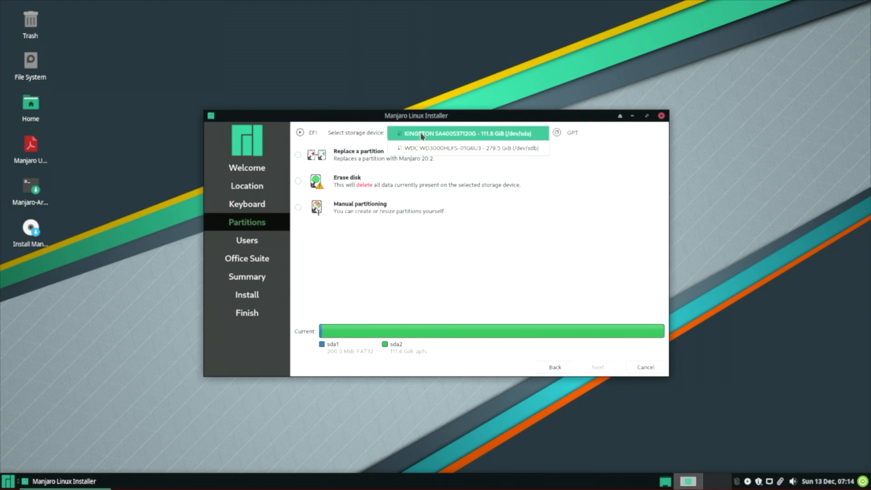
# - Target the 279.5 GiB WDC drive (/dev/sdb) with Erase disk and continue to Users
pyautogui.click(468, 148)
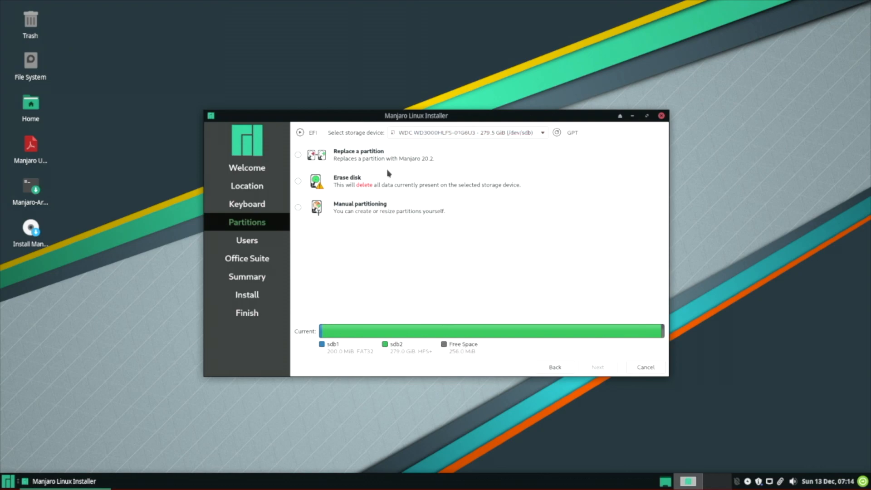
pyautogui.click(298, 180)
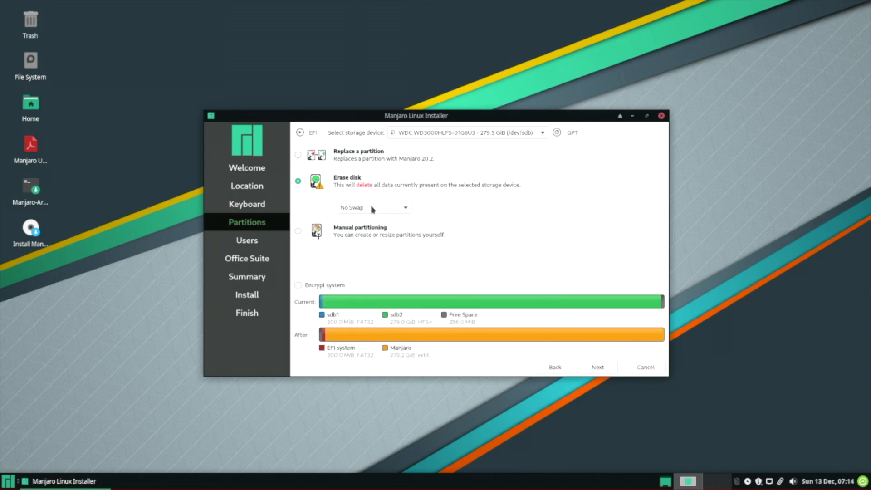
pyautogui.moveTo(589, 367)
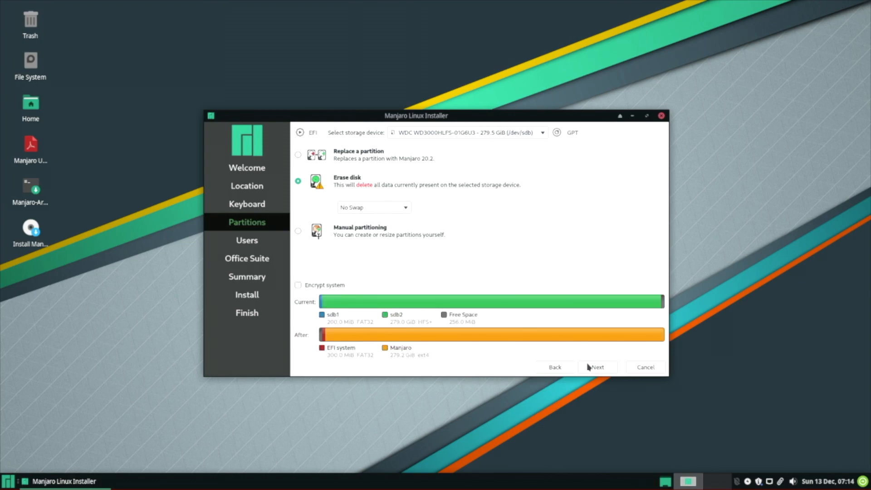
pyautogui.click(597, 368)
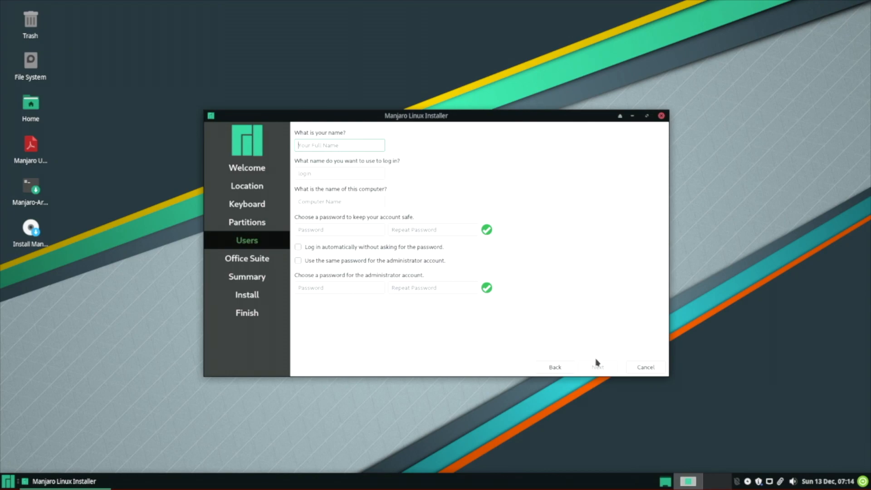
# - Create the OEM user with its password, auto-login and shared admin password, then continue
pyautogui.write('OEM')
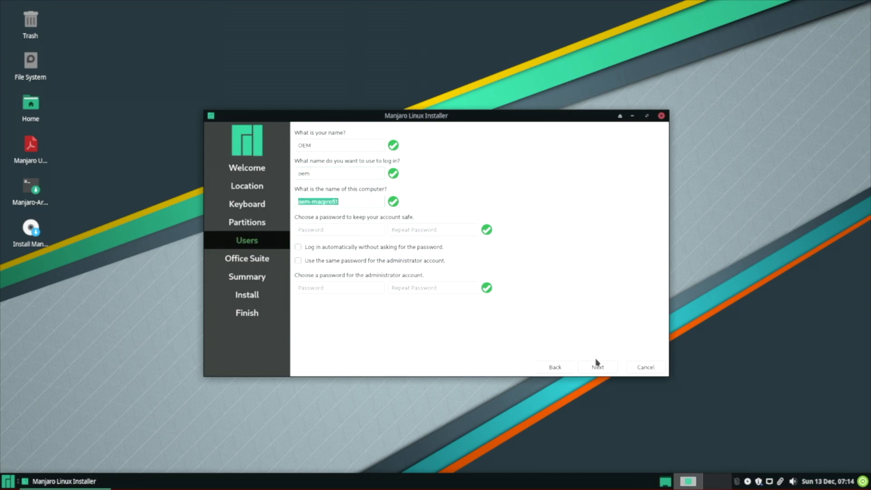
pyautogui.click(339, 229)
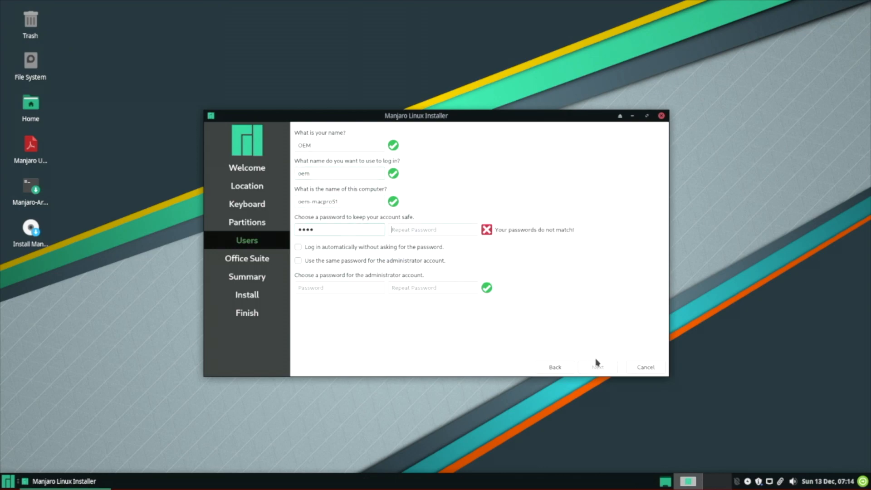
pyautogui.write('••••')
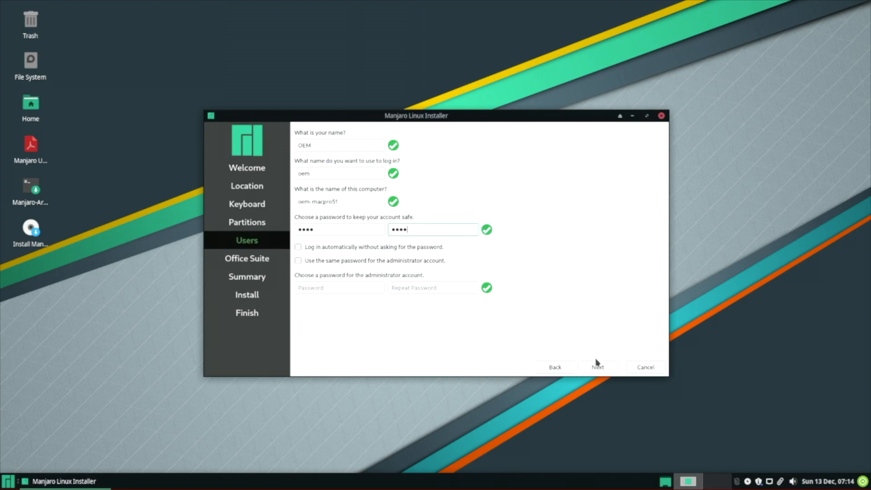
pyautogui.click(298, 246)
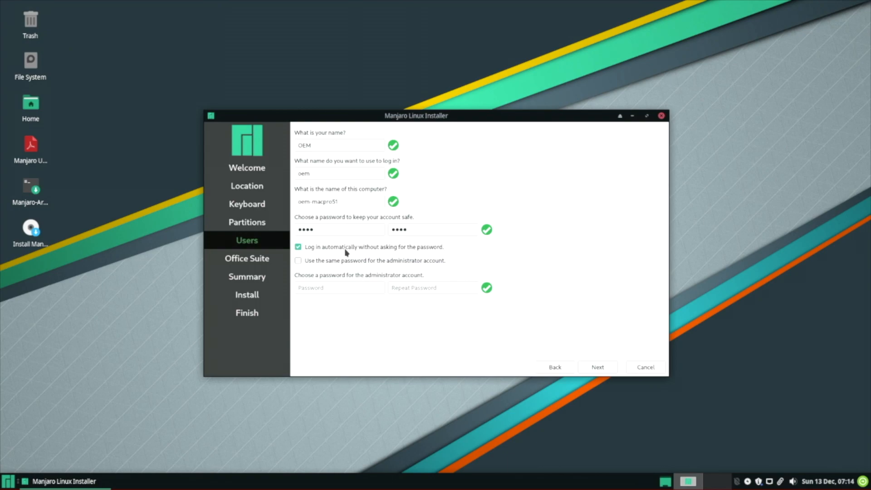
pyautogui.click(298, 260)
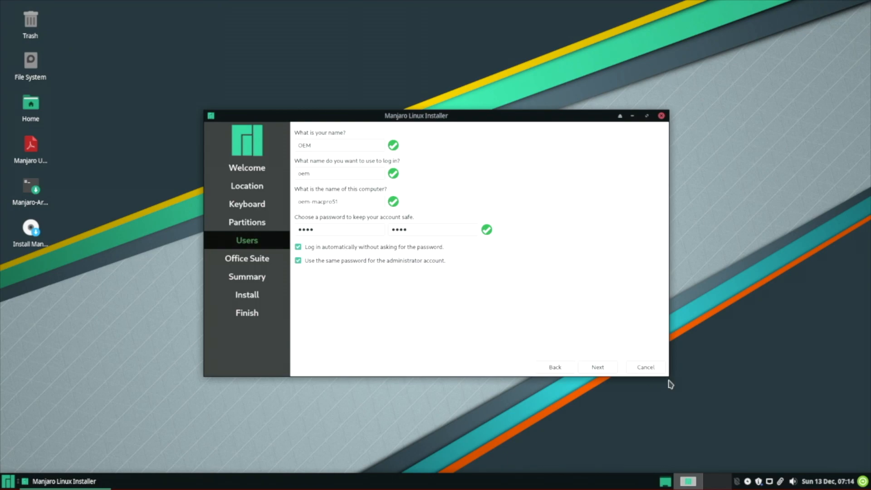
pyautogui.click(596, 367)
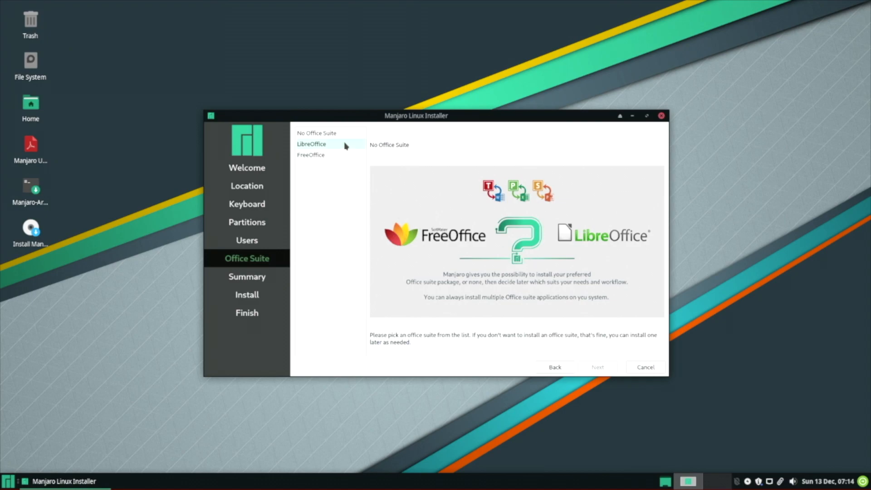
# - Choose No Office Suite, review the summary and confirm Install now
pyautogui.click(317, 133)
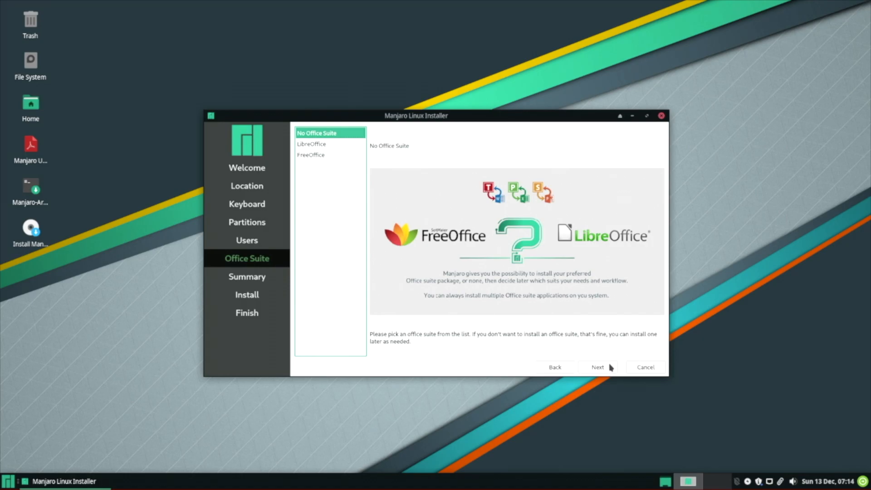
pyautogui.click(598, 366)
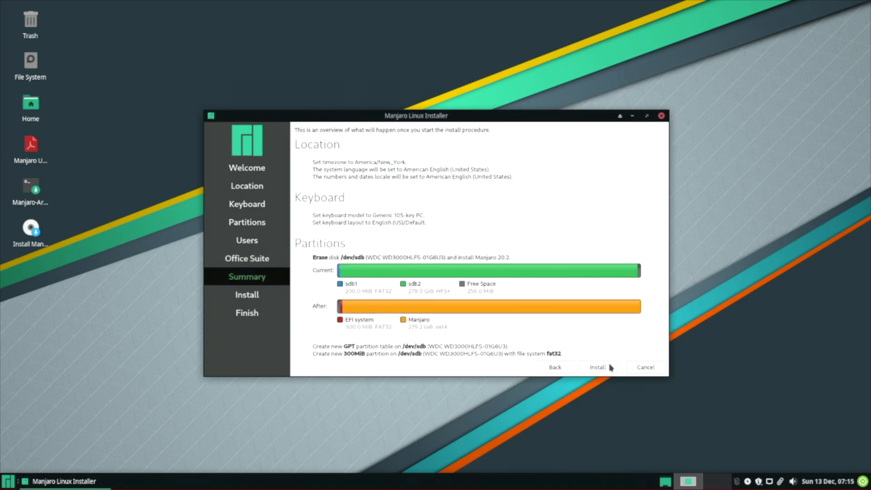
pyautogui.click(597, 367)
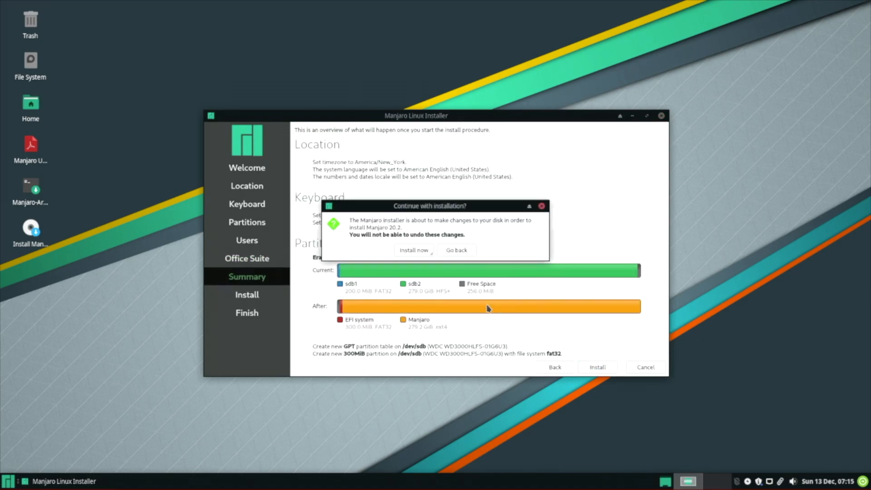
pyautogui.click(413, 249)
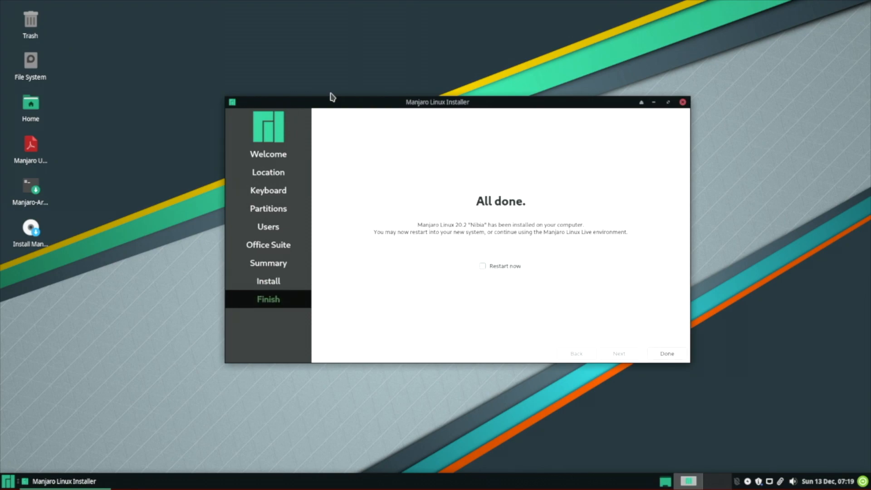
pyautogui.moveTo(335, 103)
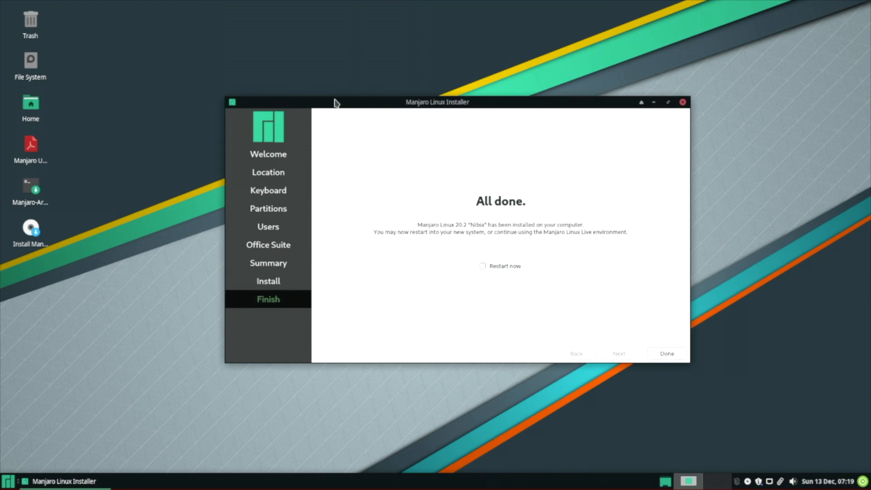
pyautogui.moveTo(480, 272)
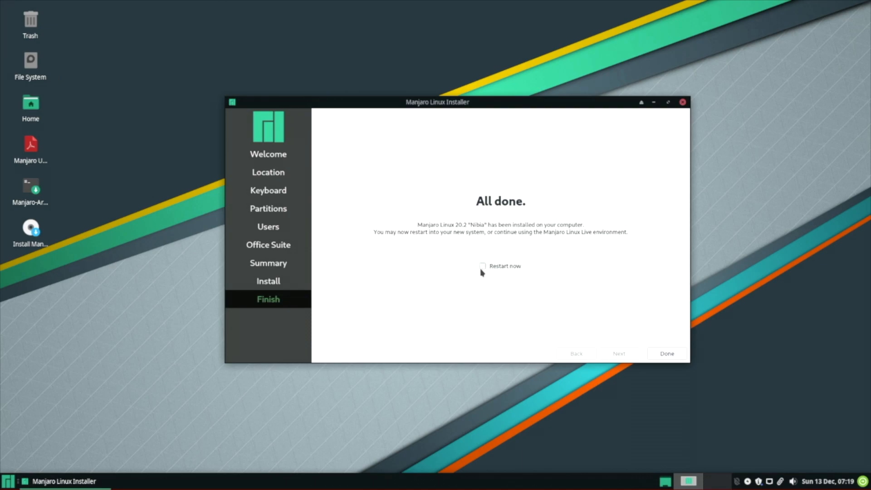
# - Tick Restart now and finish the installer to reboot into Manjaro
pyautogui.click(481, 266)
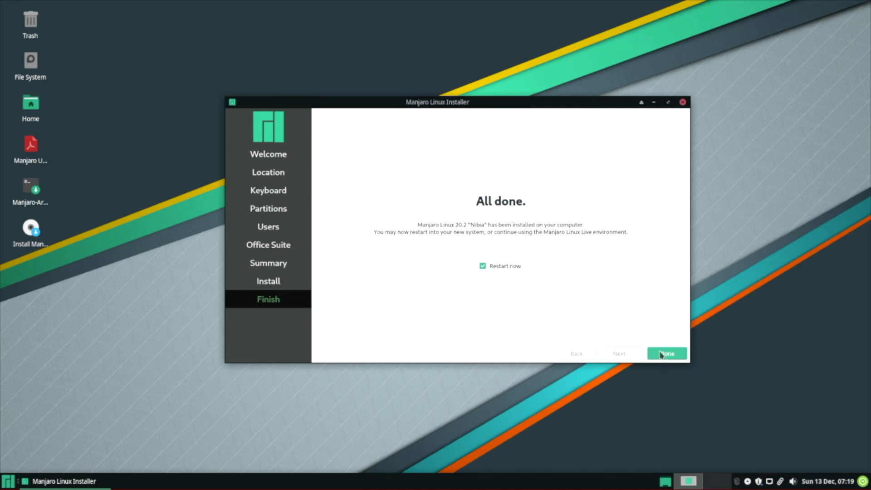
pyautogui.click(665, 353)
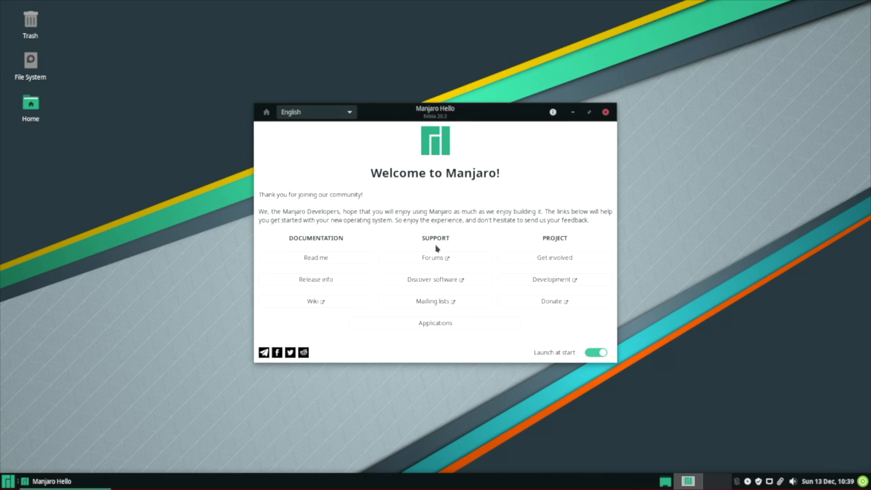
pyautogui.moveTo(627, 117)
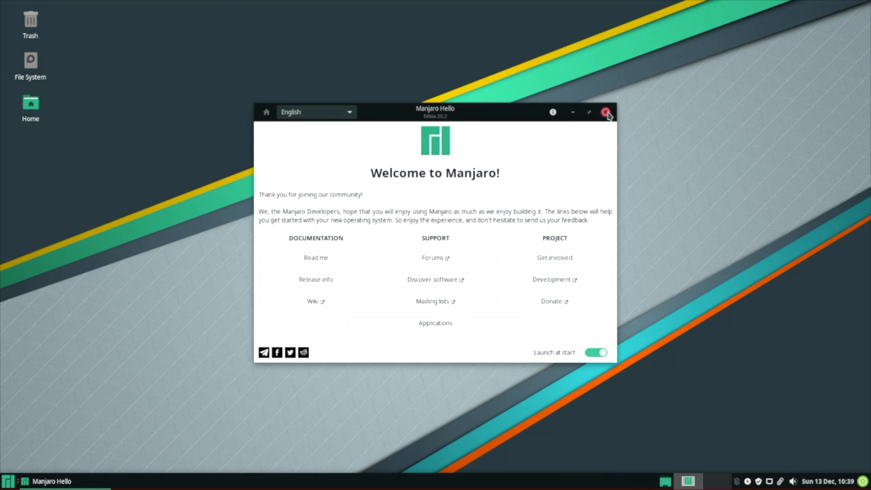
# - Close the Welcome to Manjaro window and restart the computer from the session menu
pyautogui.click(606, 112)
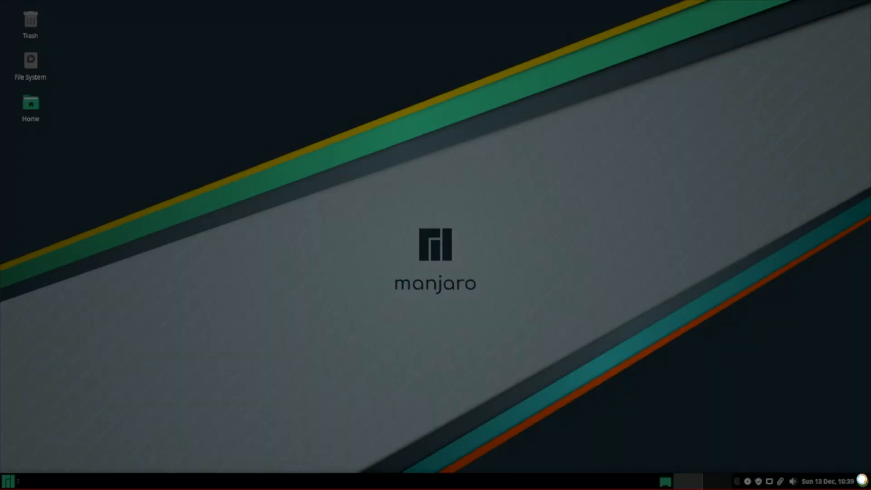
pyautogui.click(864, 480)
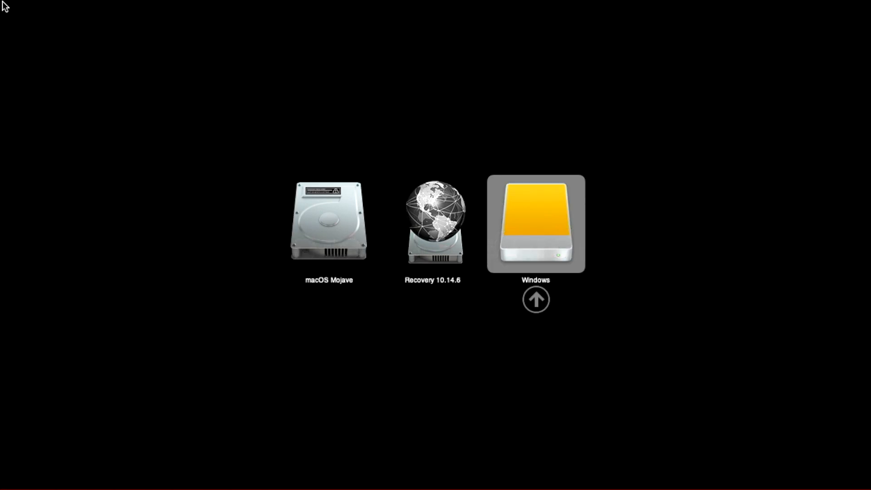
# - Boot the Windows installer drive, keep the default language, begin installation without a product key
pyautogui.click(535, 223)
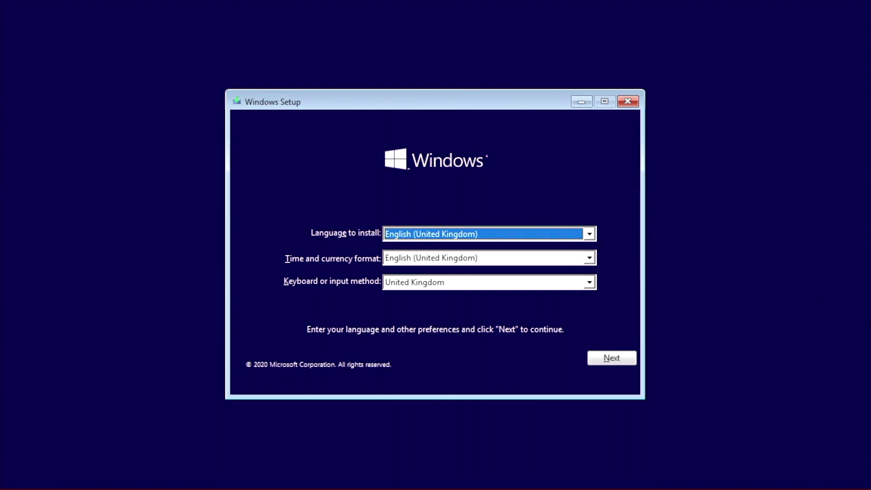
pyautogui.click(610, 358)
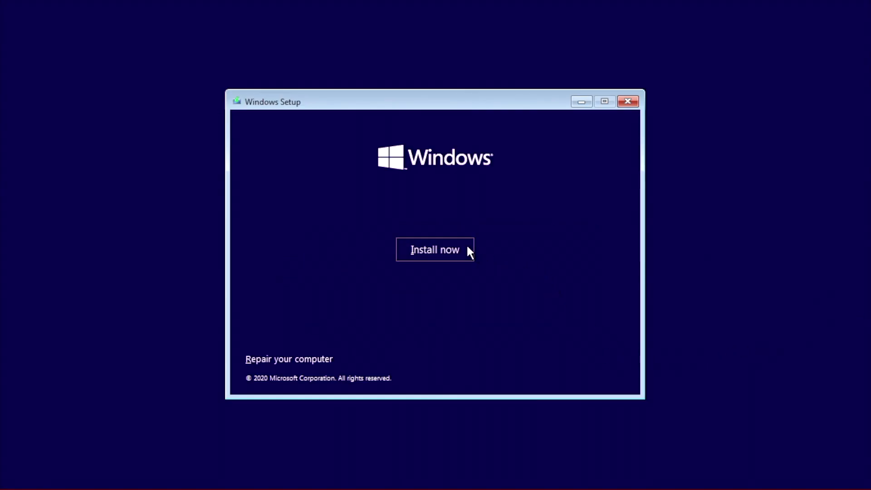
pyautogui.click(434, 249)
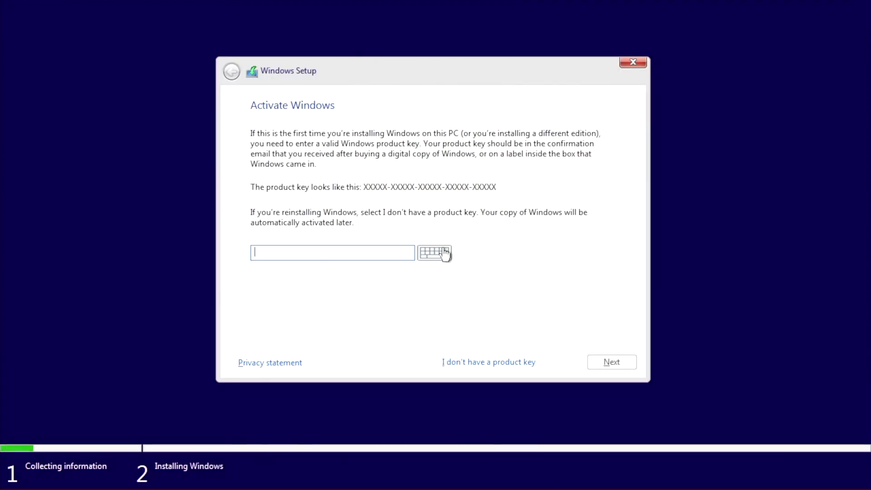
pyautogui.click(488, 362)
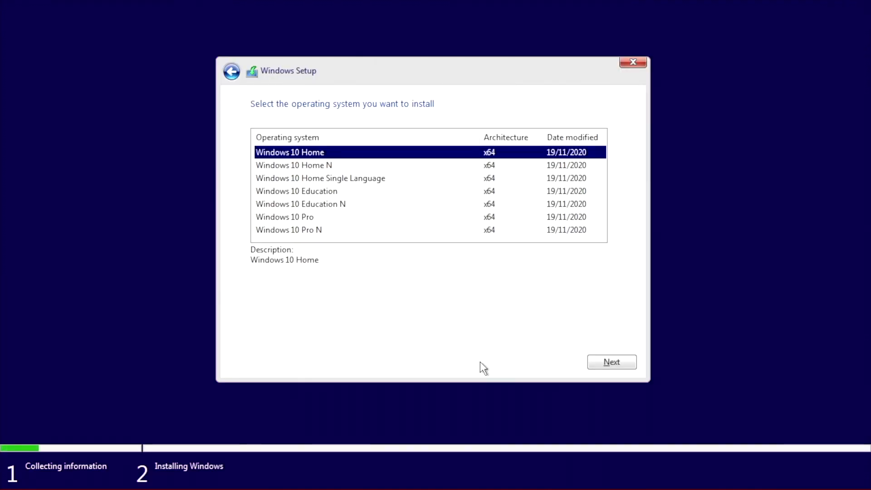
# - Choose the Windows 10 Pro edition, accept the licence terms and continue to the install location
pyautogui.click(284, 217)
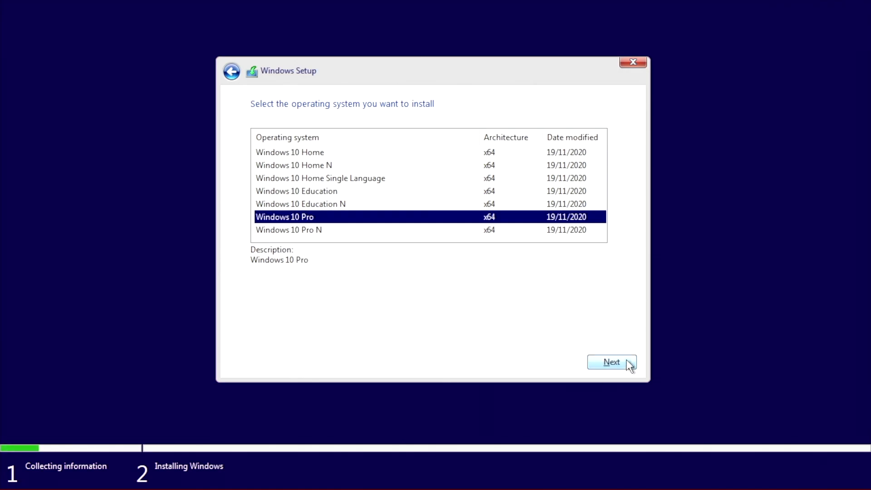
pyautogui.click(612, 362)
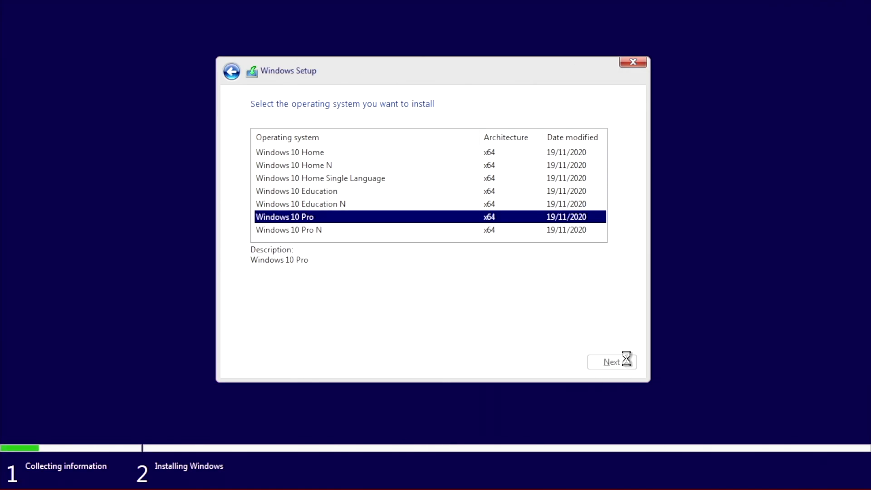
pyautogui.click(610, 361)
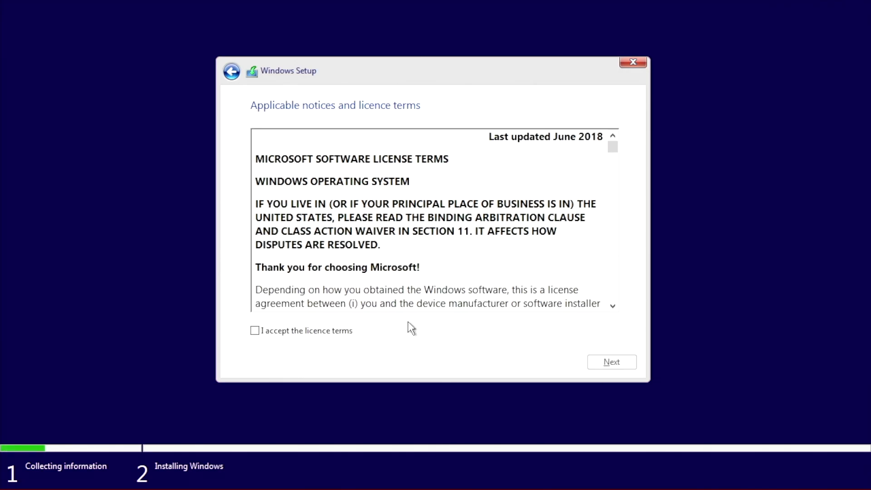
pyautogui.click(254, 331)
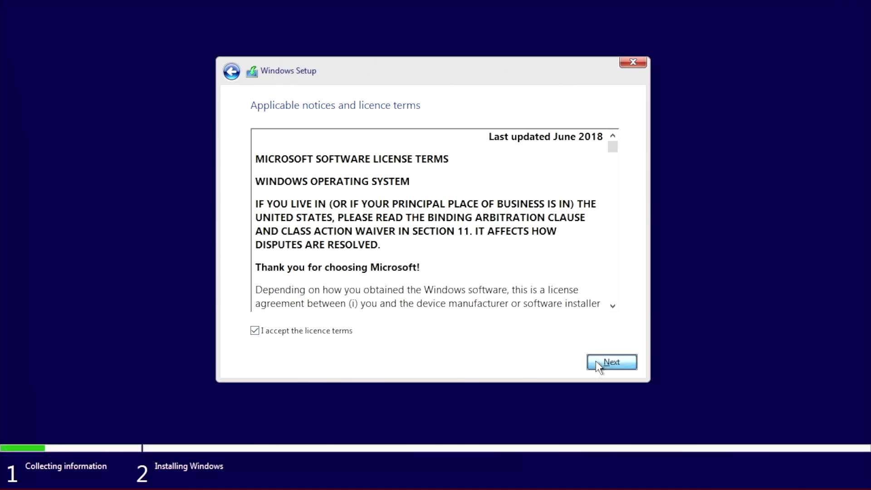
pyautogui.click(611, 362)
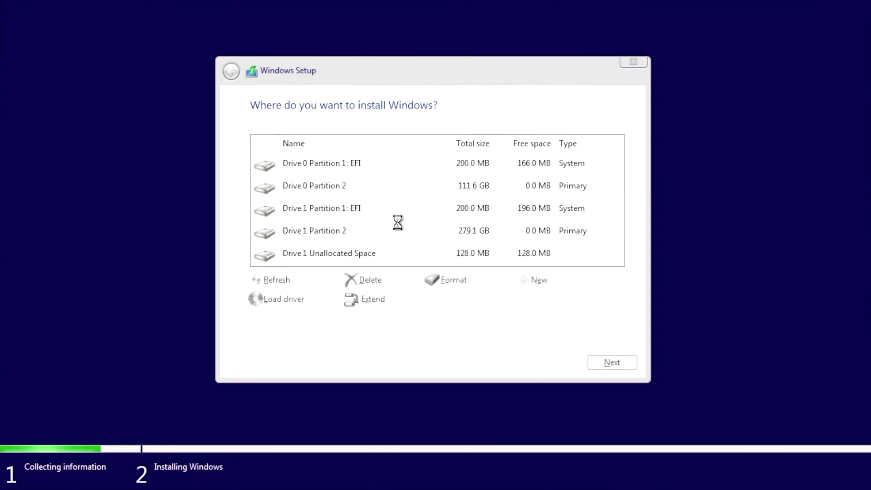
# - Delete drive 1's EFI and 279.1 GB partitions and install Windows onto its unallocated space
pyautogui.click(321, 162)
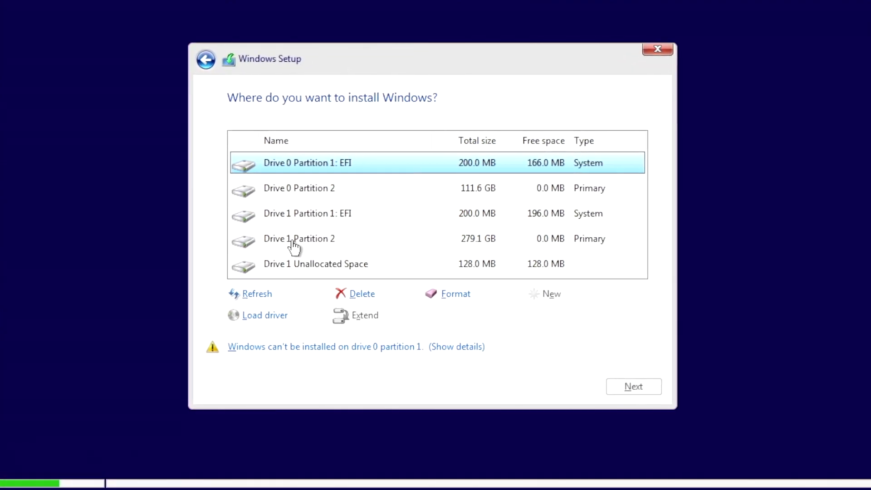
pyautogui.click(300, 213)
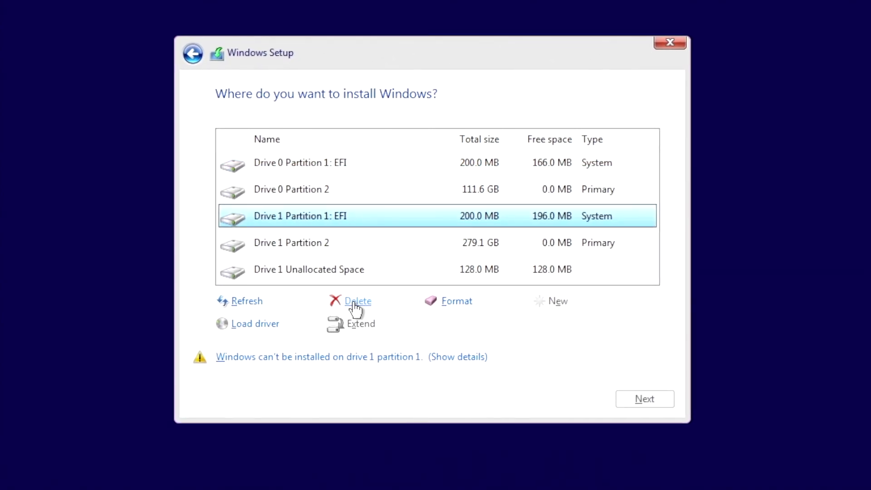
pyautogui.click(357, 300)
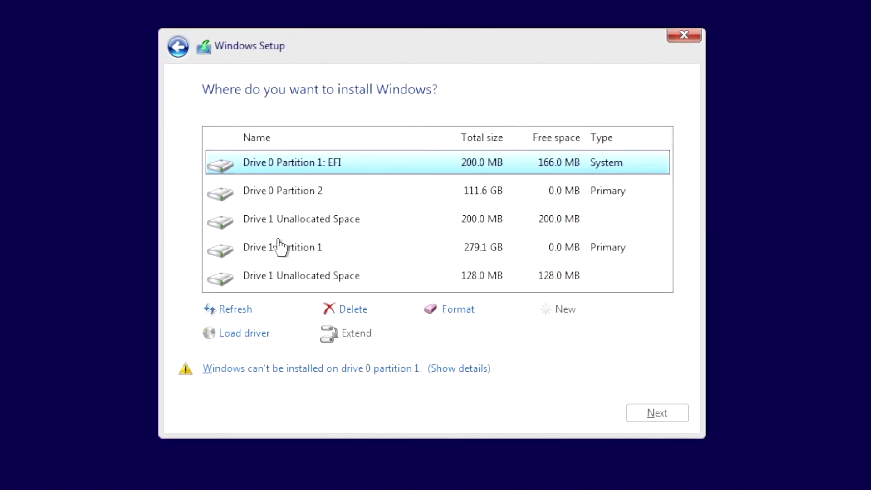
pyautogui.click(282, 247)
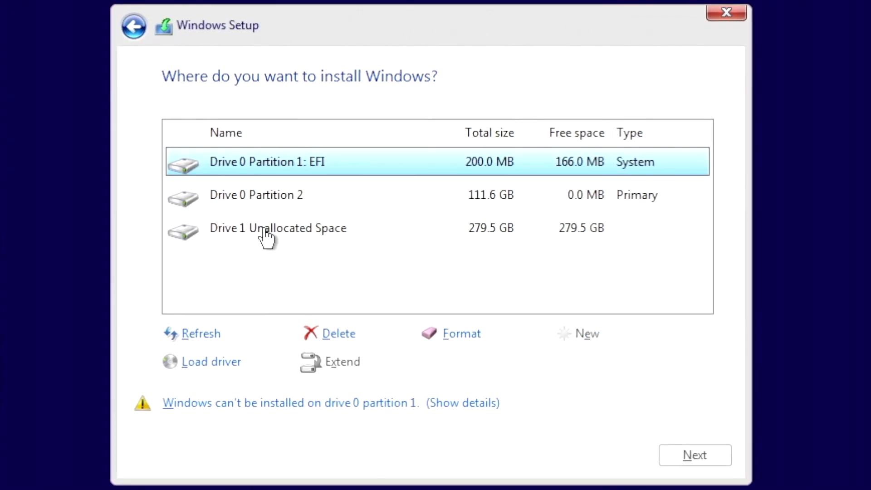
pyautogui.click(693, 454)
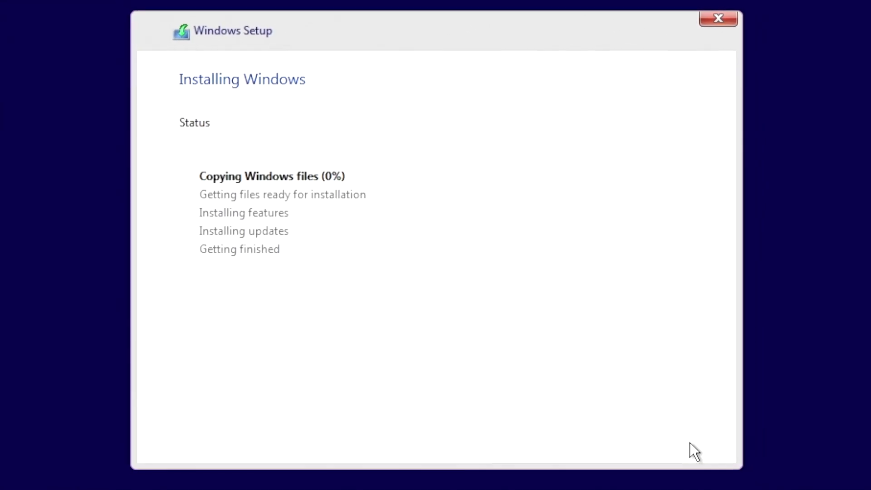